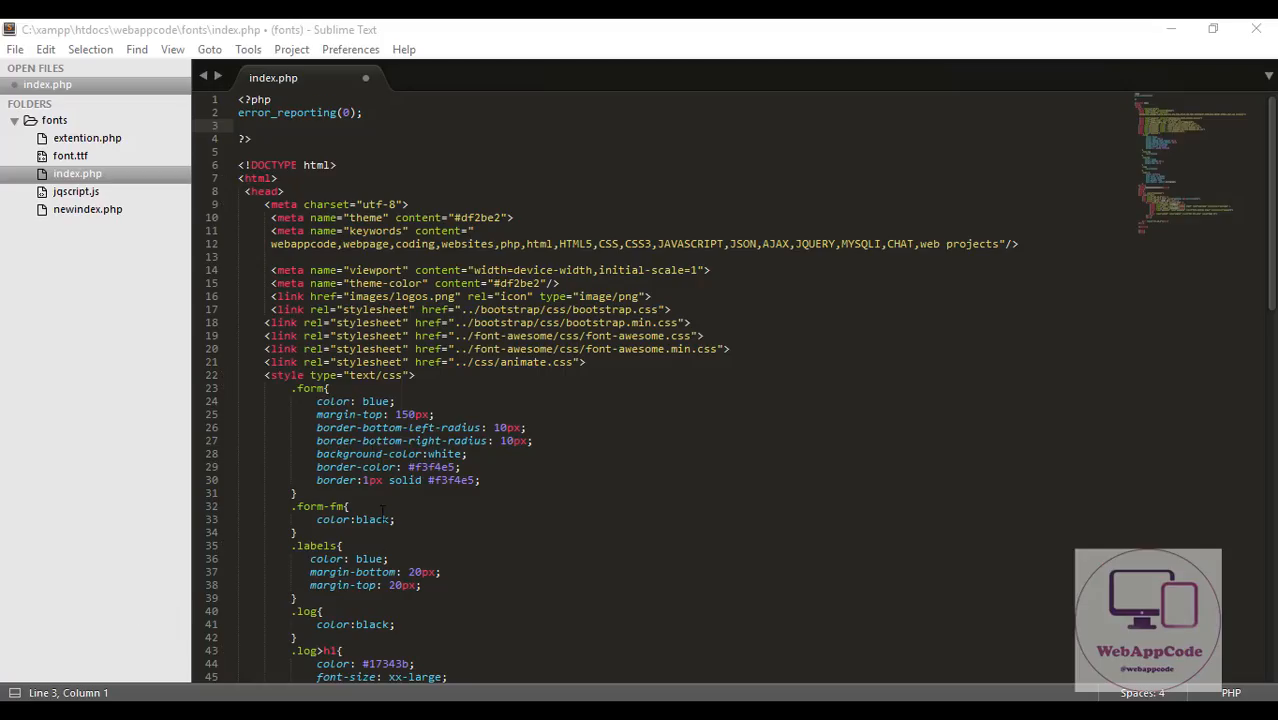
# - Review the form below and confirm it submits with the POST method
pyautogui.scroll(-3)
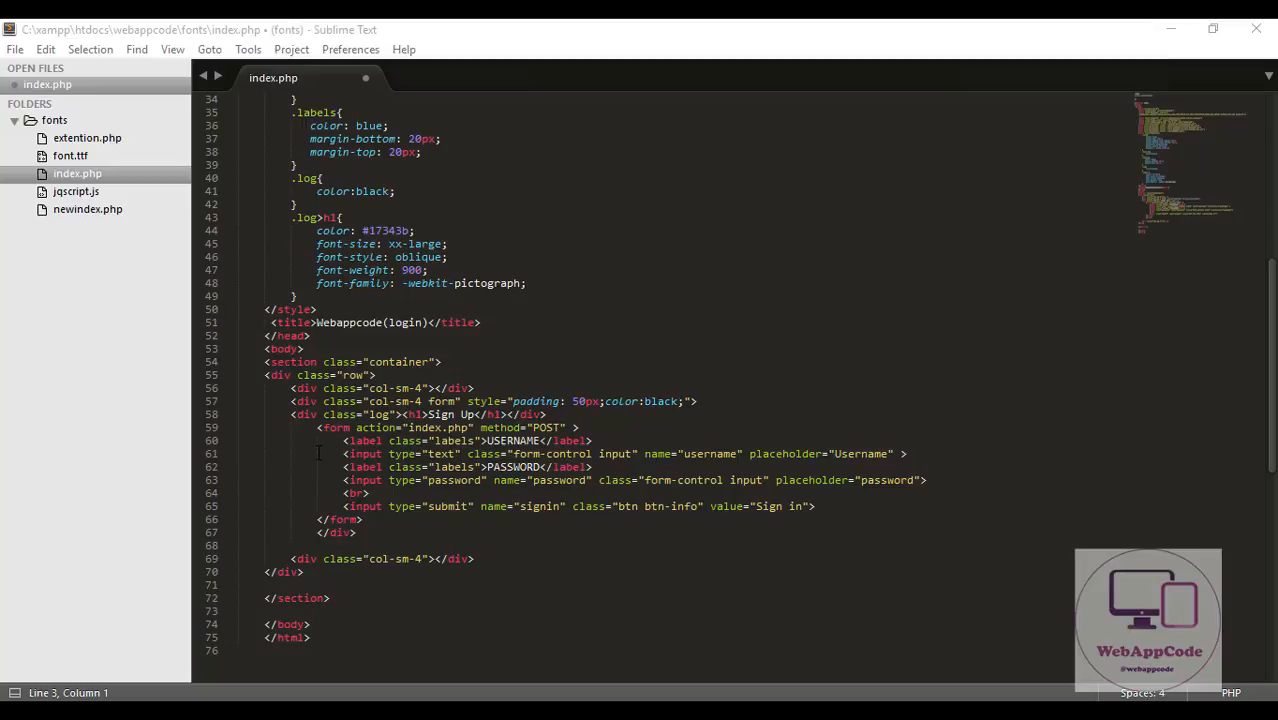
pyautogui.moveTo(318, 452)
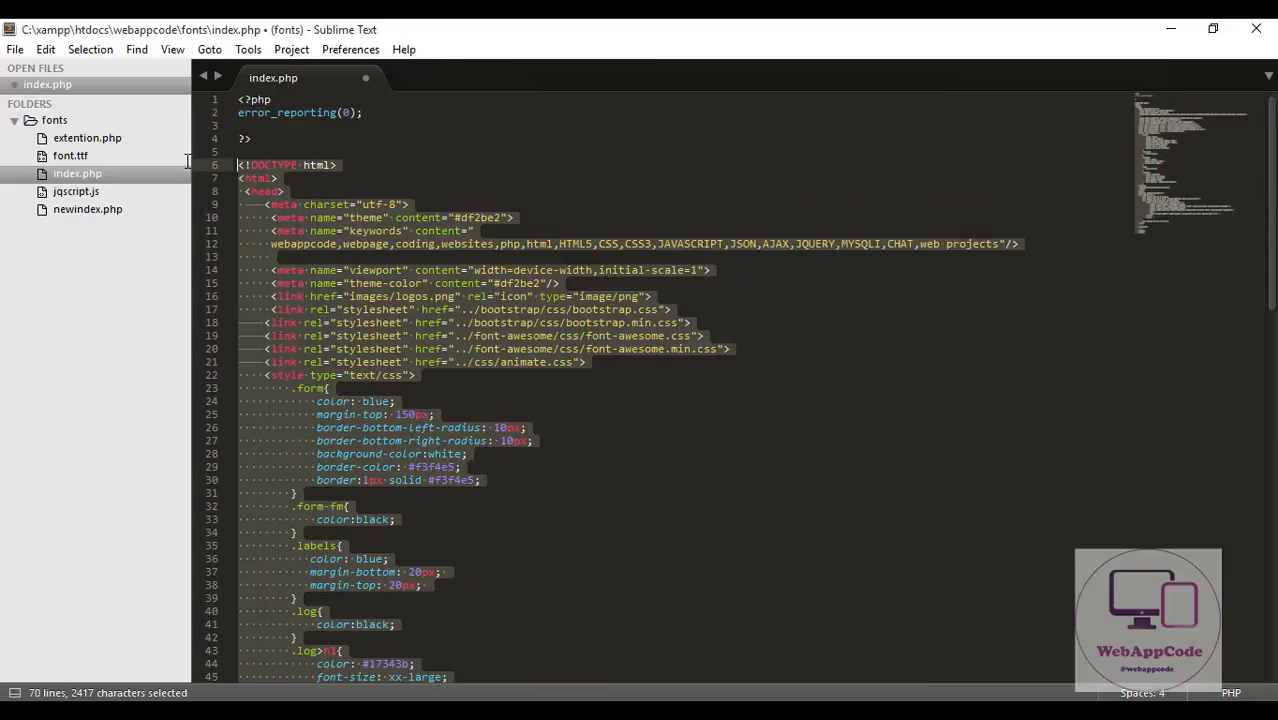
pyautogui.scroll(-3)
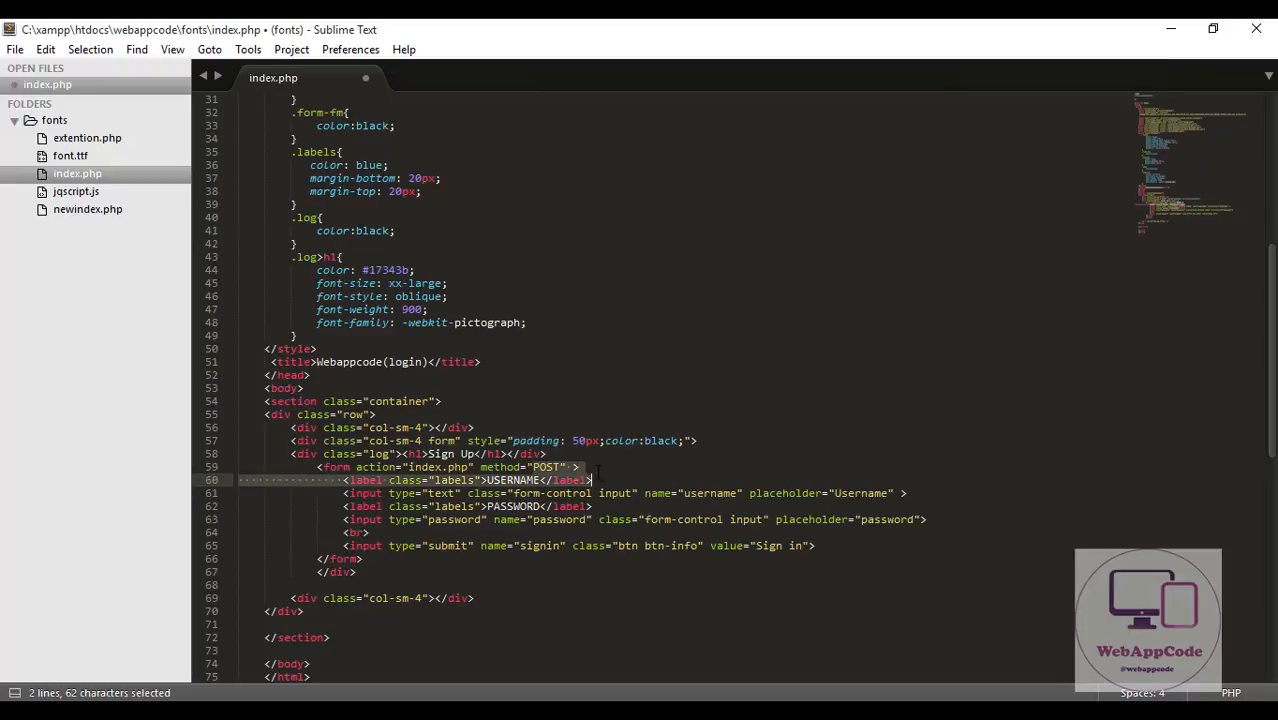
pyautogui.doubleClick(548, 468)
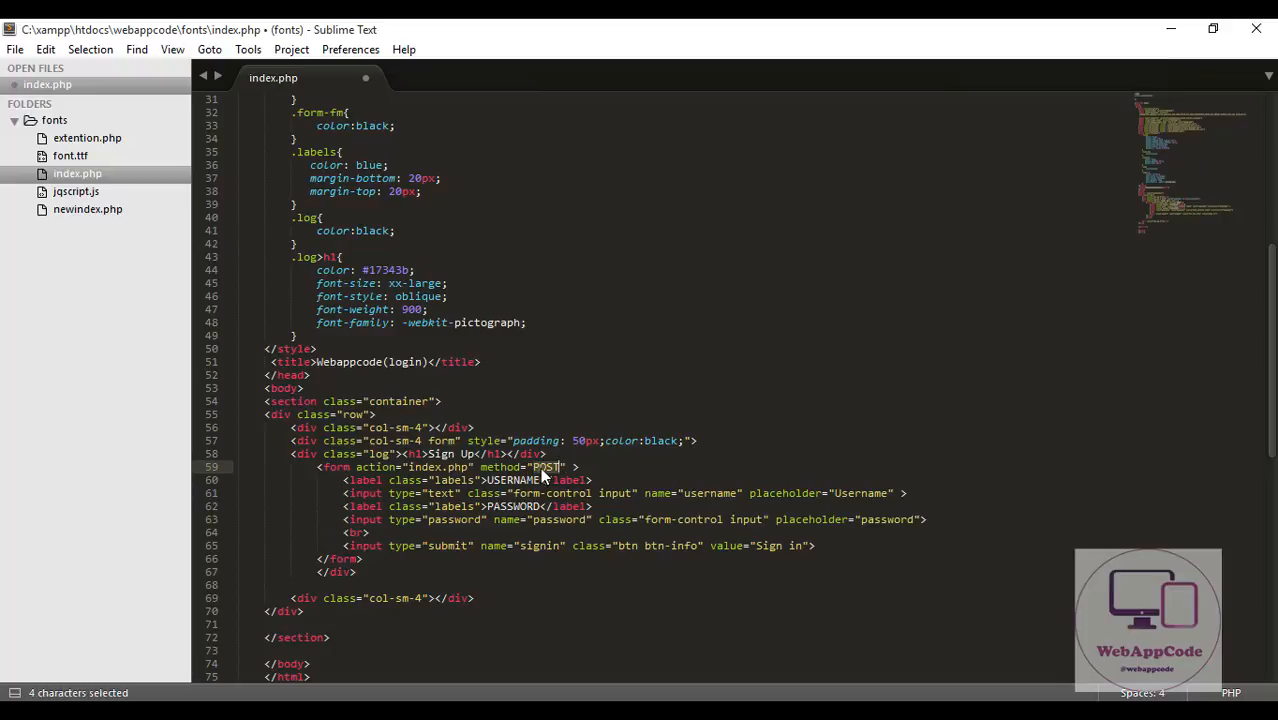
pyautogui.click(540, 468)
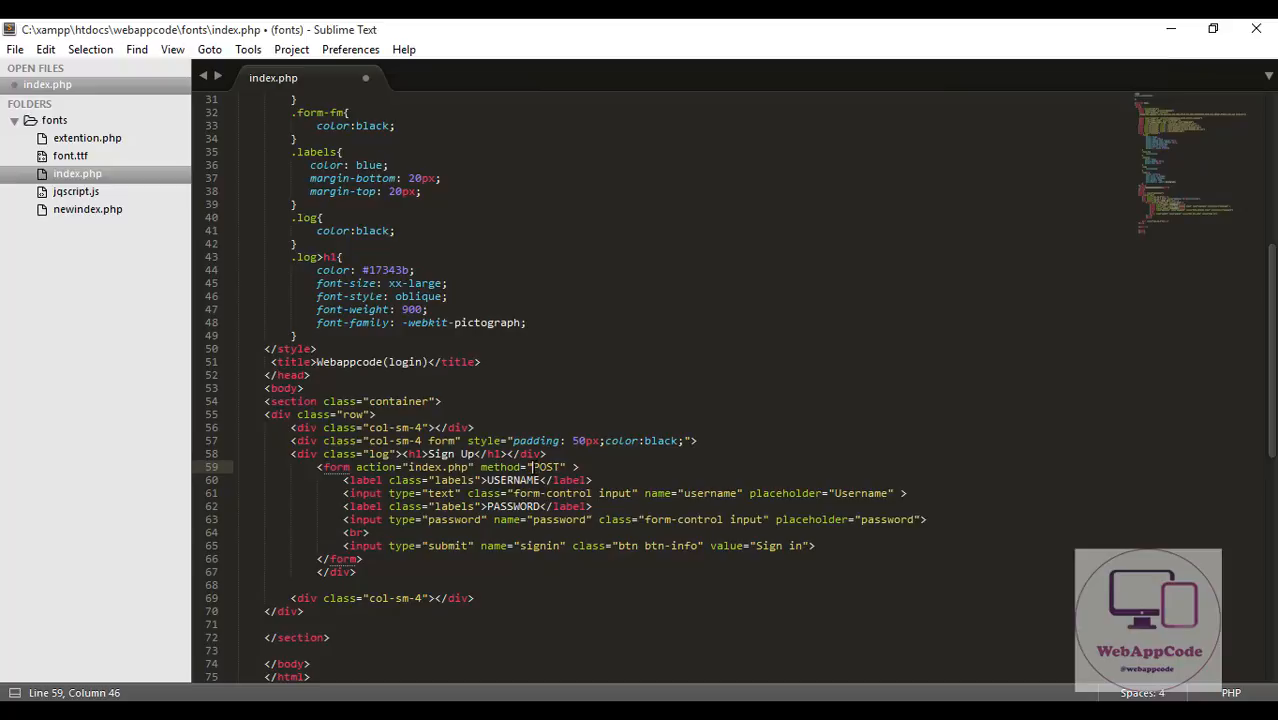
pyautogui.doubleClick(548, 468)
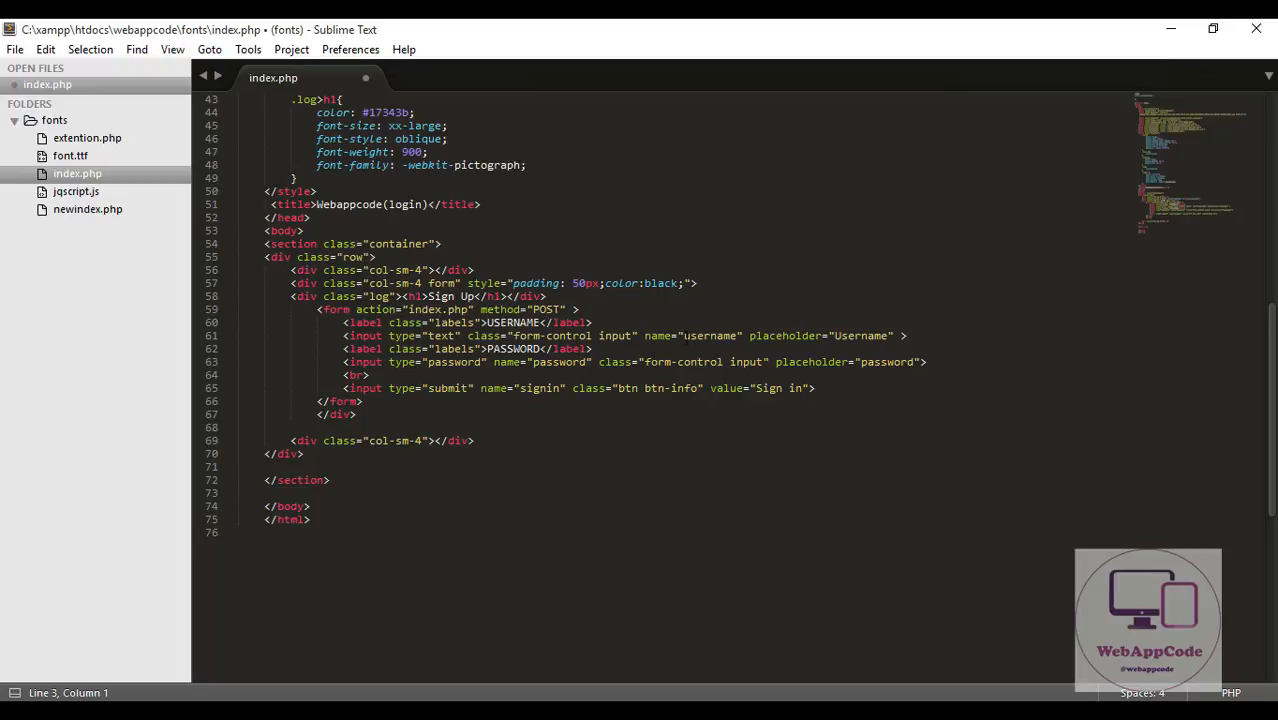
# - Read the posted Username into $username at the top of the PHP block
pyautogui.doubleClick(708, 336)
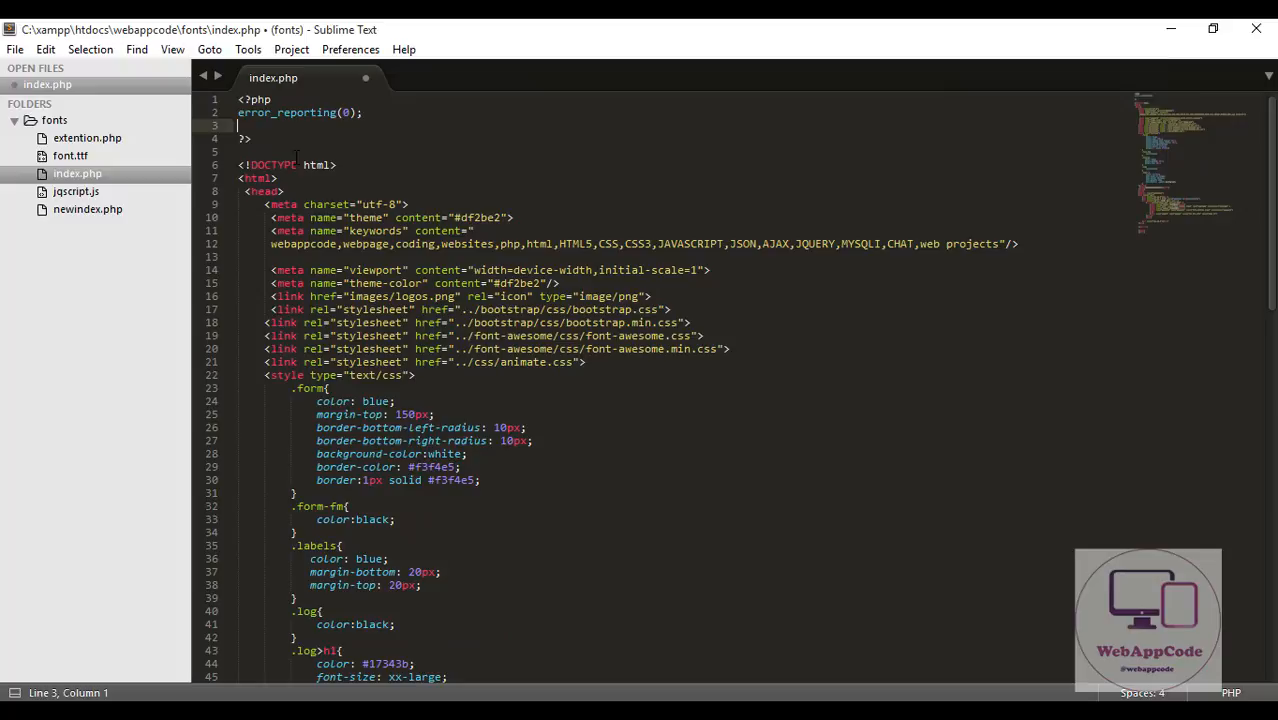
pyautogui.write('$_')
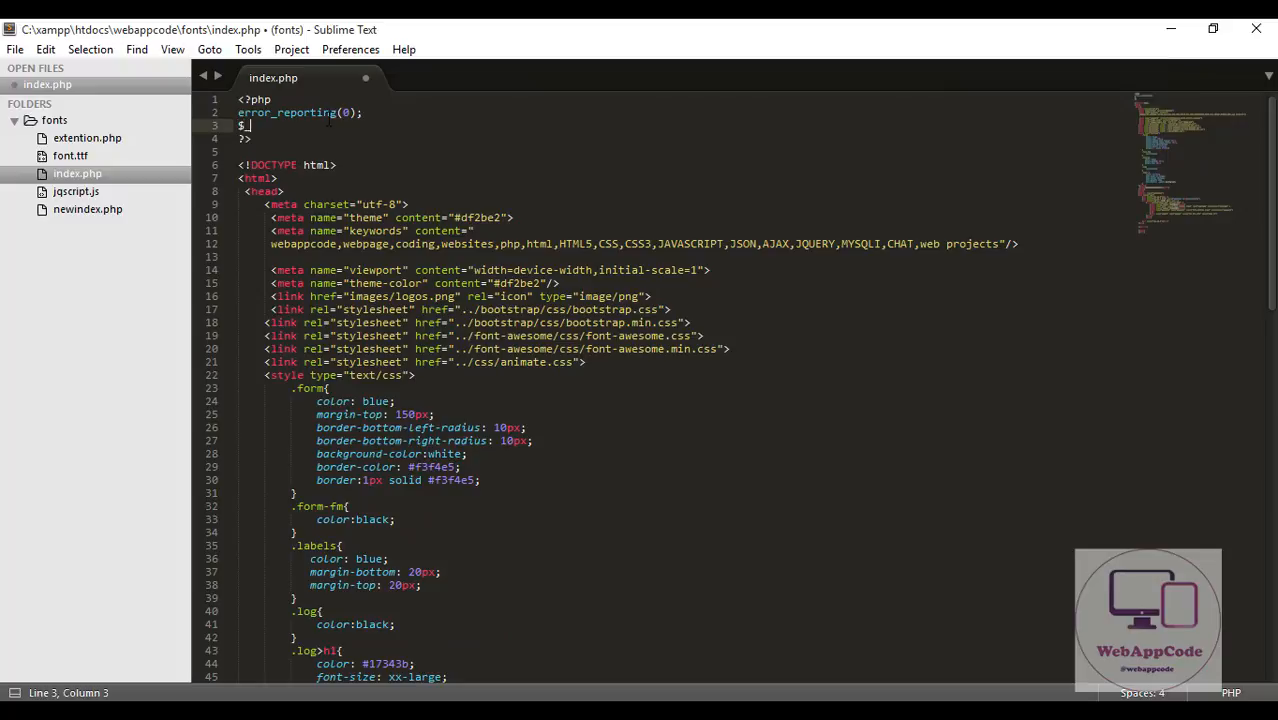
pyautogui.write('username = $')
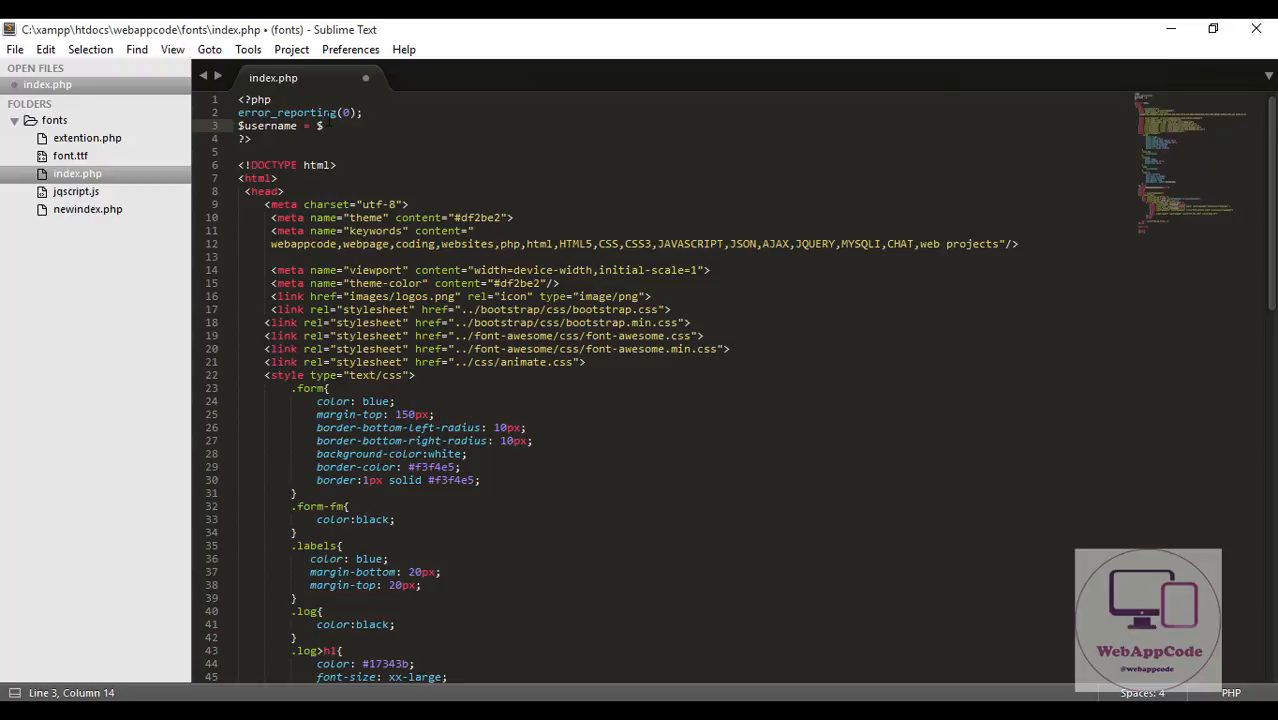
pyautogui.write('_POST[]')
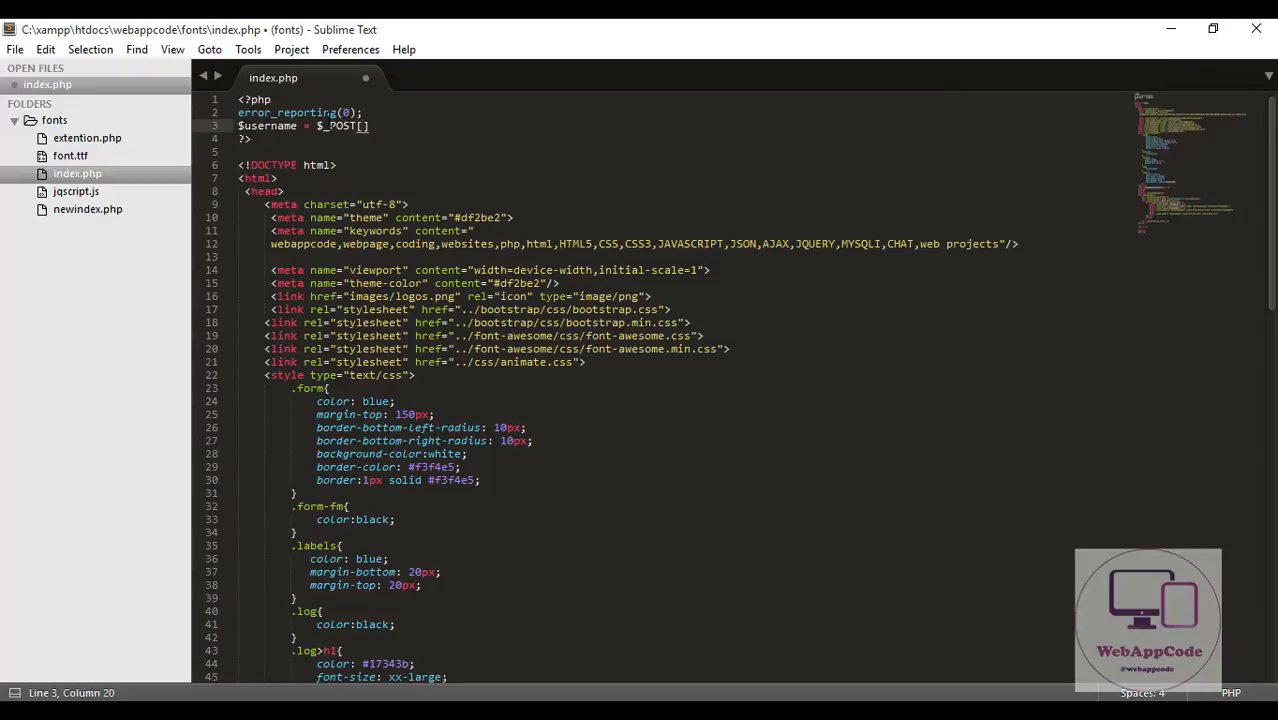
pyautogui.write('us')
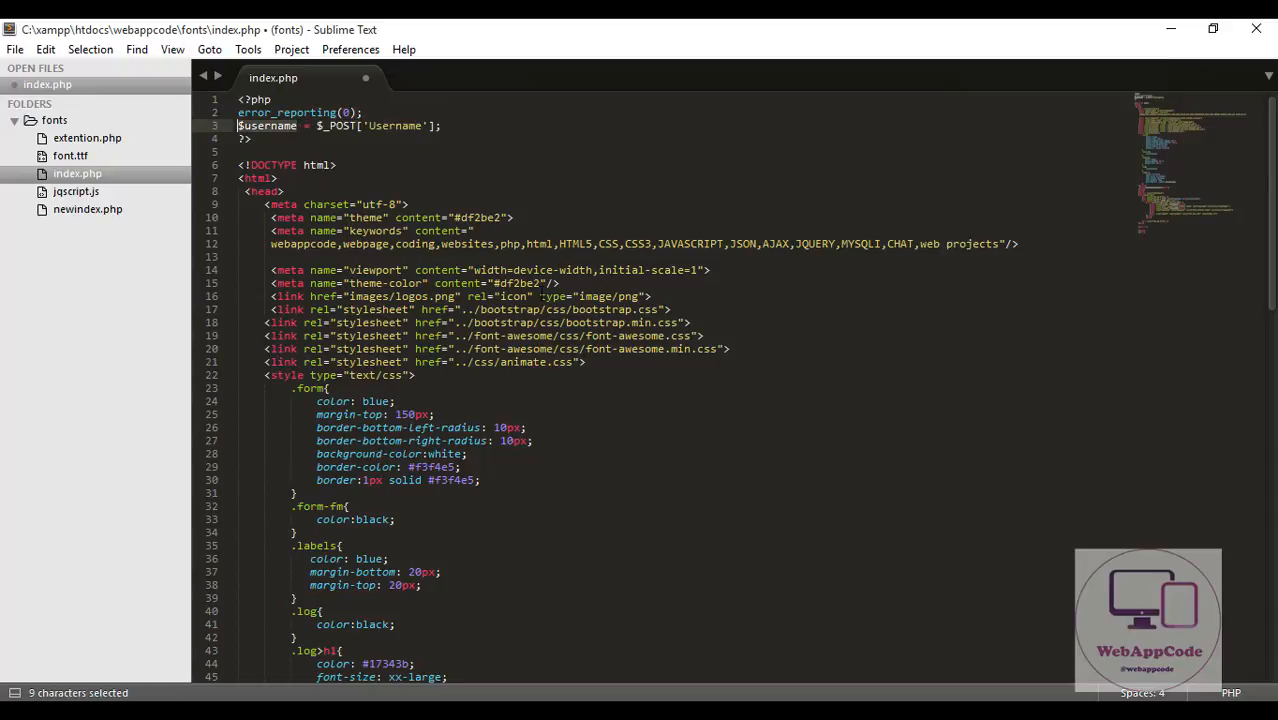
pyautogui.scroll(-3)
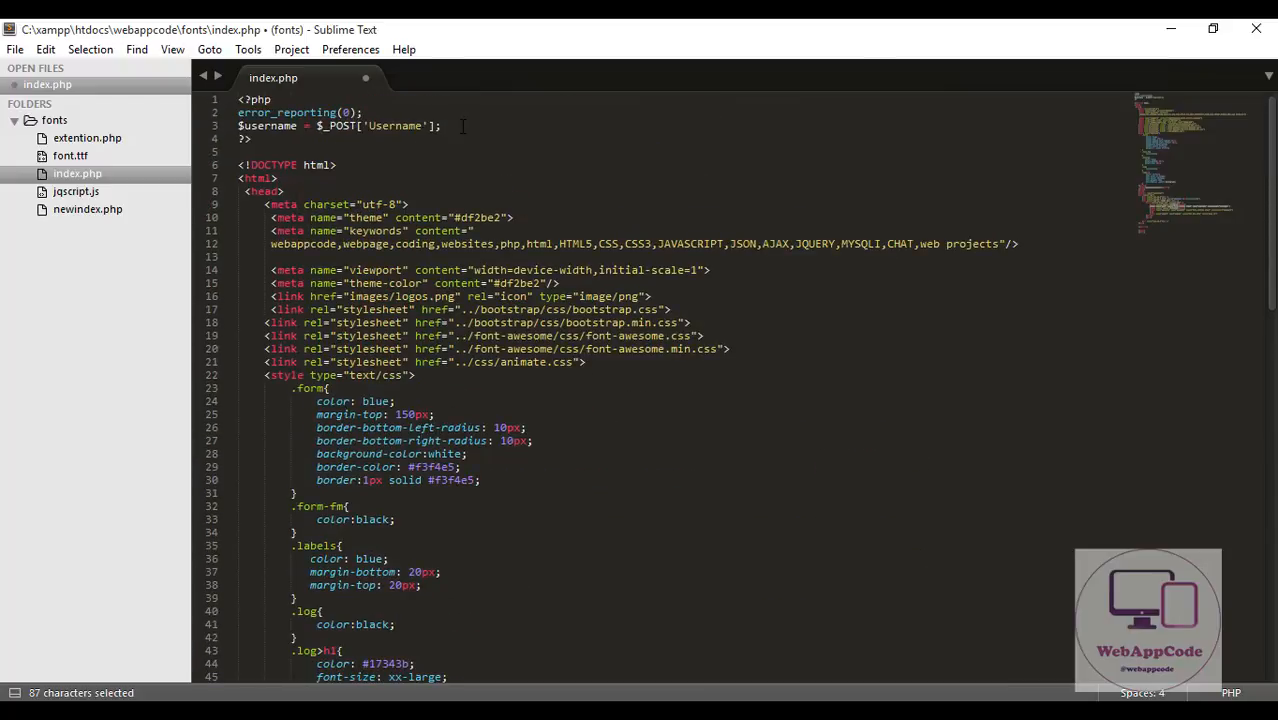
pyautogui.scroll(-3)
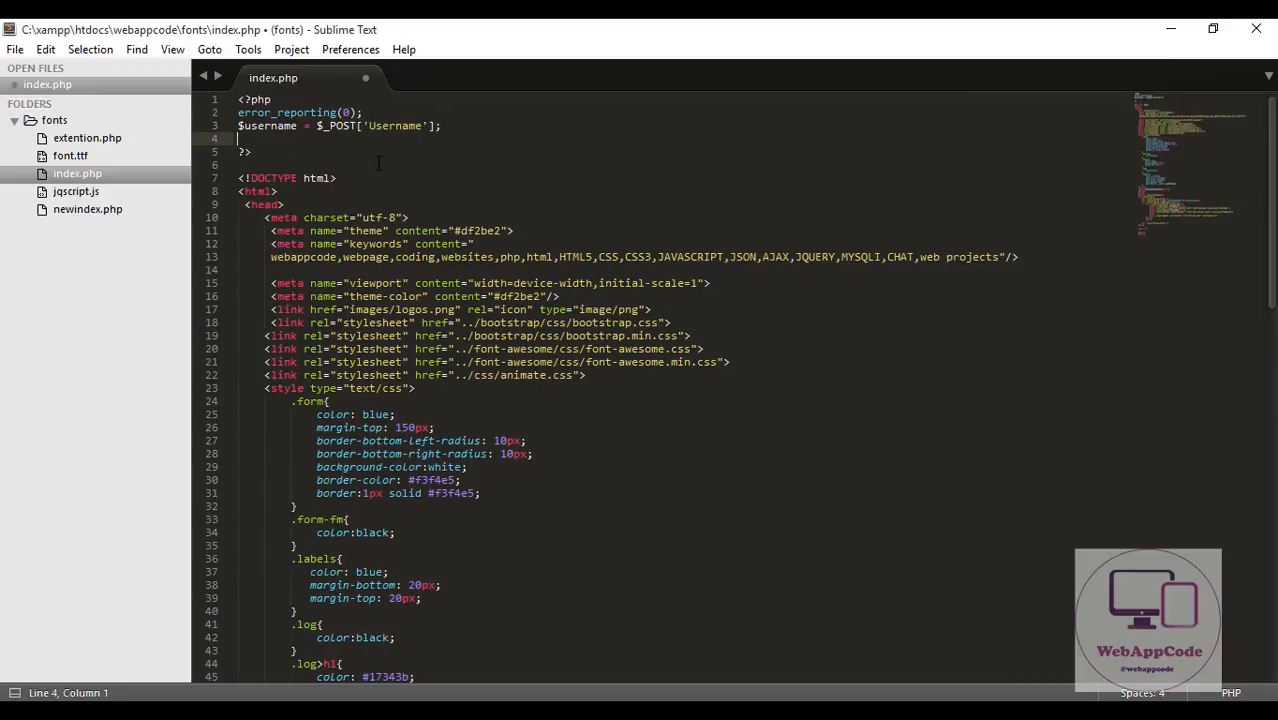
# - Read the posted password into $password on the next line
pyautogui.write('password =')
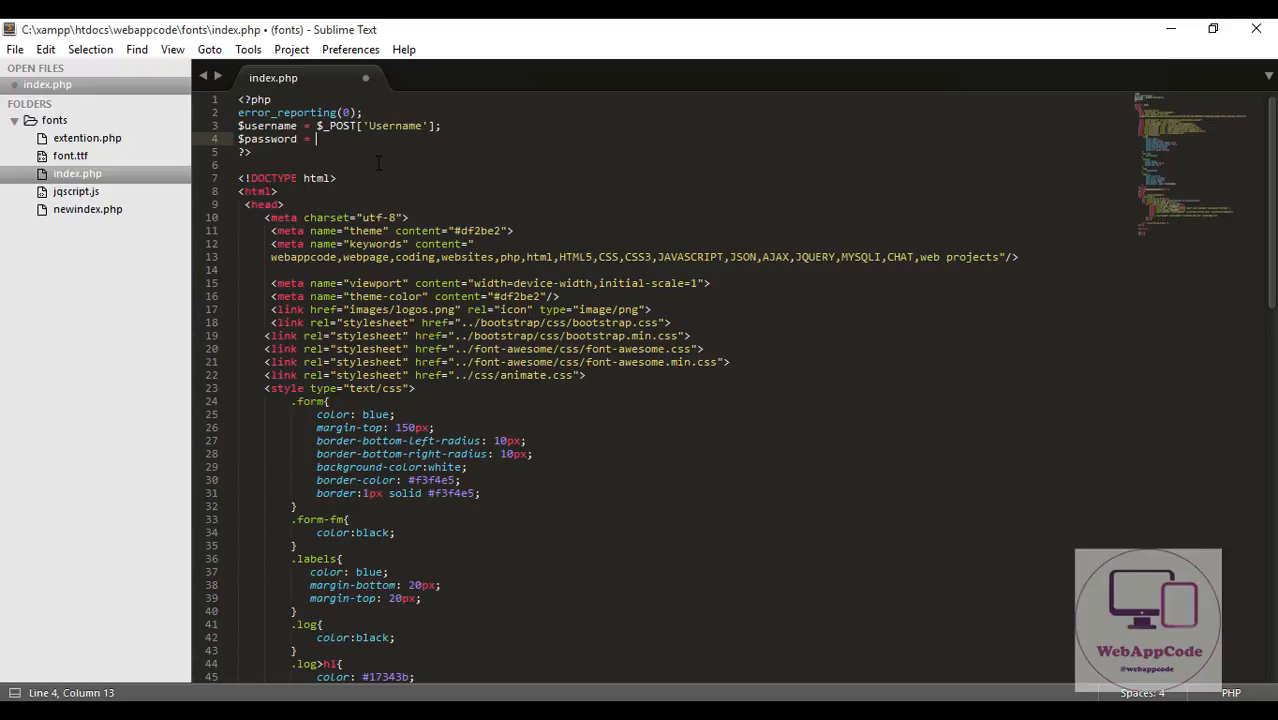
pyautogui.write("$_POST['")
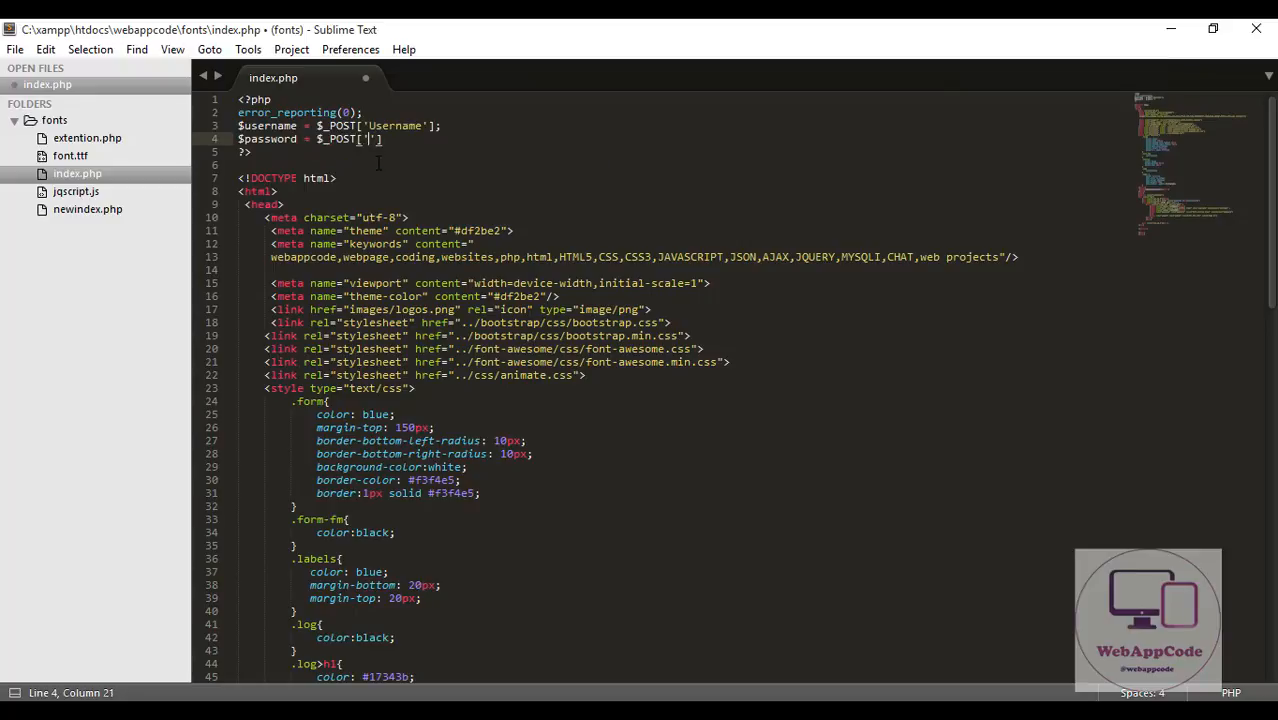
pyautogui.write('PASSWORD')
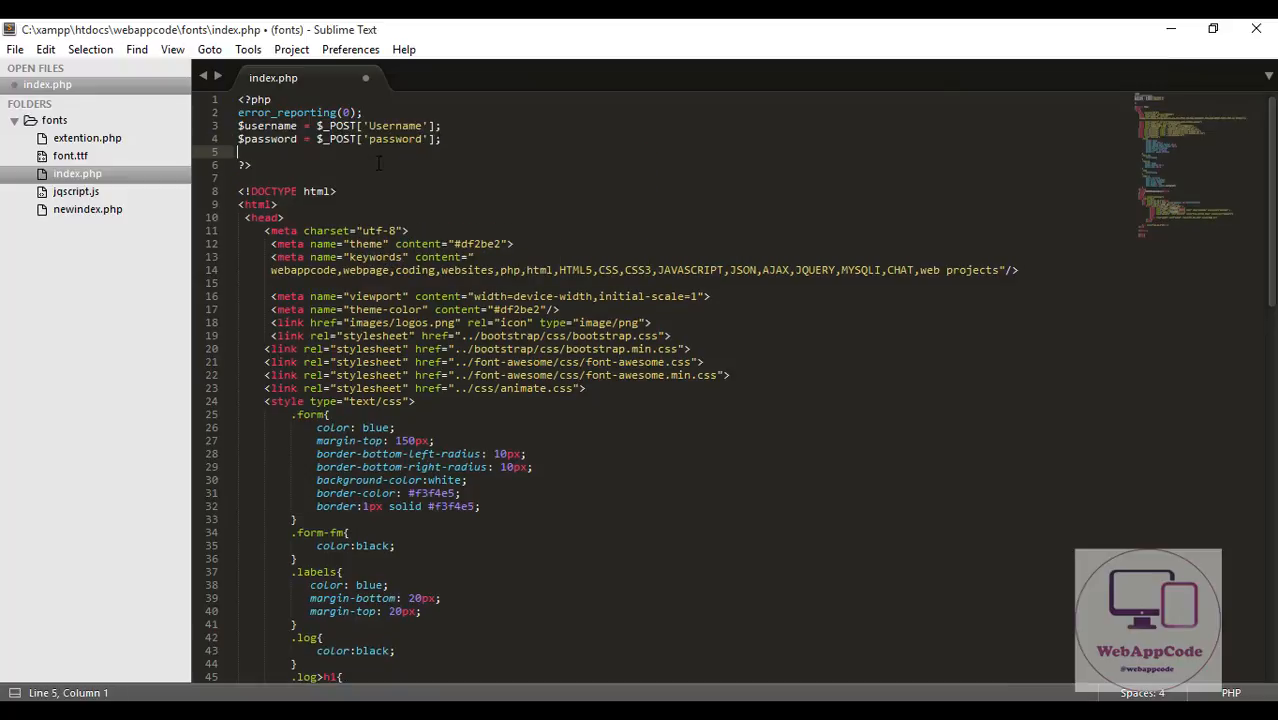
pyautogui.write('$')
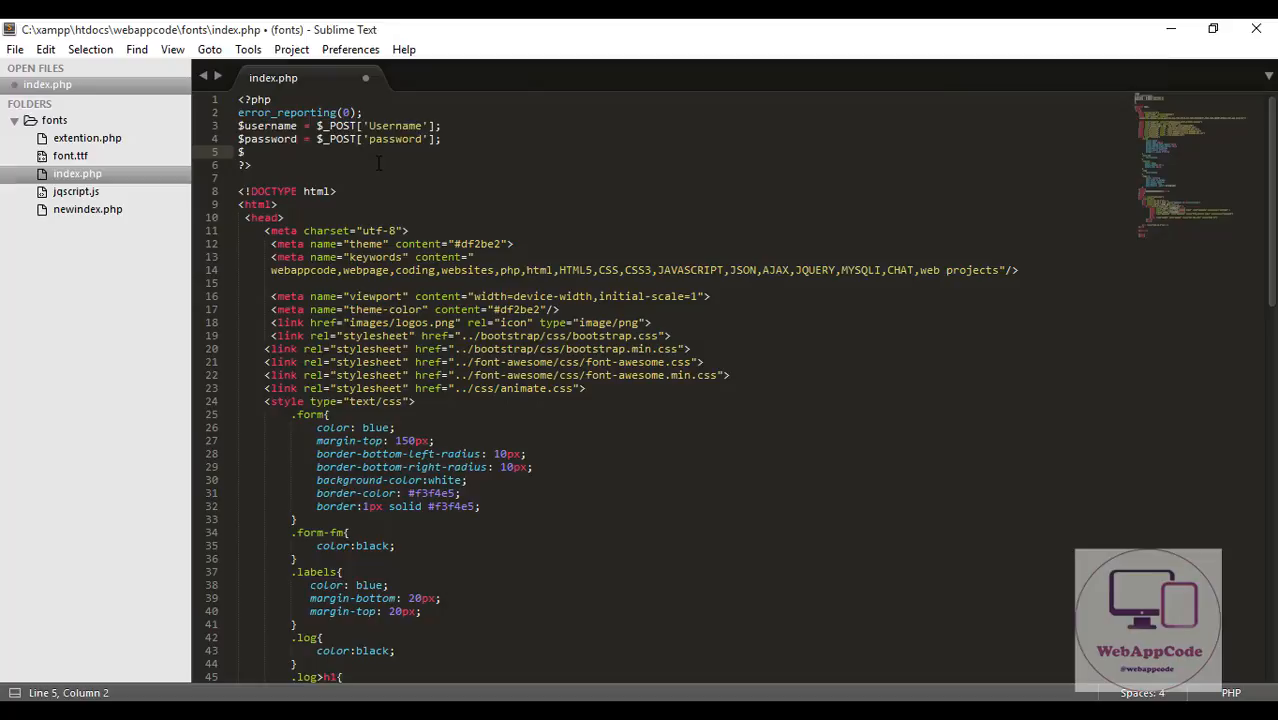
pyautogui.scroll(-3)
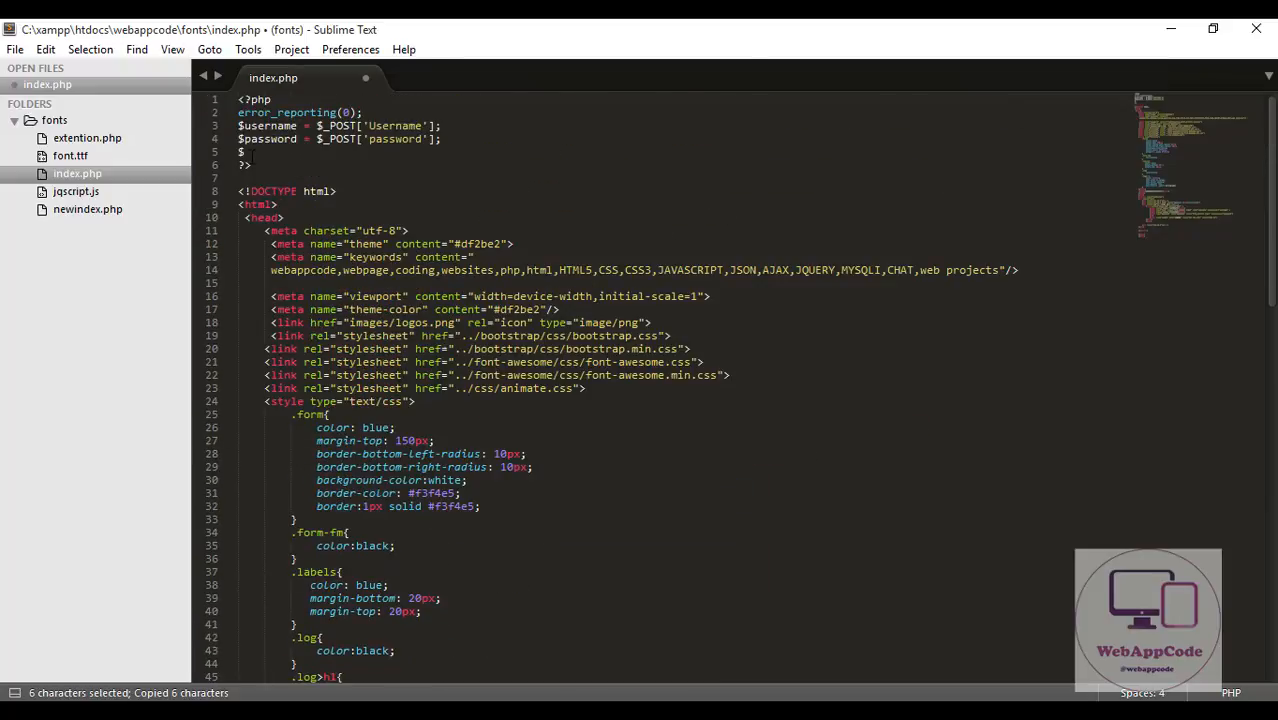
# - Read the posted signin button value into $button
pyautogui.click(246, 152)
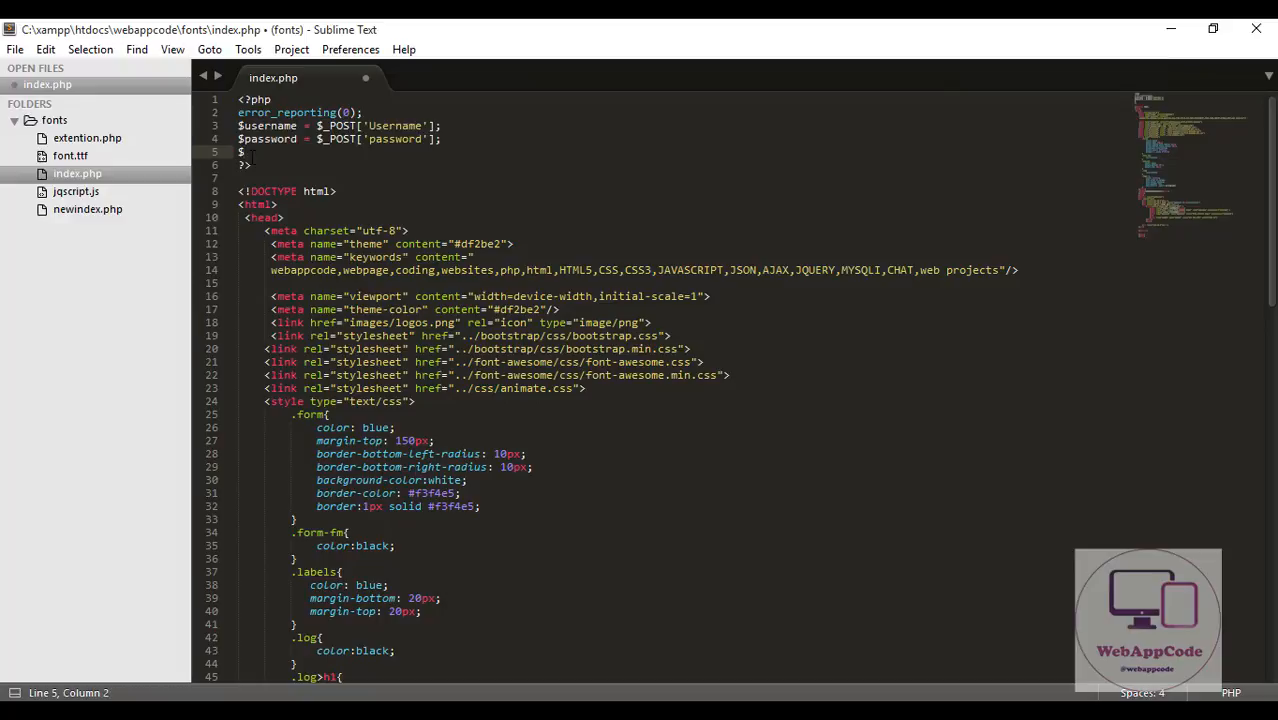
pyautogui.write('$button =')
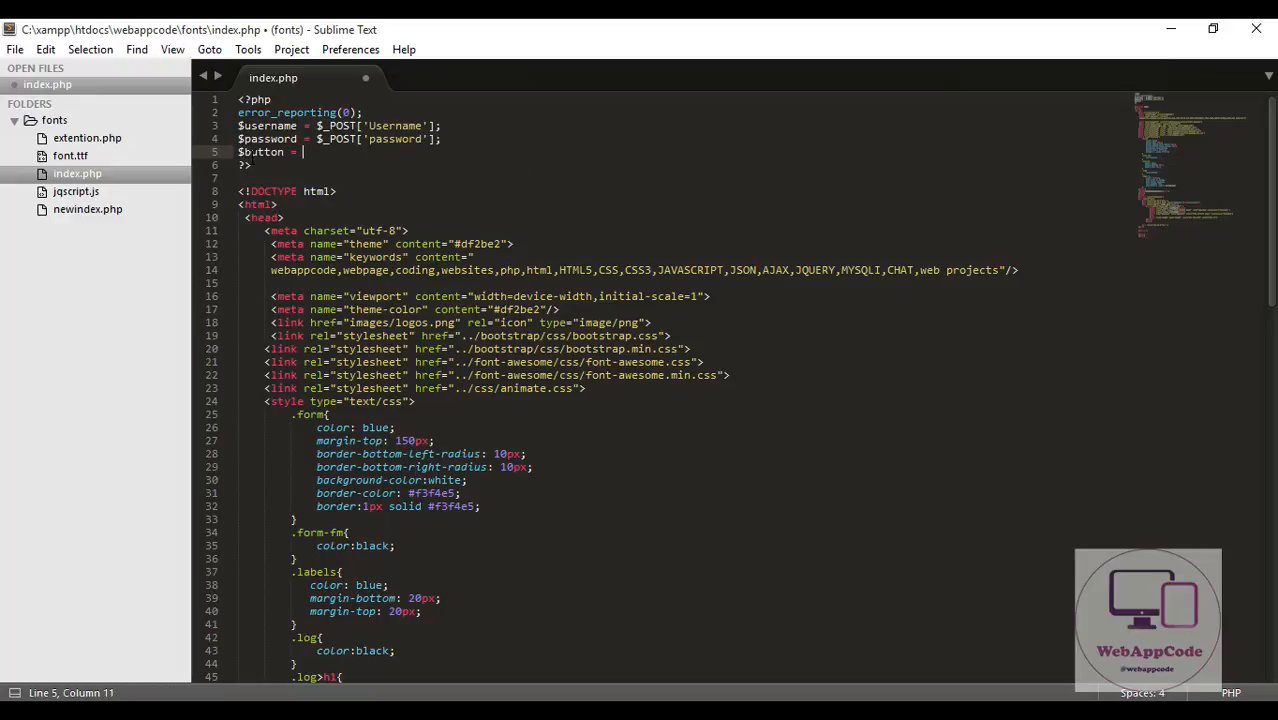
pyautogui.write('$_post')
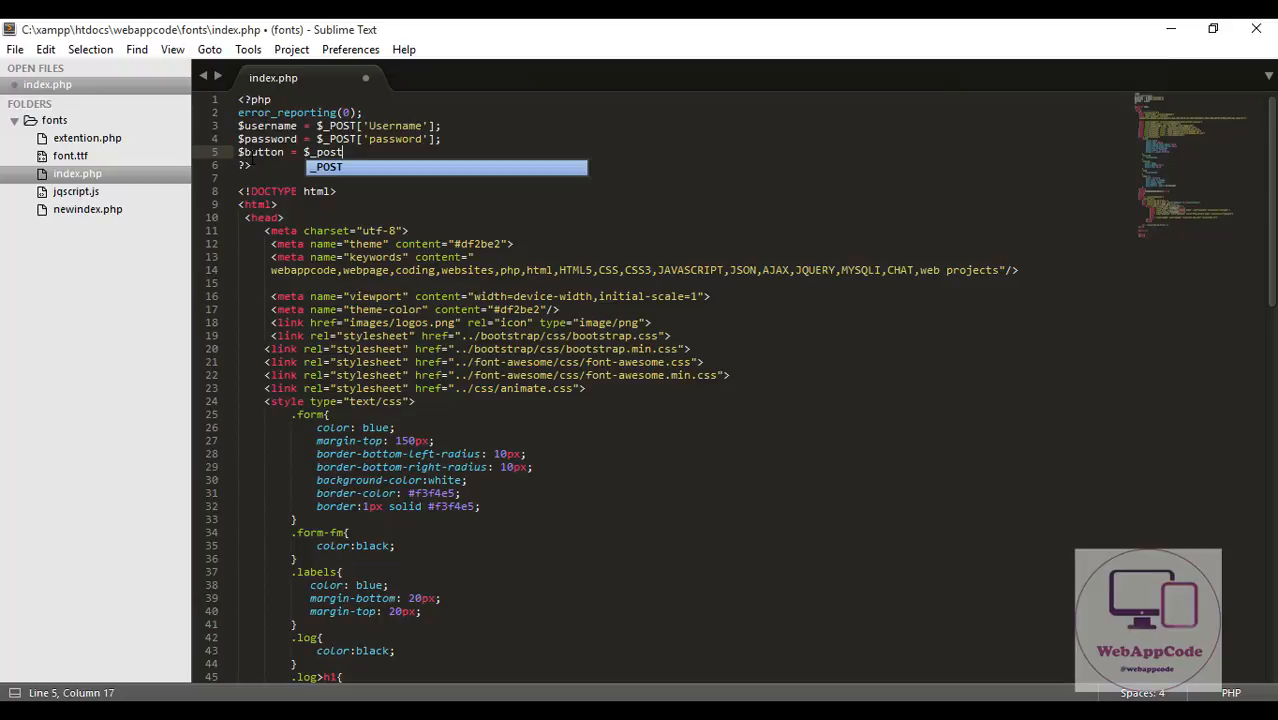
pyautogui.write("['signin'];")
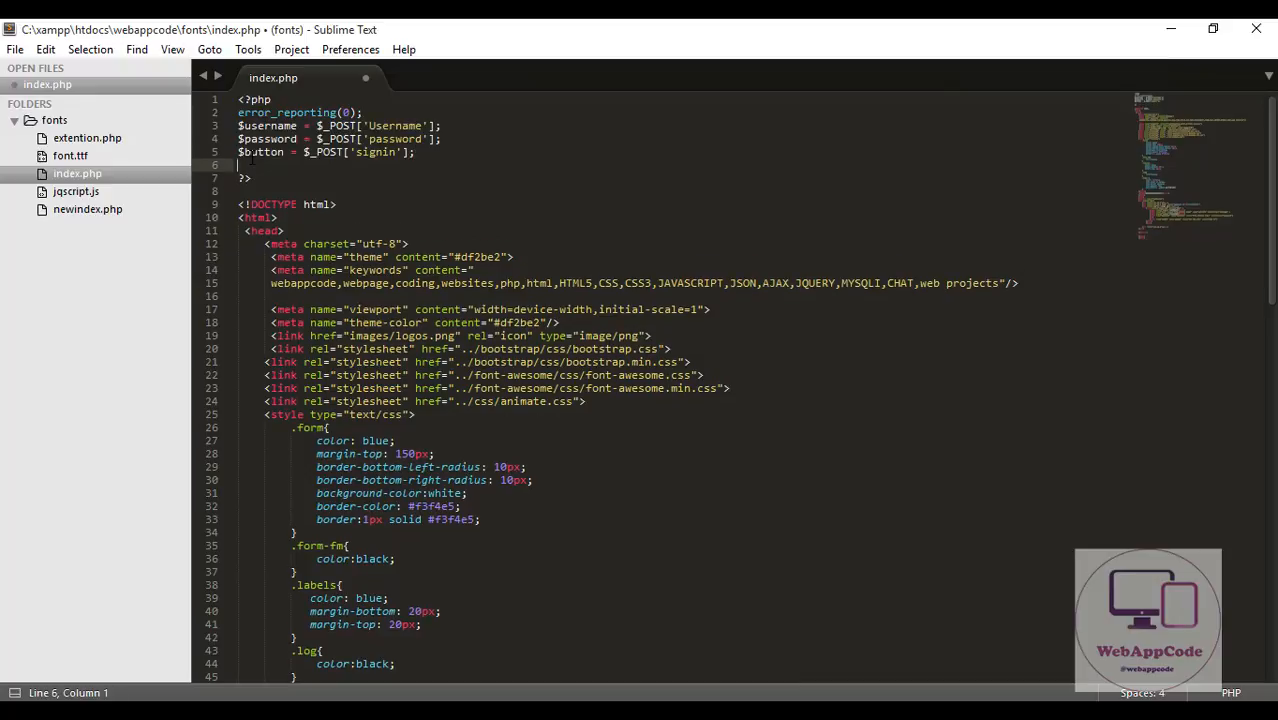
pyautogui.scroll(-3)
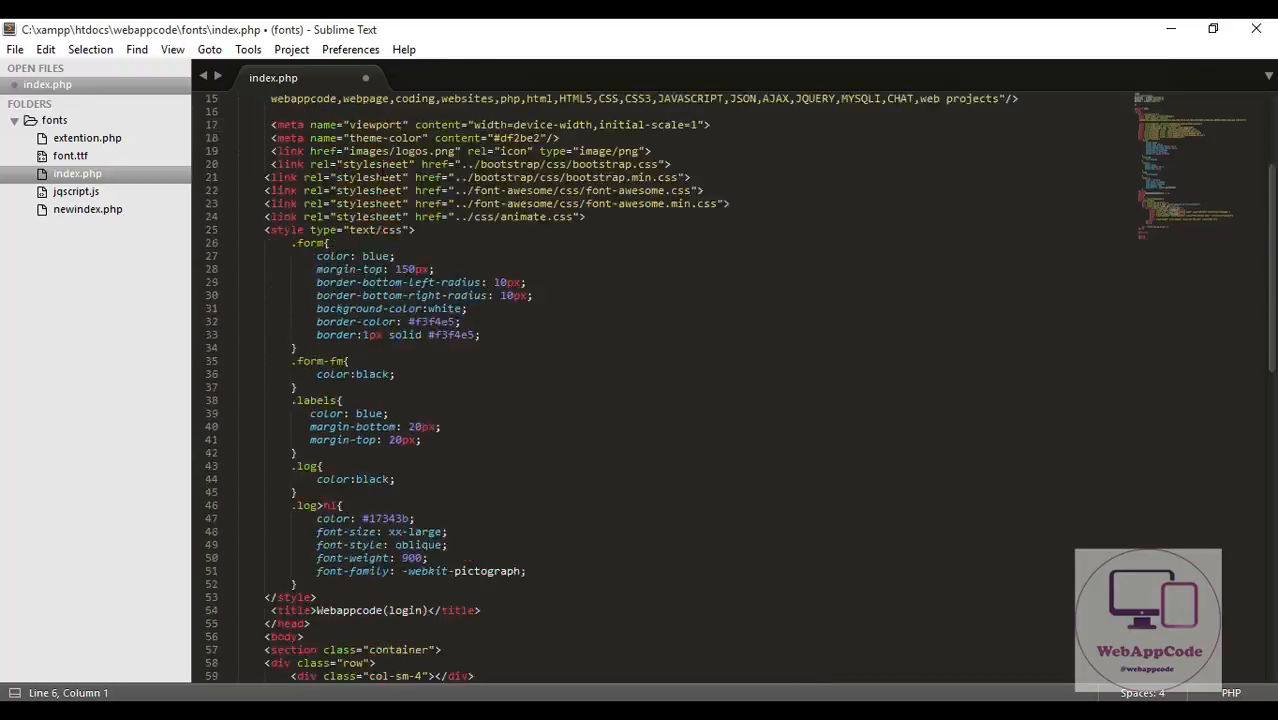
pyautogui.scroll(-3)
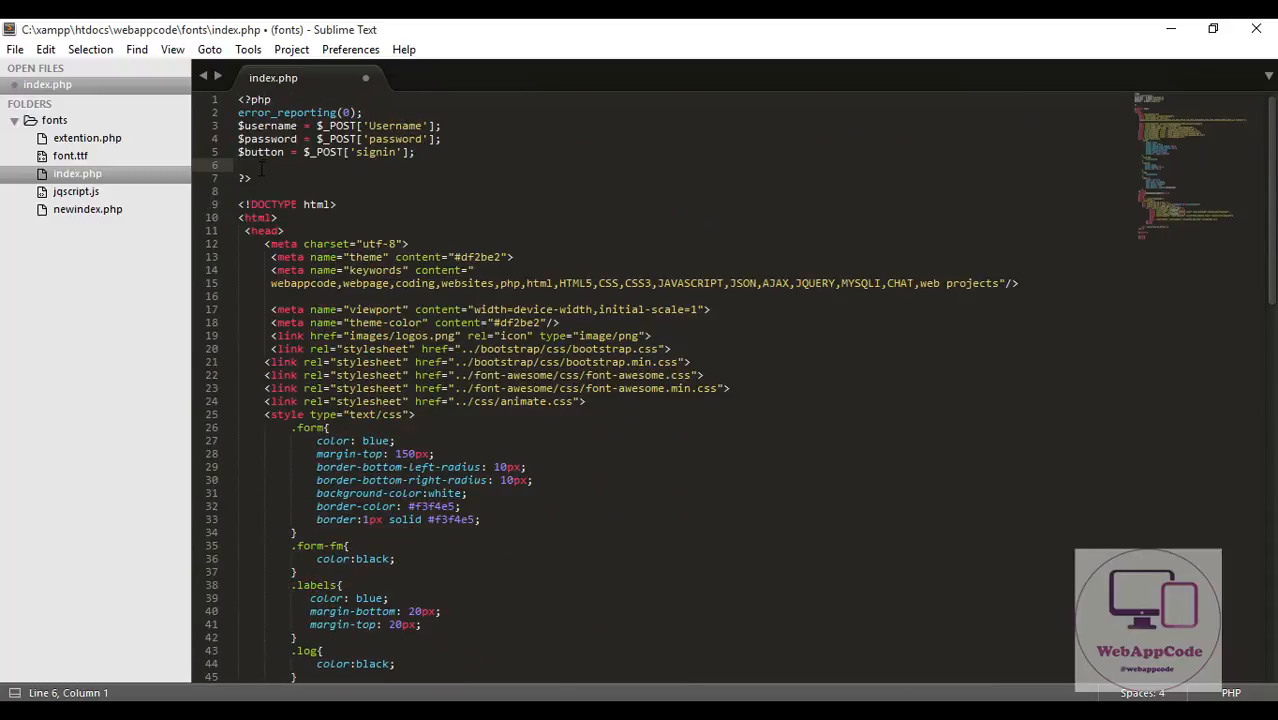
# - Wrap the sign-in logic in an if(isset($button)) block
pyautogui.write('if(){')
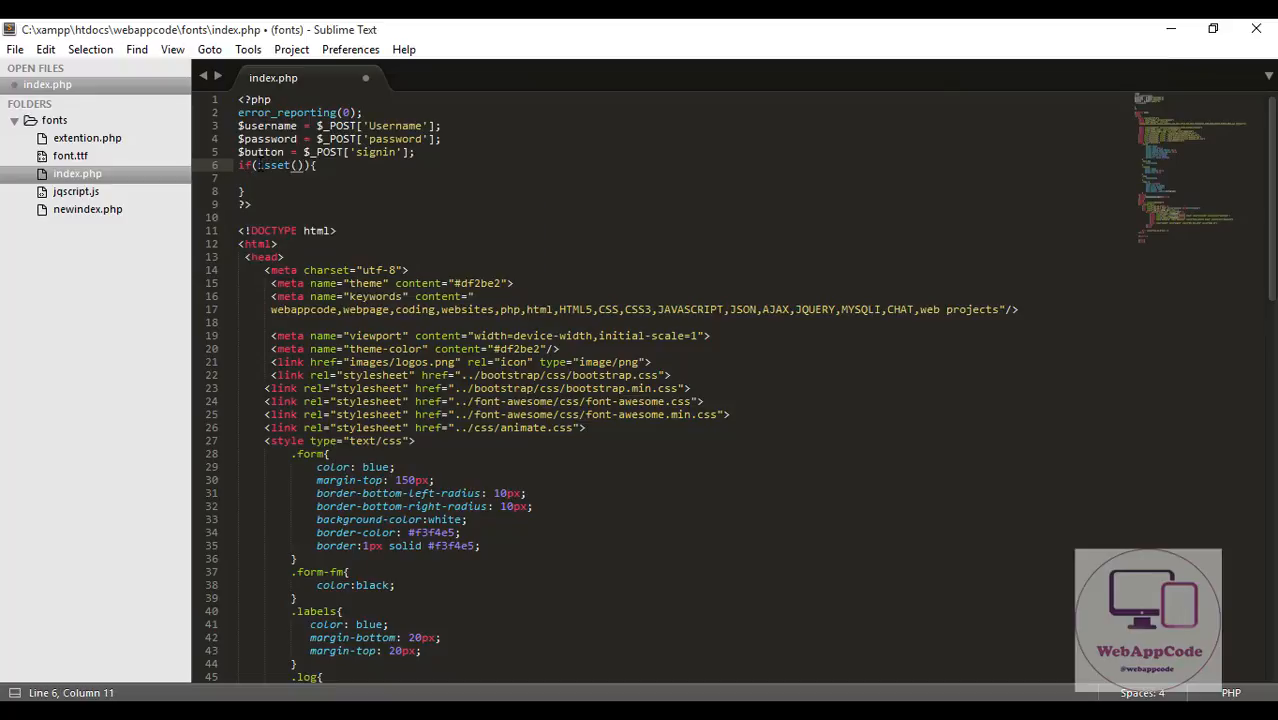
pyautogui.write('$')
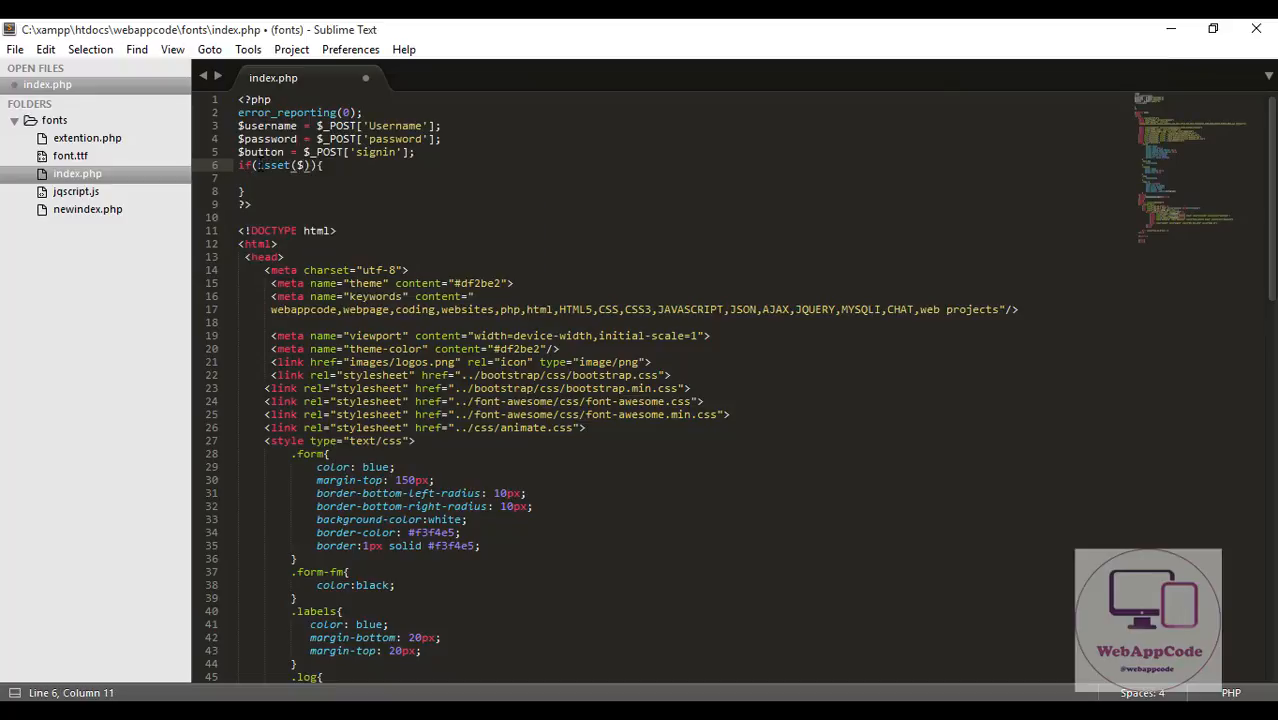
pyautogui.write('$button')
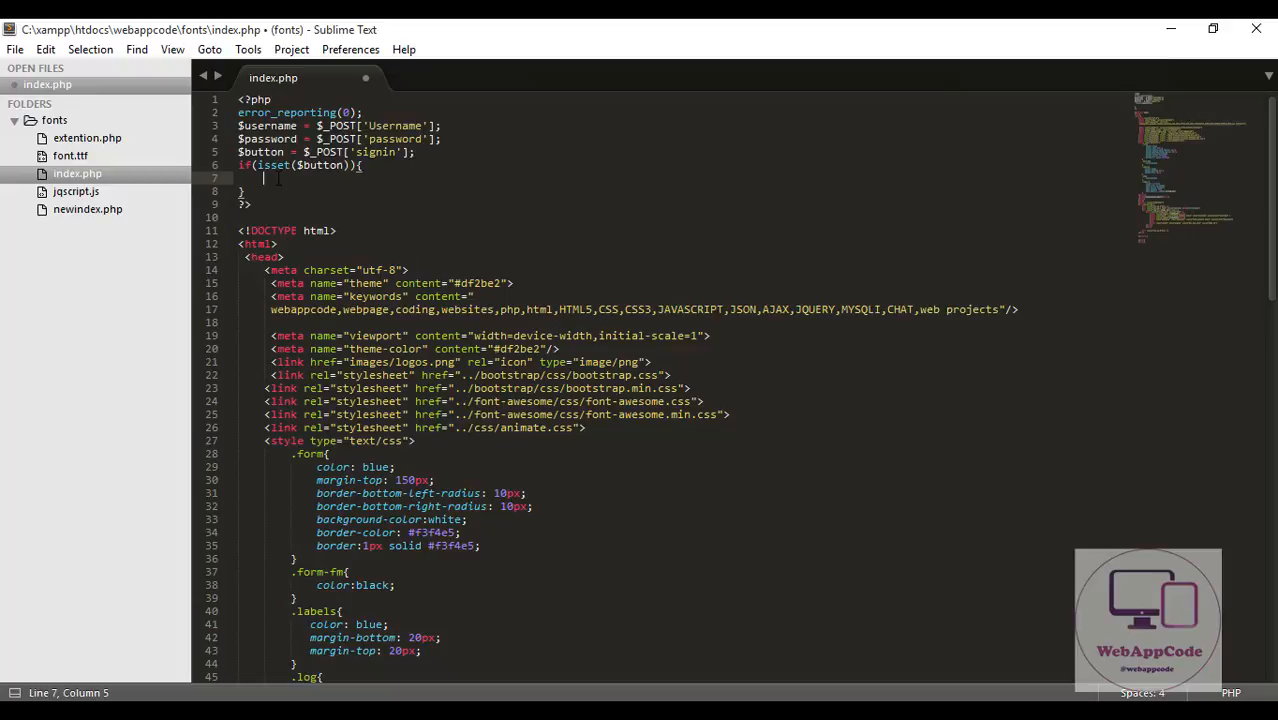
pyautogui.write('$')
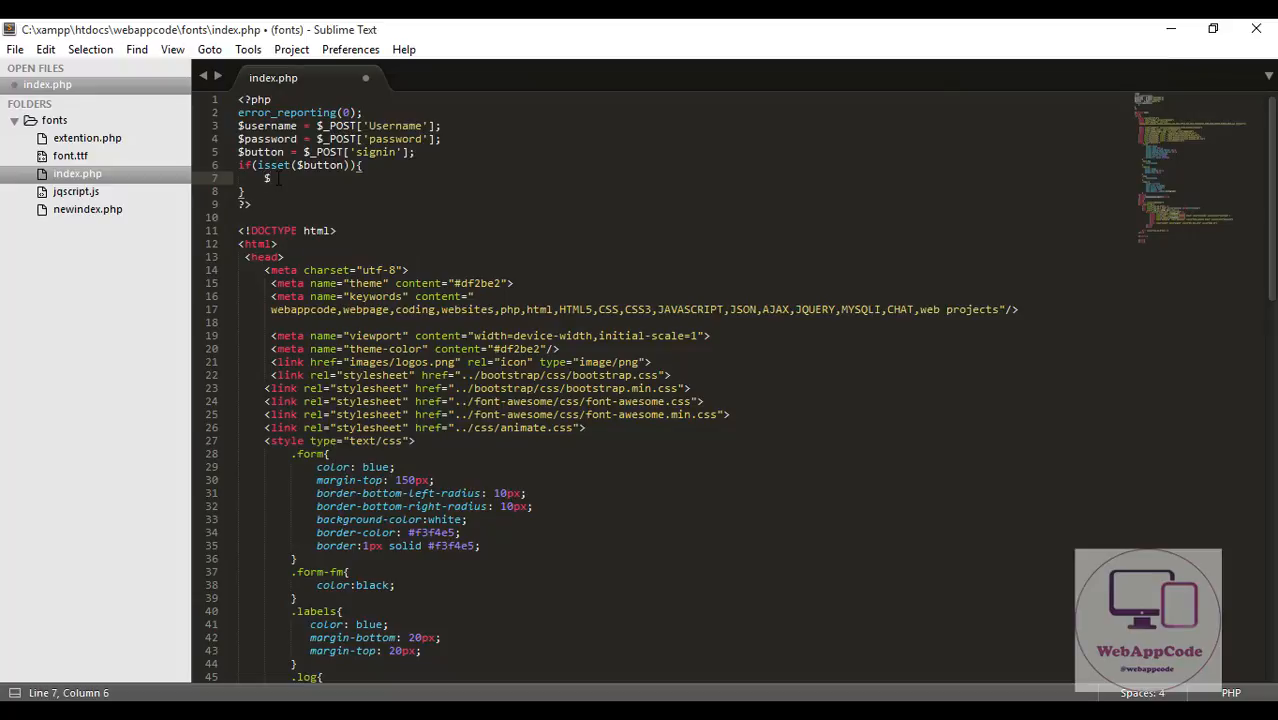
pyautogui.press('Backspace')
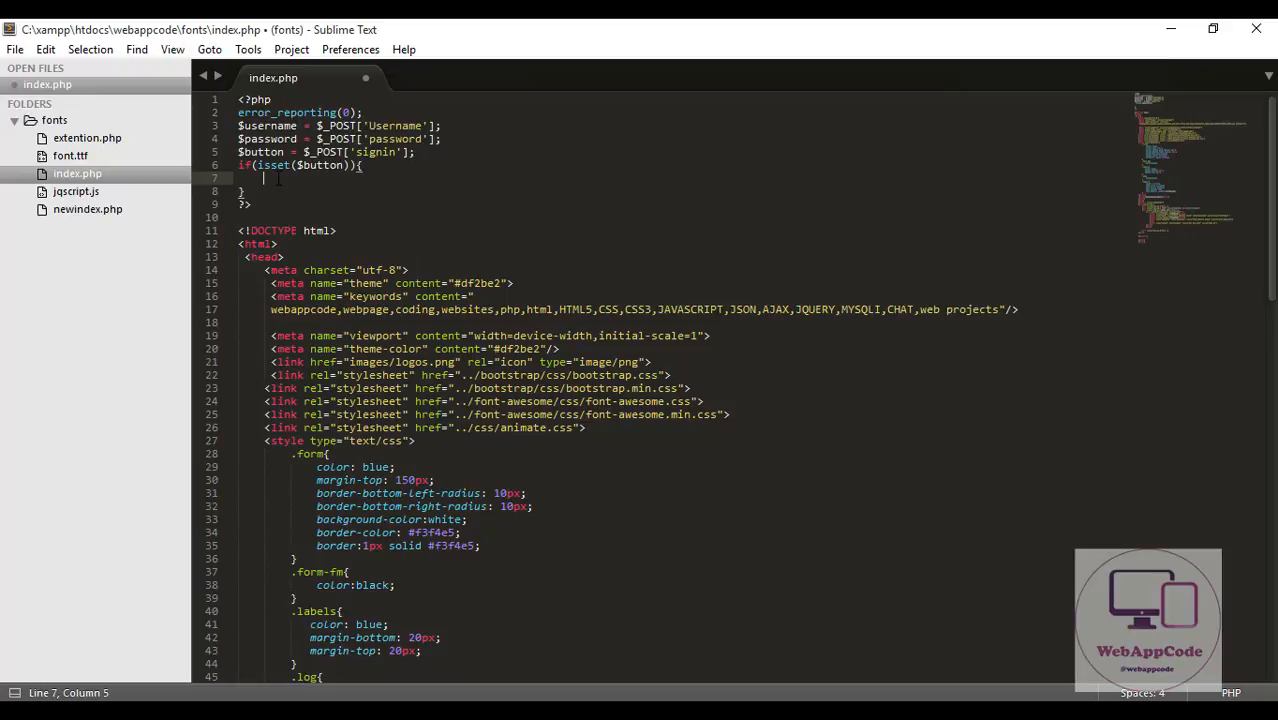
# - Add an inner check that $username and $password are both non-empty
pyautogui.write('$')
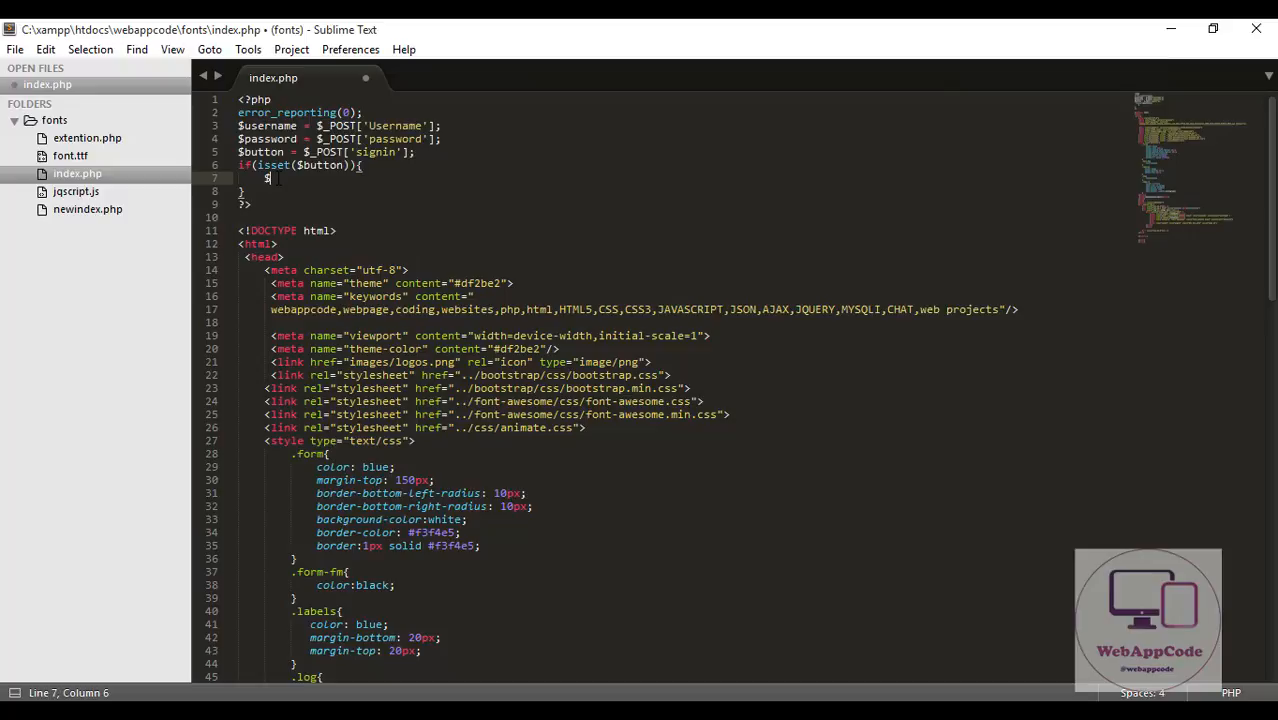
pyautogui.write('user')
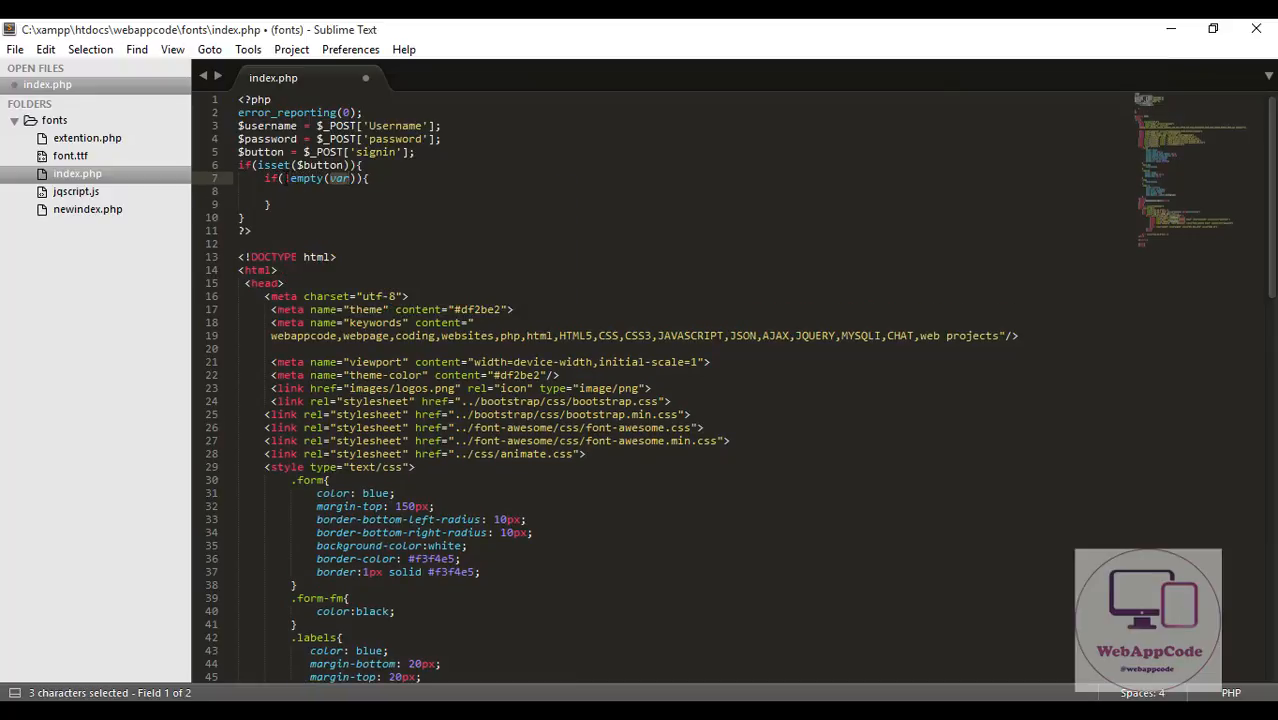
pyautogui.write('$username')
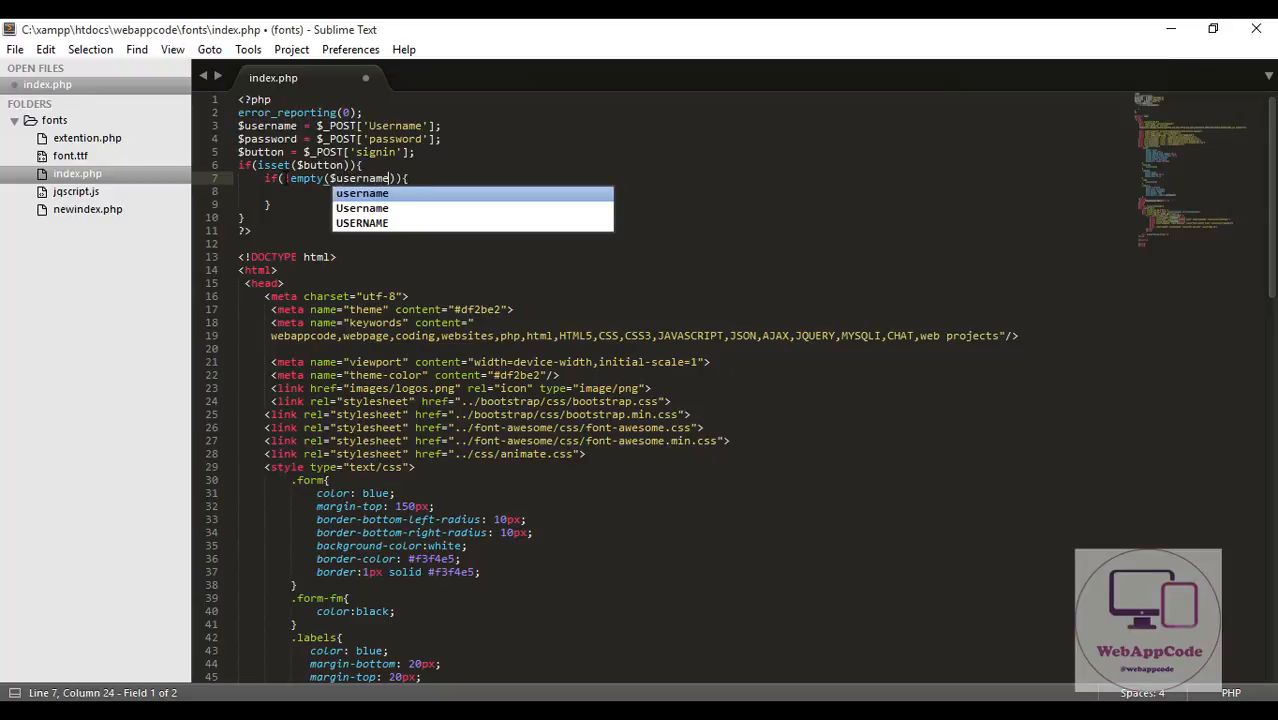
pyautogui.write('andc!empty(')
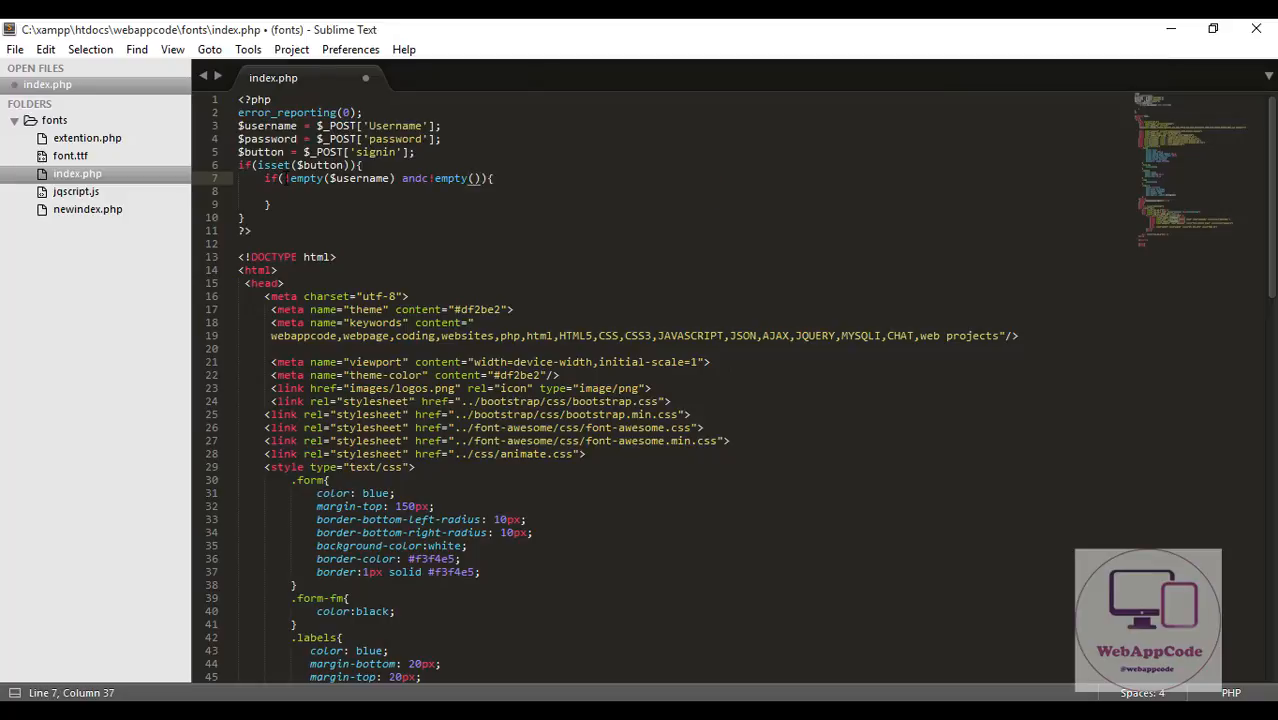
pyautogui.write('$password')
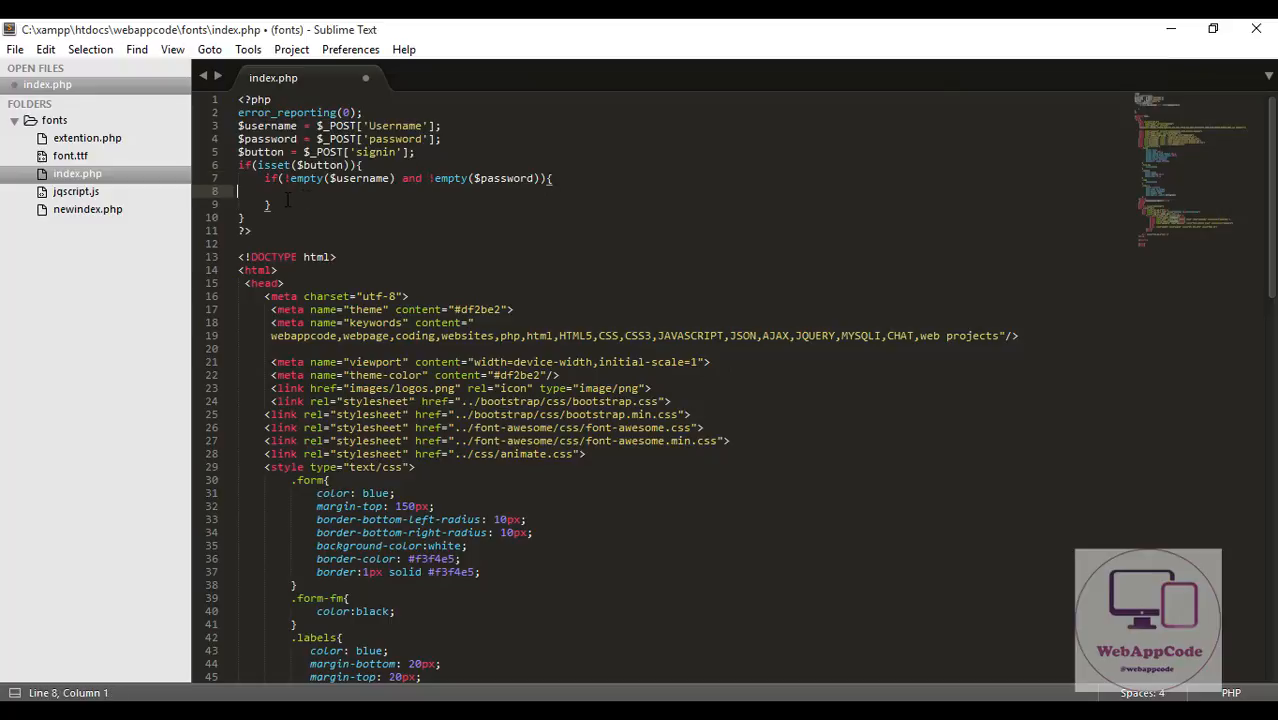
# - Add an else branch echoing 'please fill all the fields to proceed'
pyautogui.write('els')
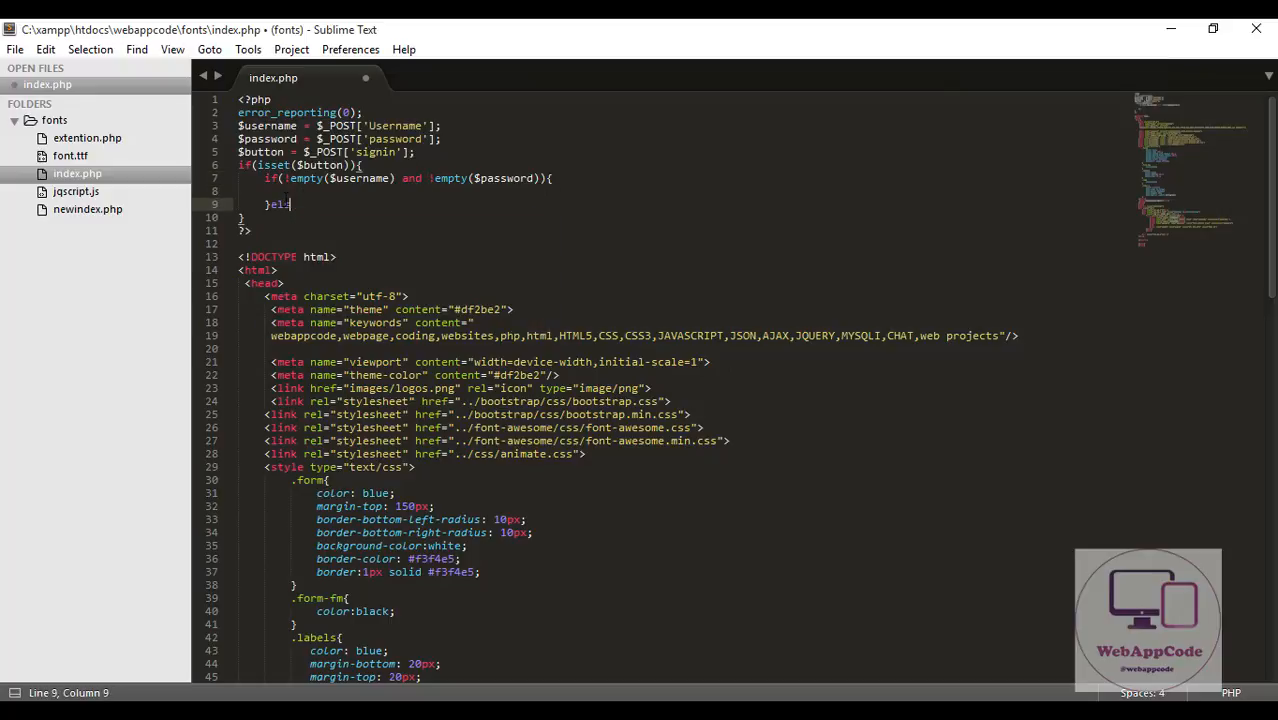
pyautogui.write('{')
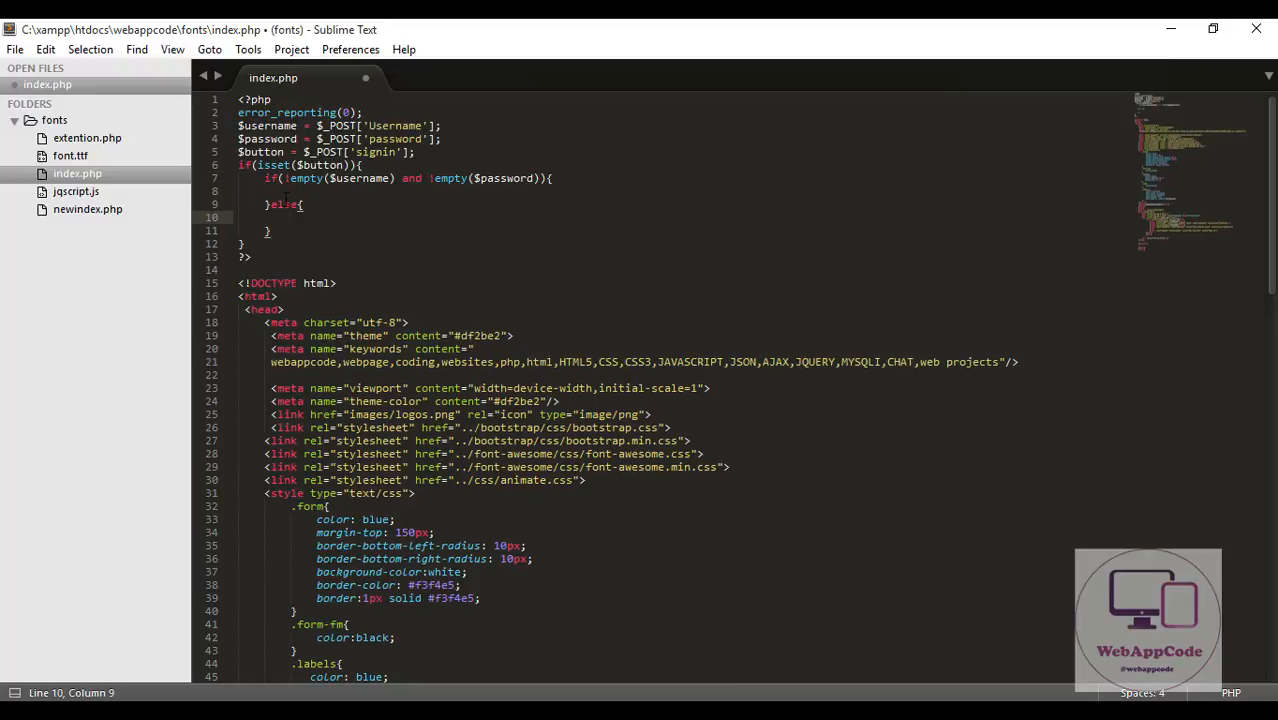
pyautogui.write('echo')
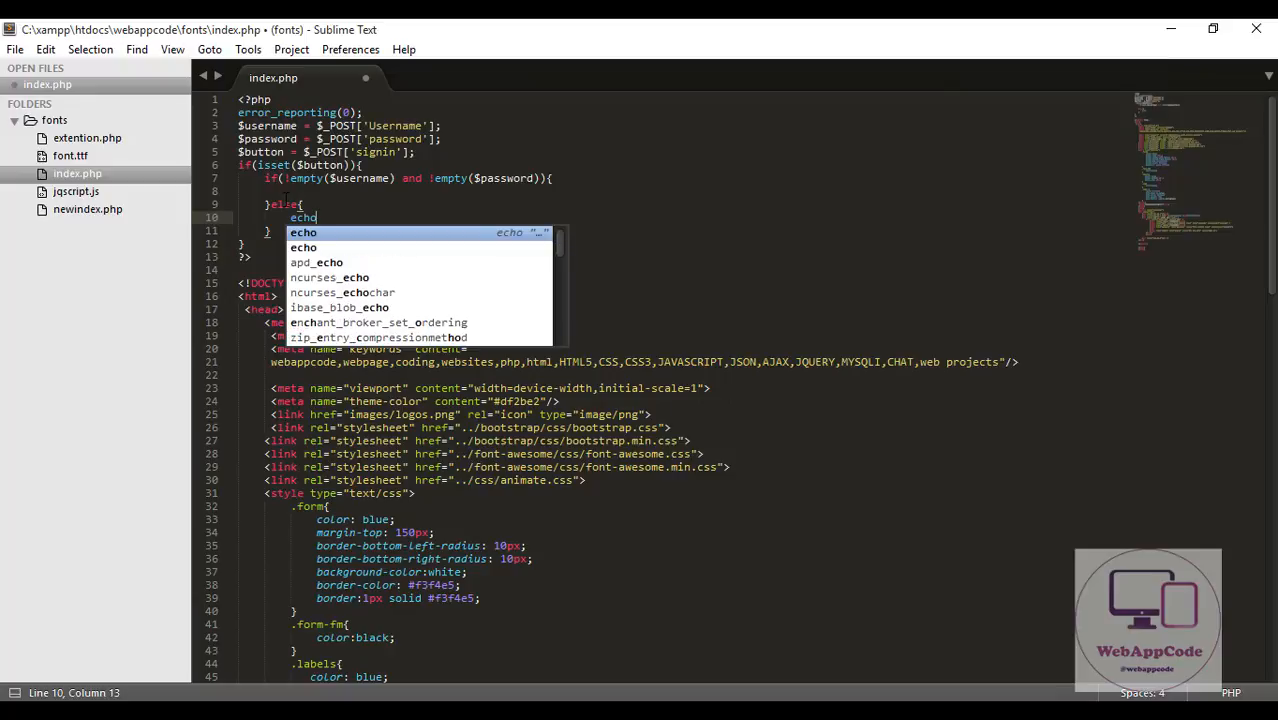
pyautogui.write("'';")
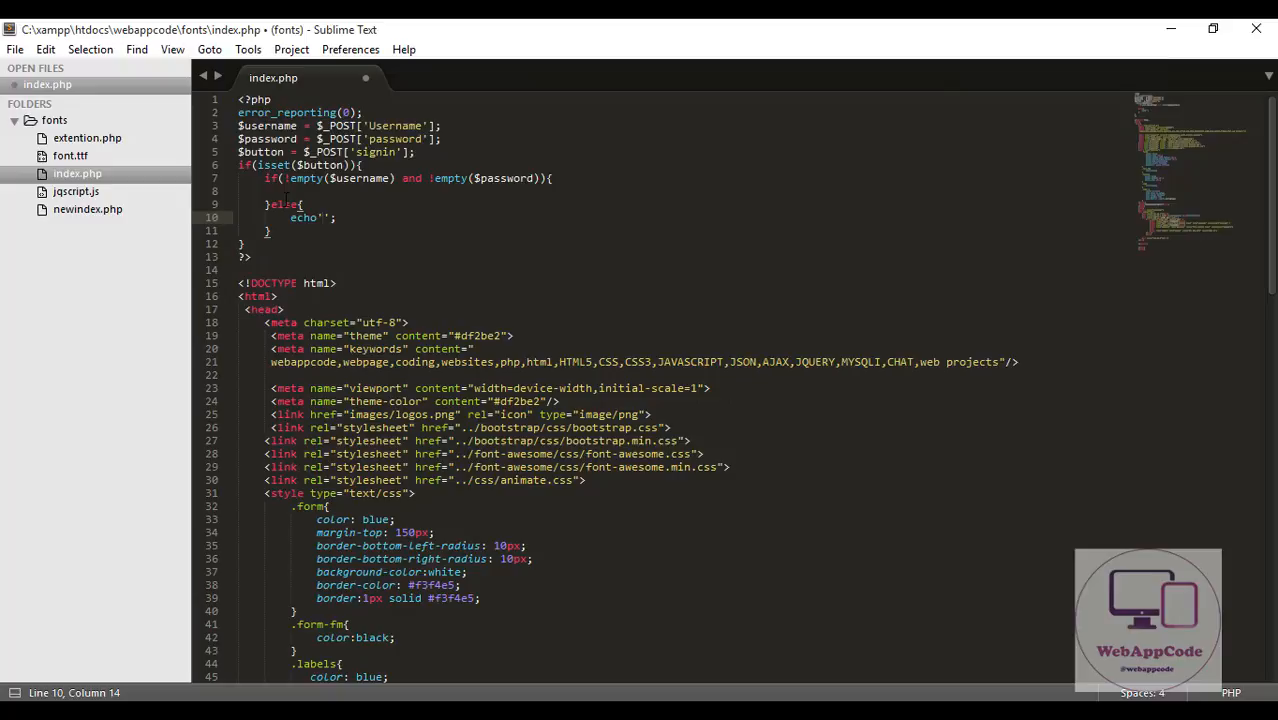
pyautogui.write('please fill in the')
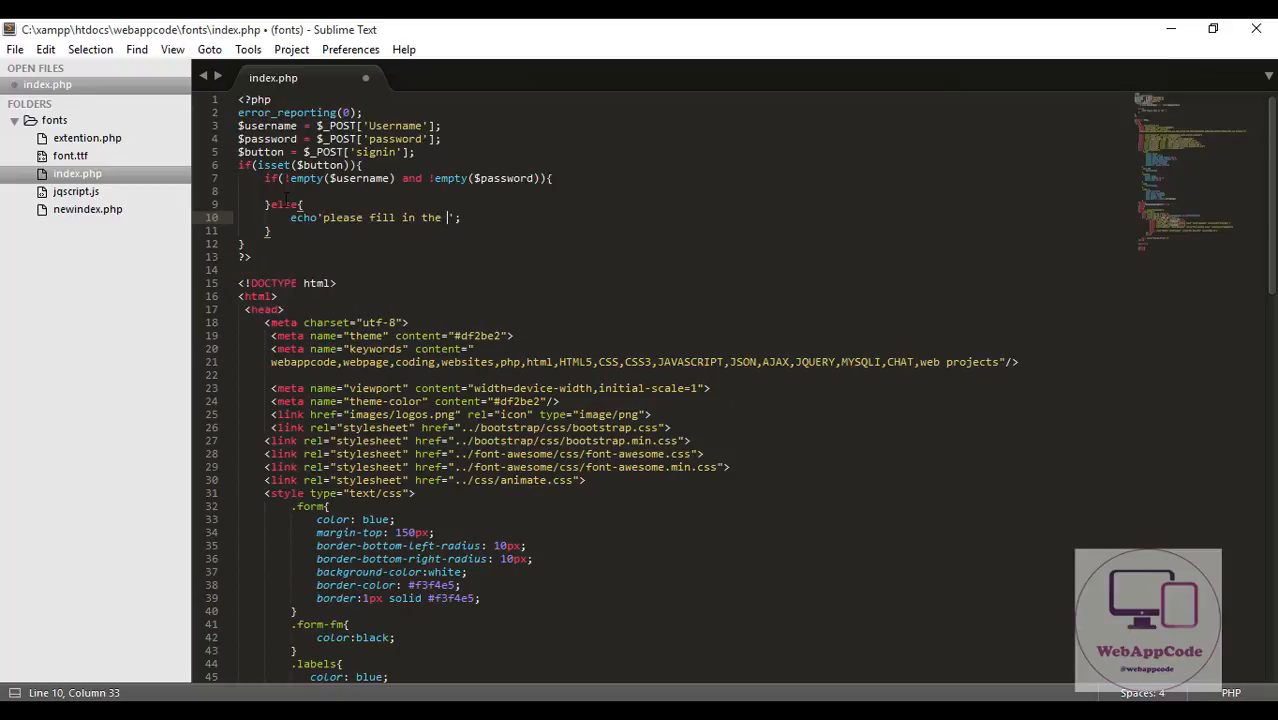
pyautogui.write('al')
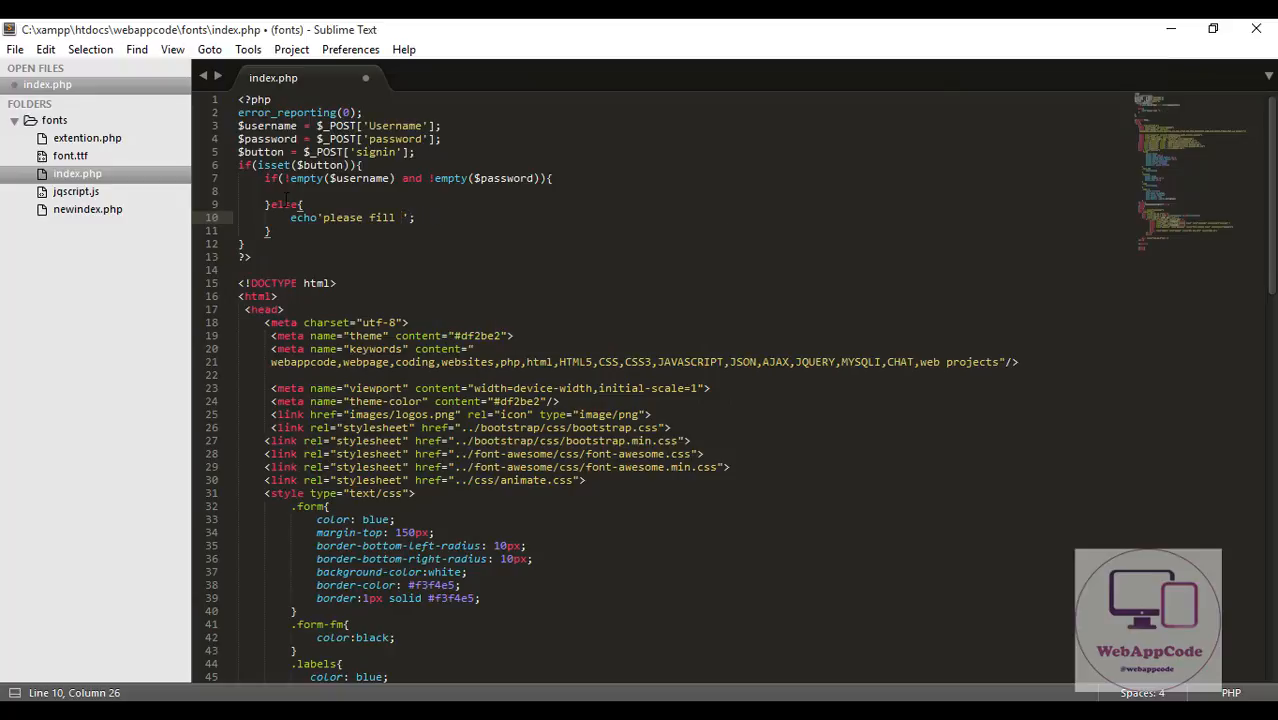
pyautogui.write('all the fields to proceed')
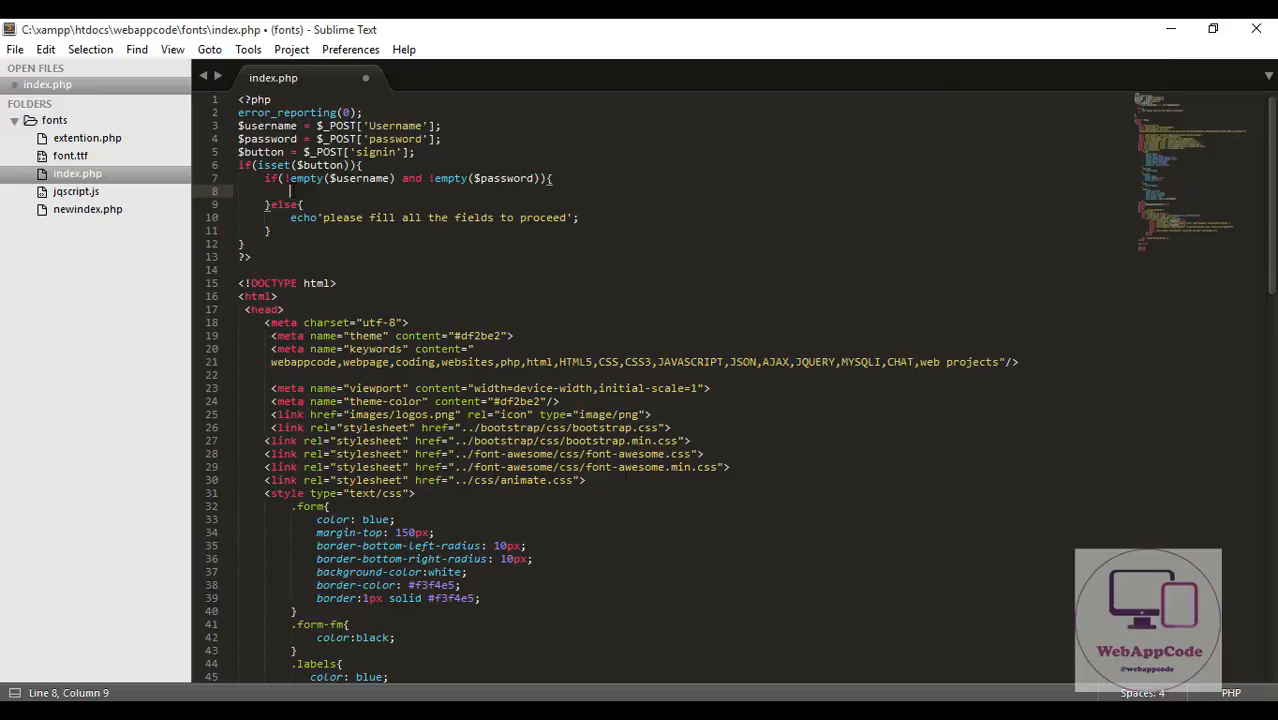
# - Set $conn = mysqli_connect('localhost','root','','test') inside the non-empty branch
pyautogui.write('conn =')
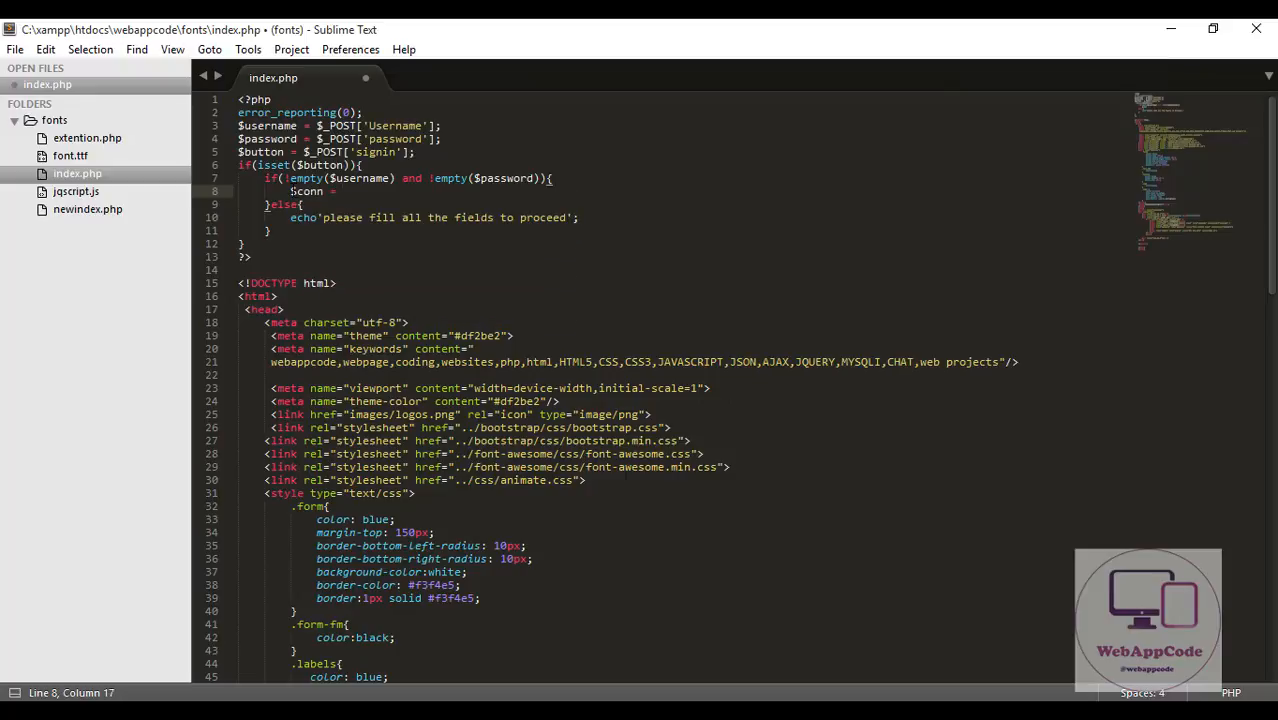
pyautogui.write('mysqli_connect();')
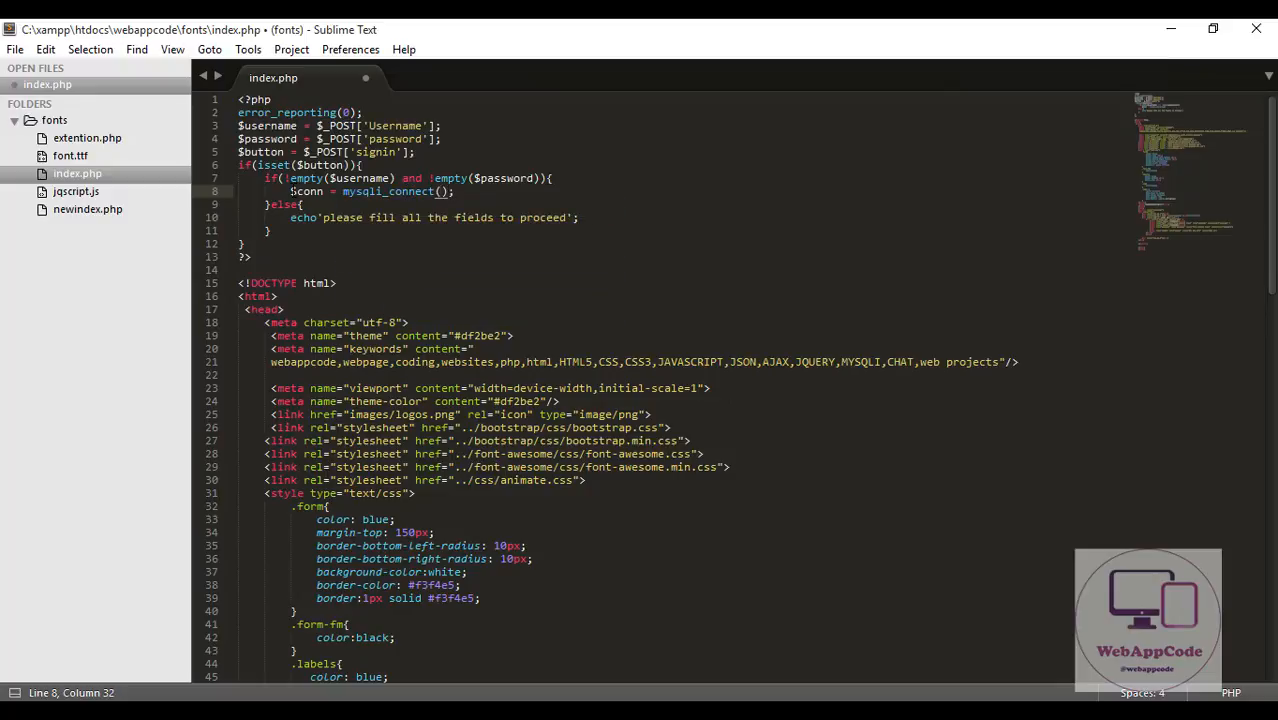
pyautogui.write("'','','',")
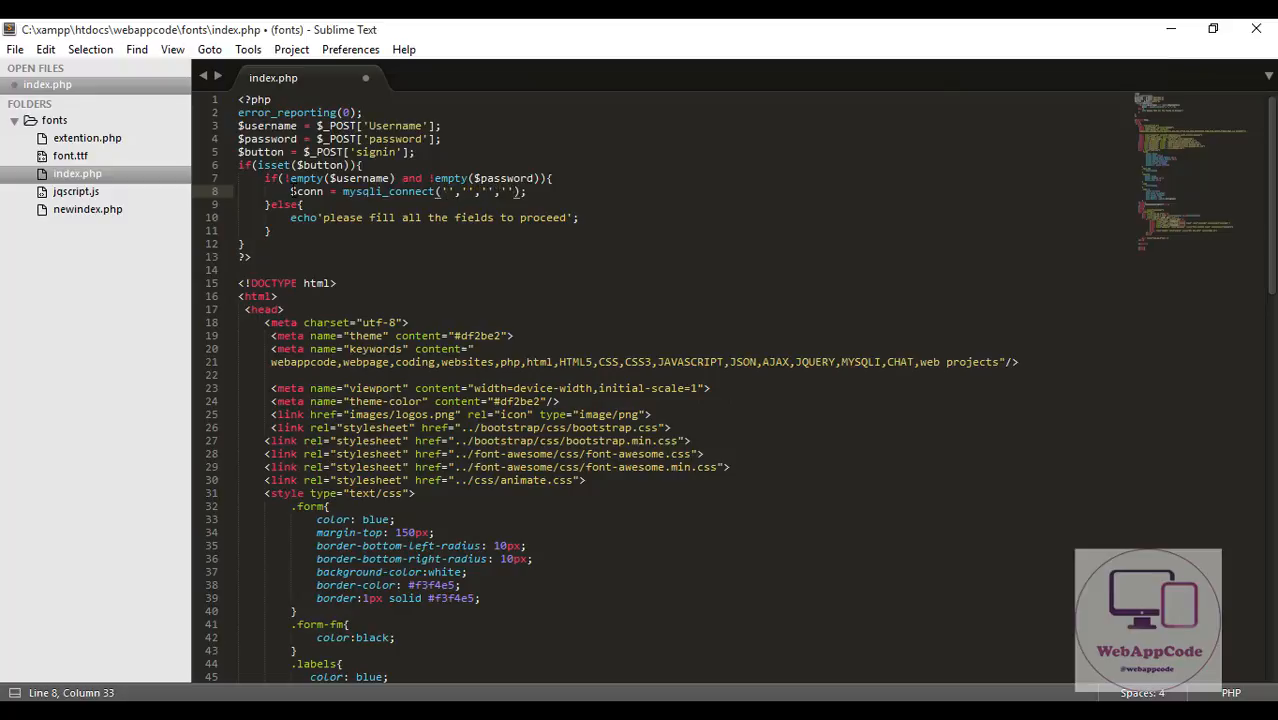
pyautogui.write("'localhost','root','','test'")
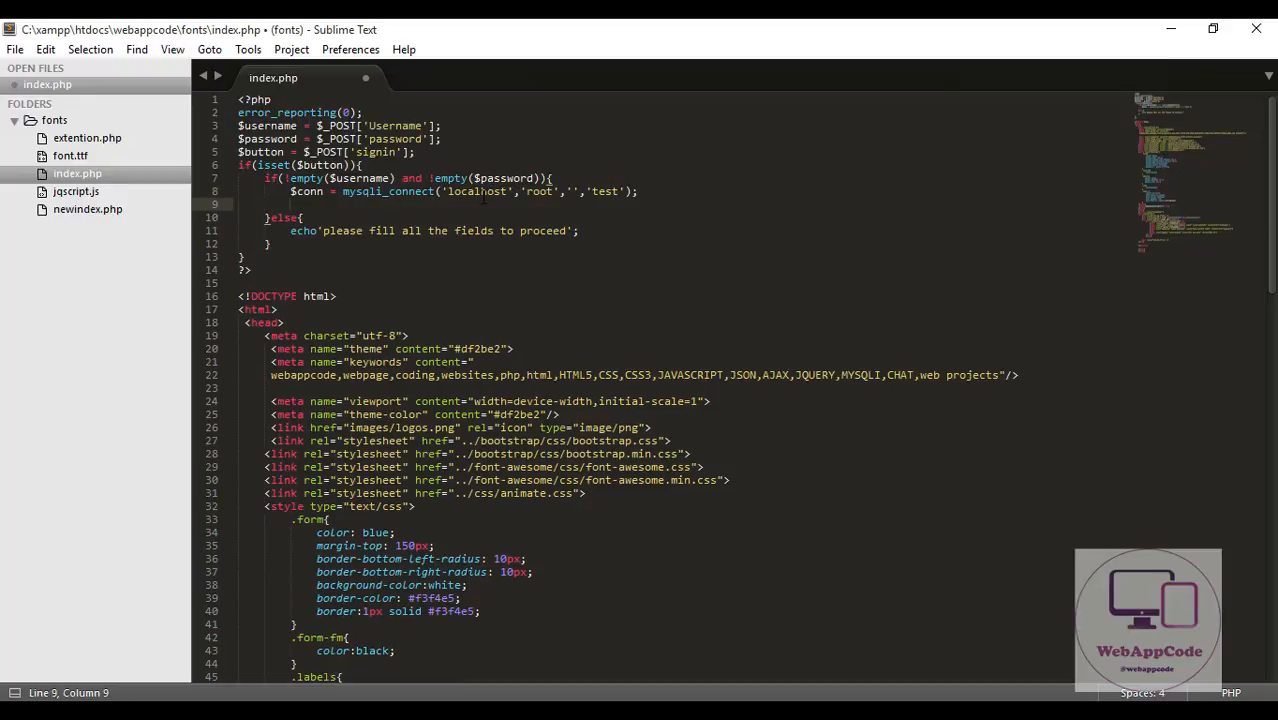
pyautogui.doubleClick(540, 192)
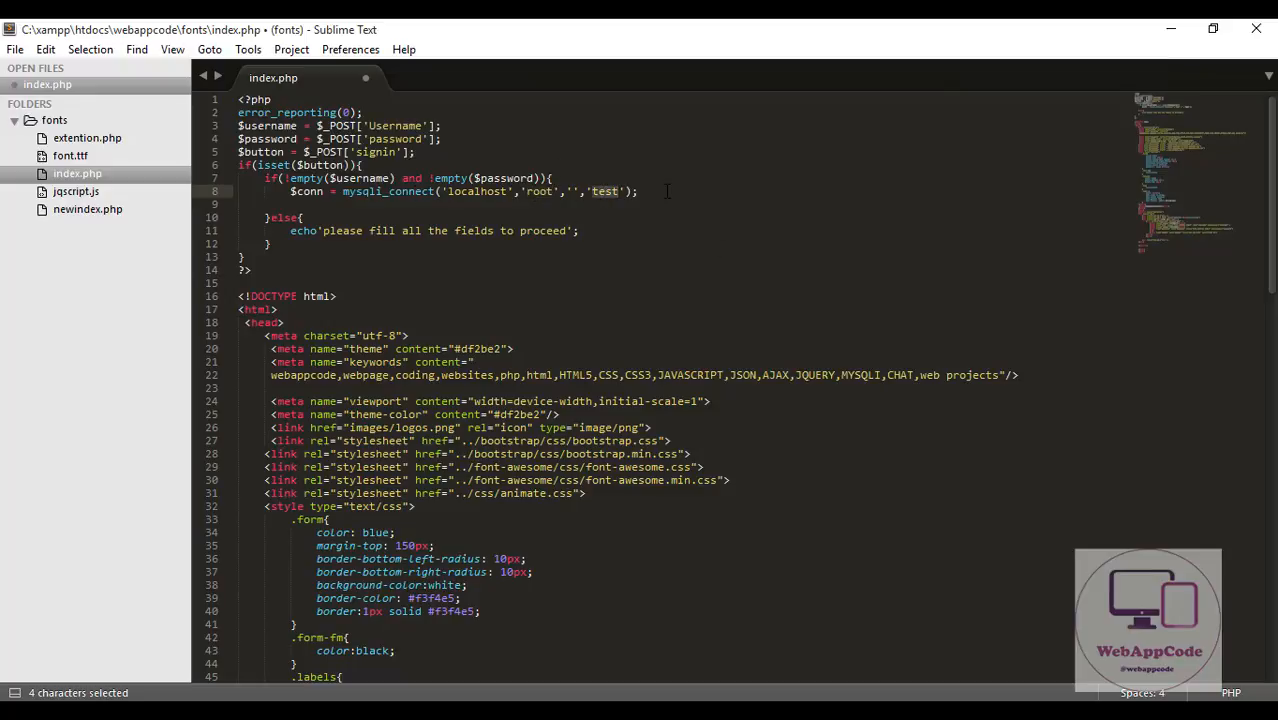
pyautogui.click(638, 192)
pyautogui.write('$')
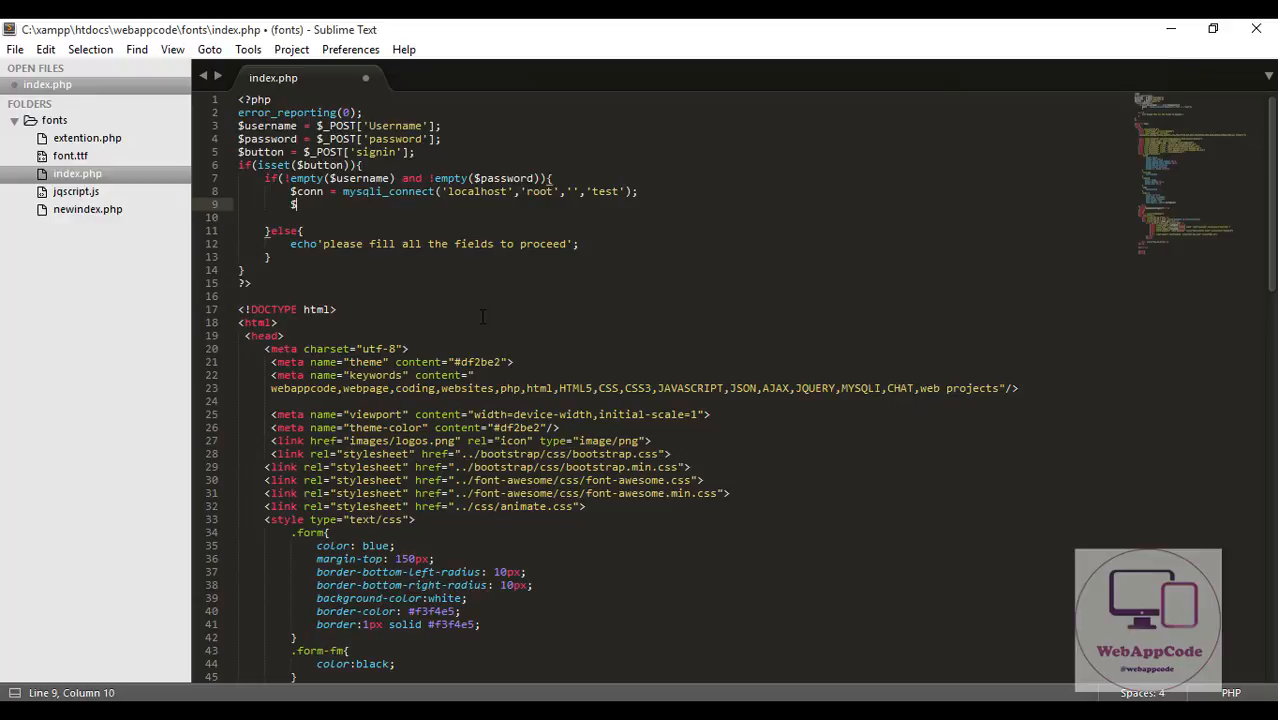
# - Pass $username through strip_tags() beneath the connection line
pyautogui.write('username = htm')
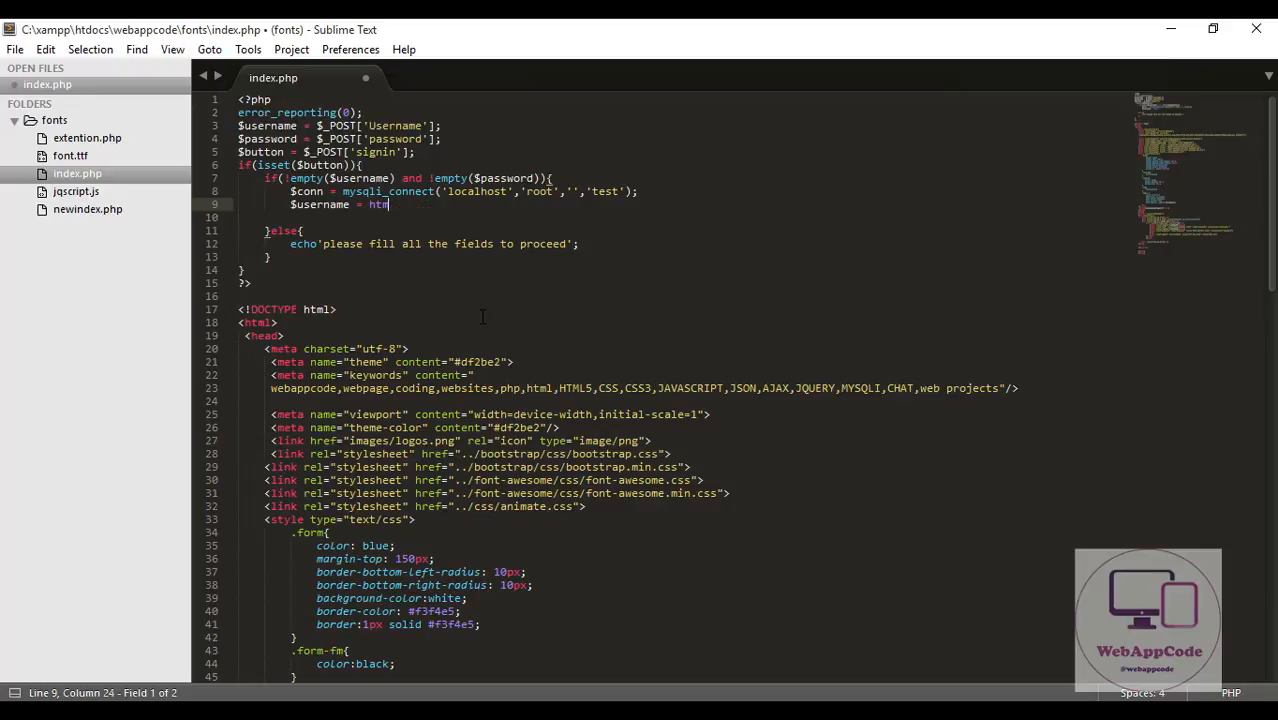
pyautogui.write('st')
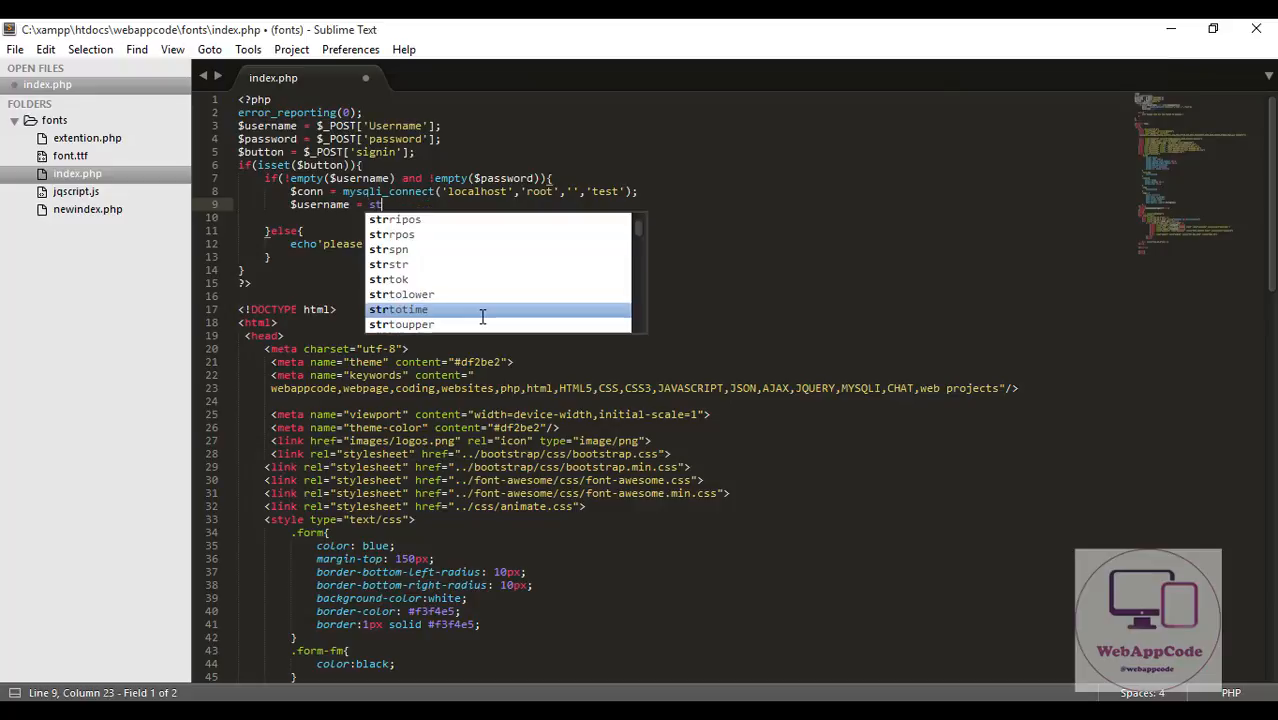
pyautogui.write('rip')
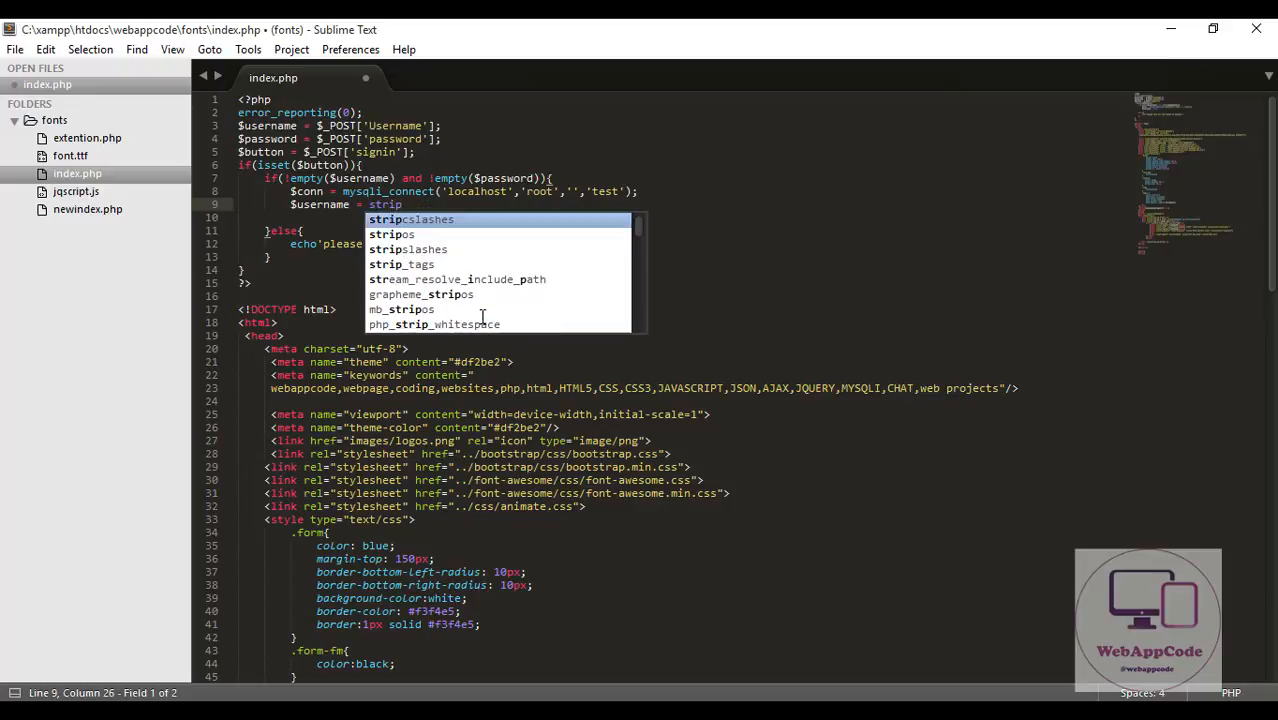
pyautogui.write('_tags(str')
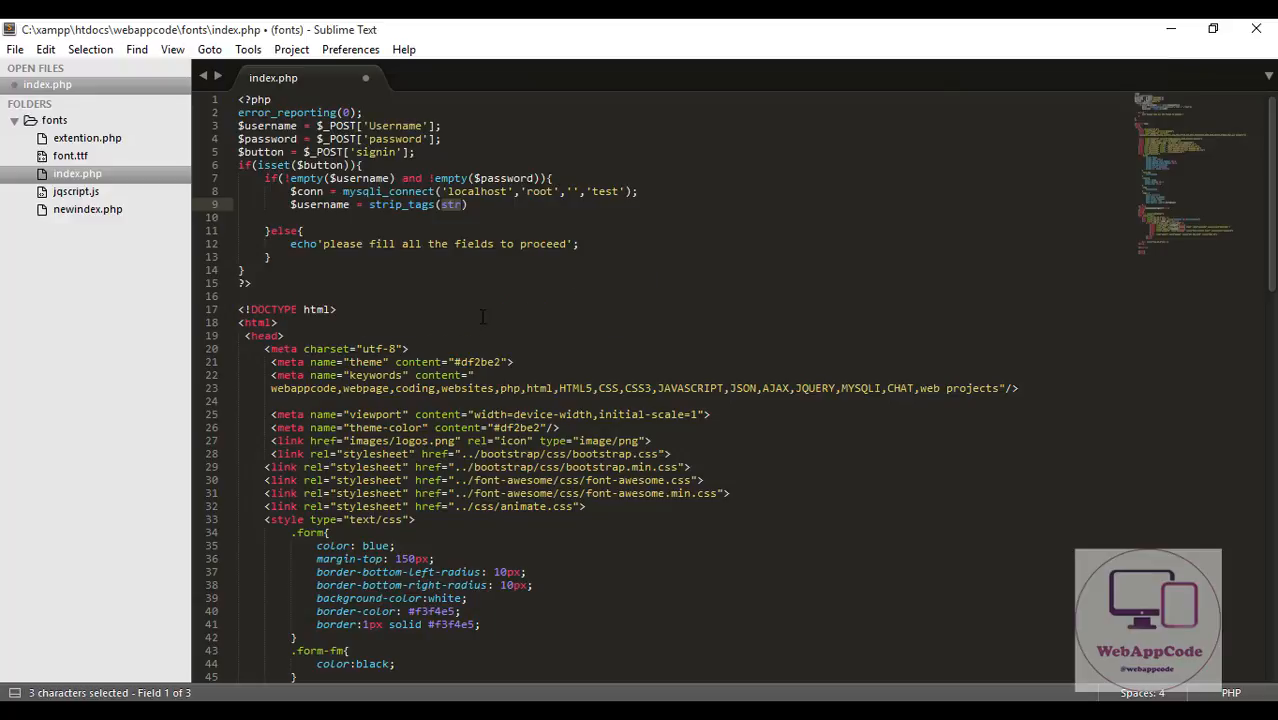
pyautogui.write('user')
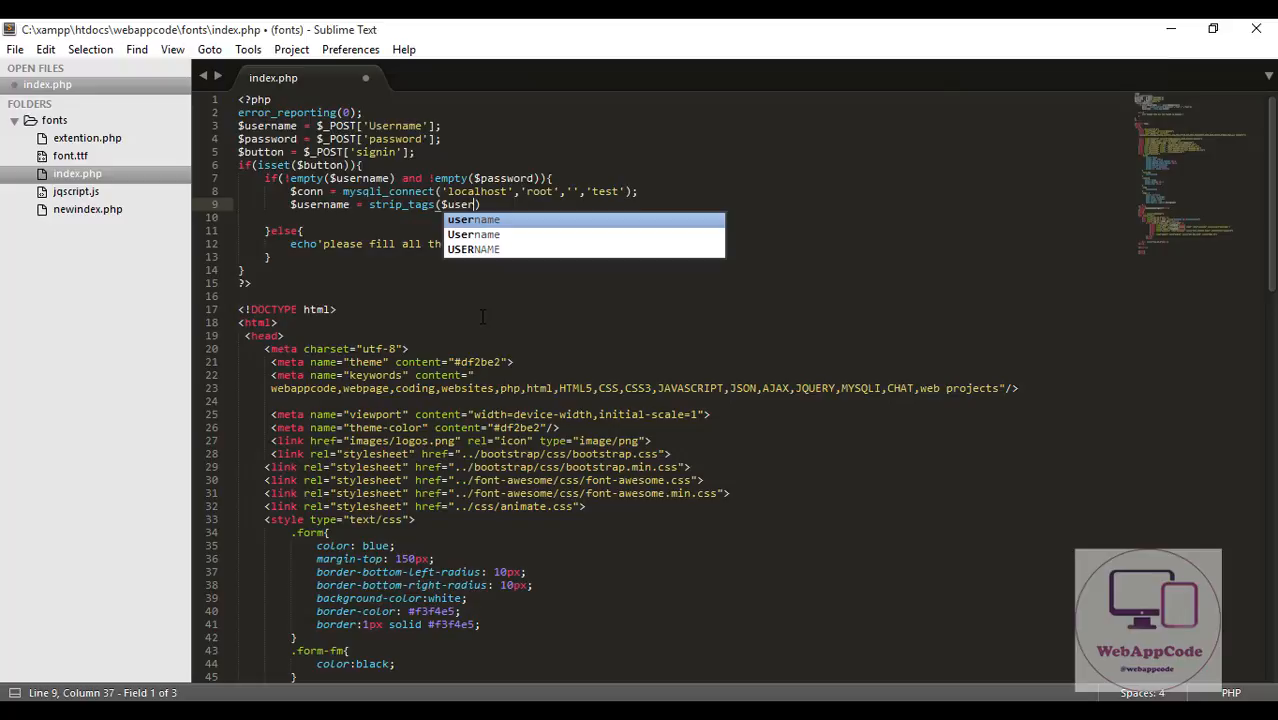
pyautogui.press('enter')
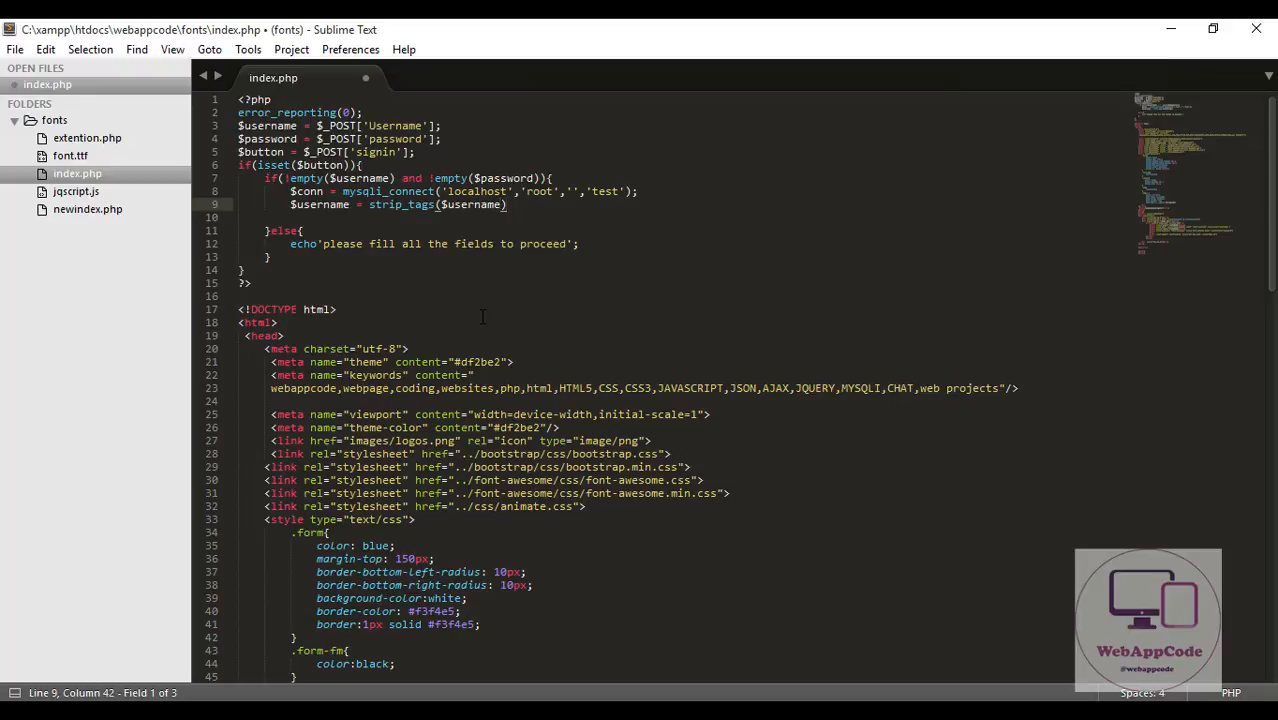
# - Pass $password through strip_tags() on the following line
pyautogui.write('$p')
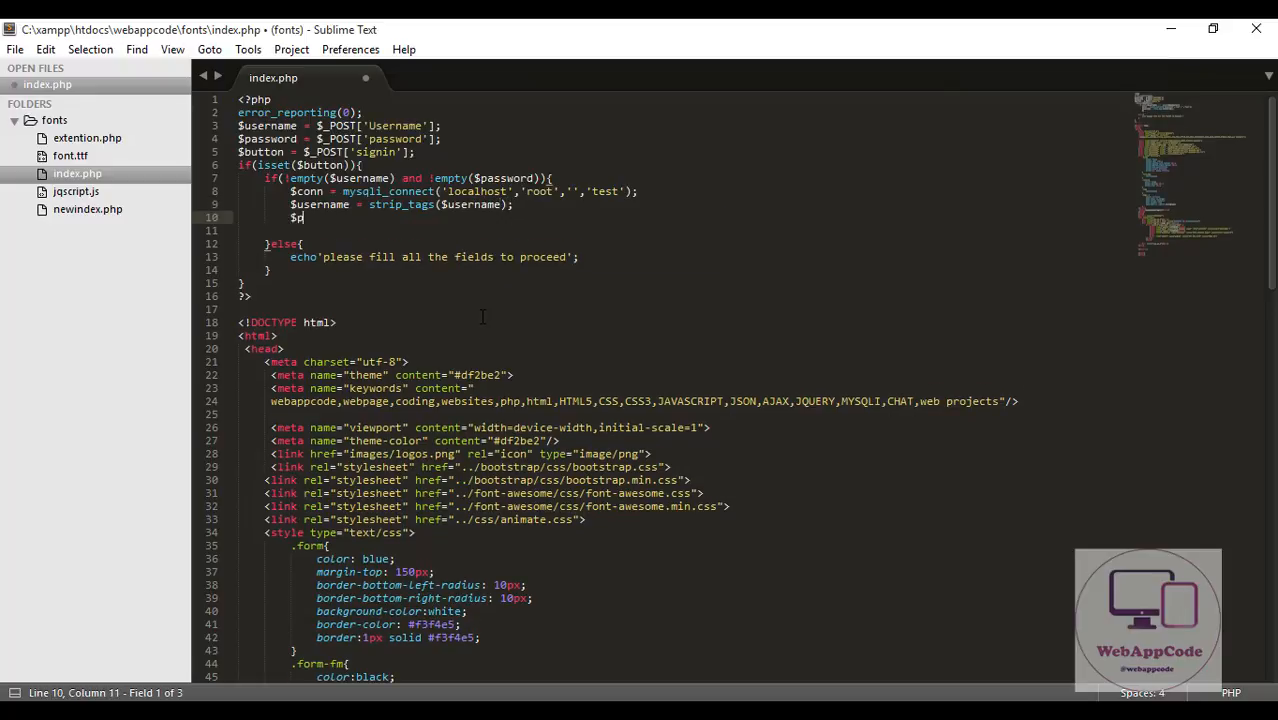
pyautogui.write('assword =')
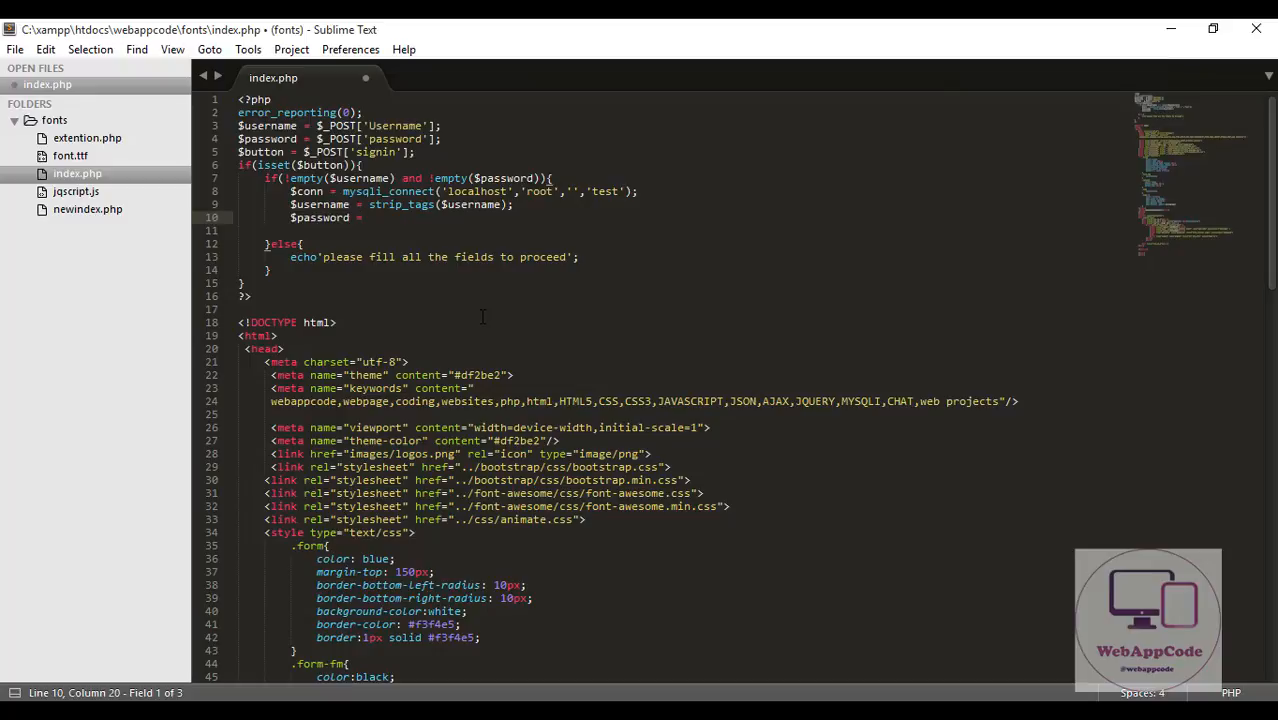
pyautogui.write('n')
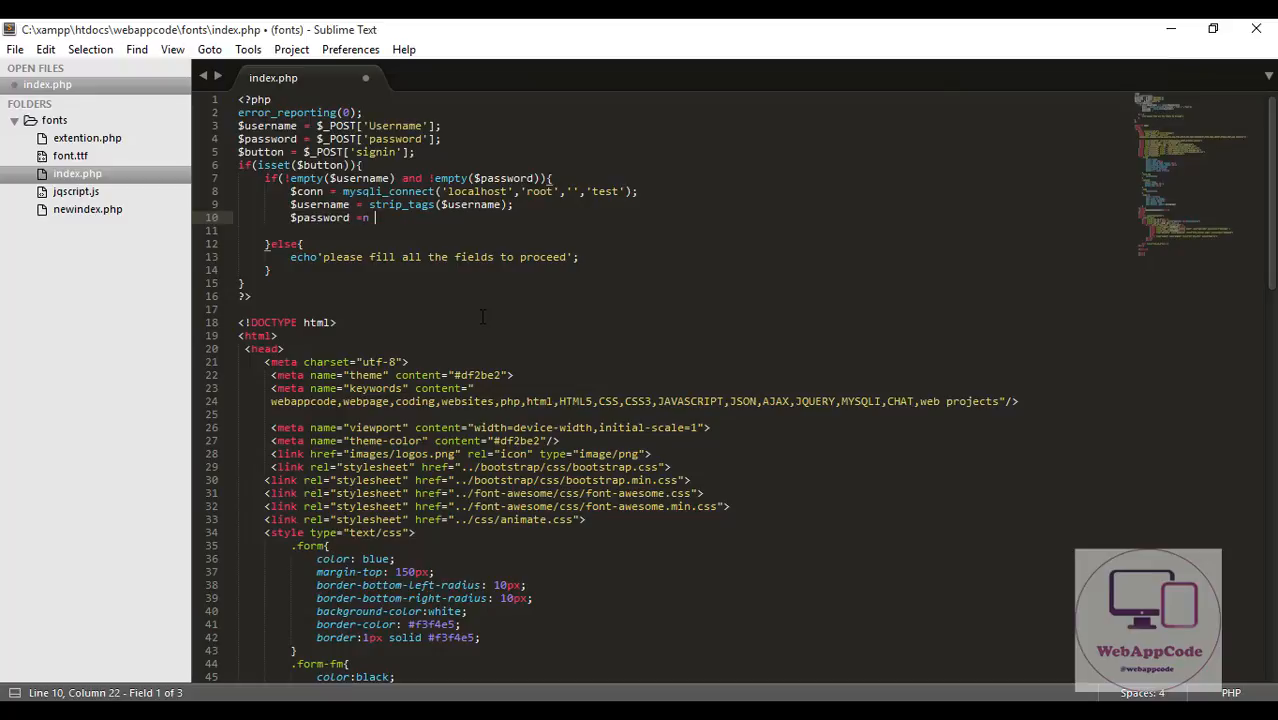
pyautogui.press('Backspace')
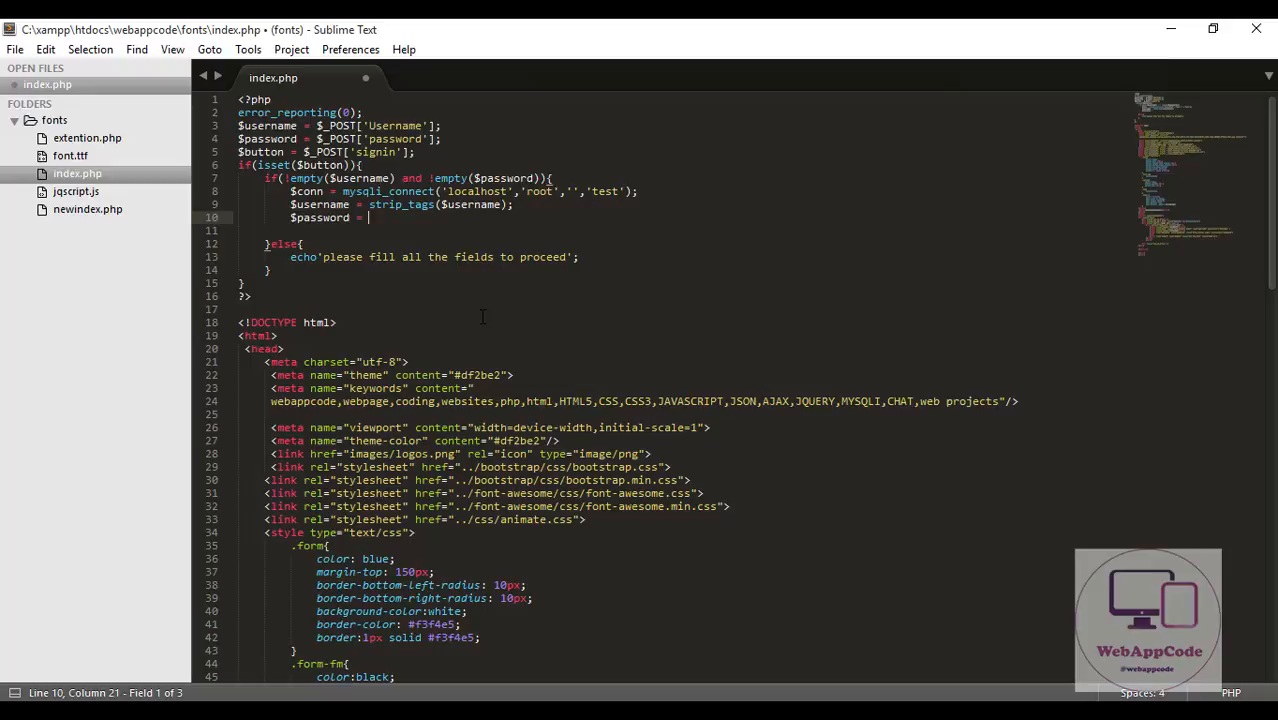
pyautogui.write('strp')
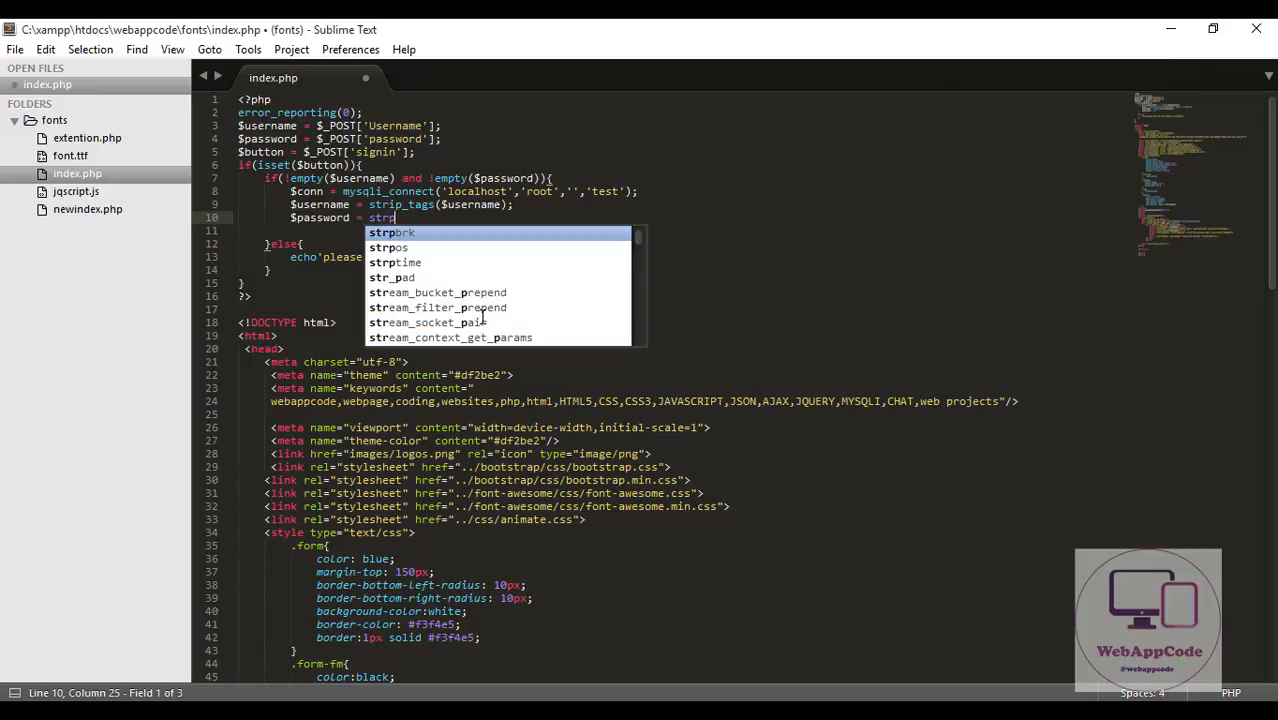
pyautogui.write('ip_tags')
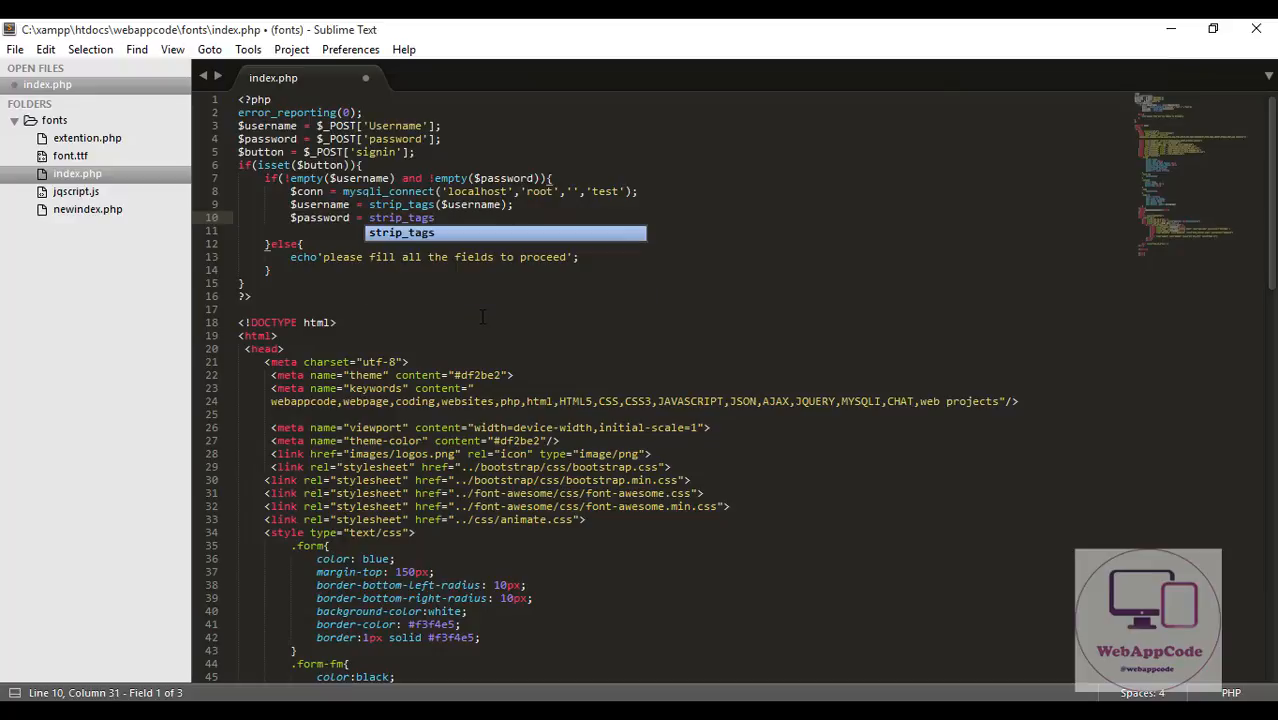
pyautogui.write('(pas')
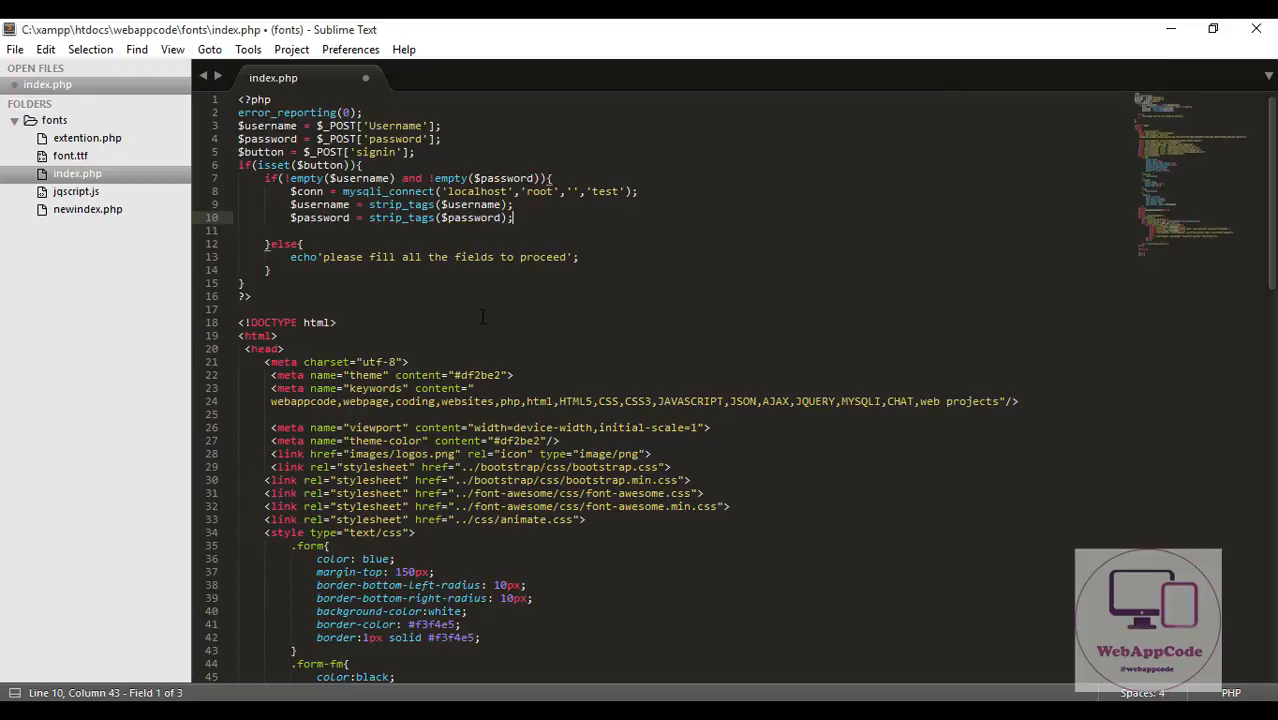
pyautogui.press('enter')
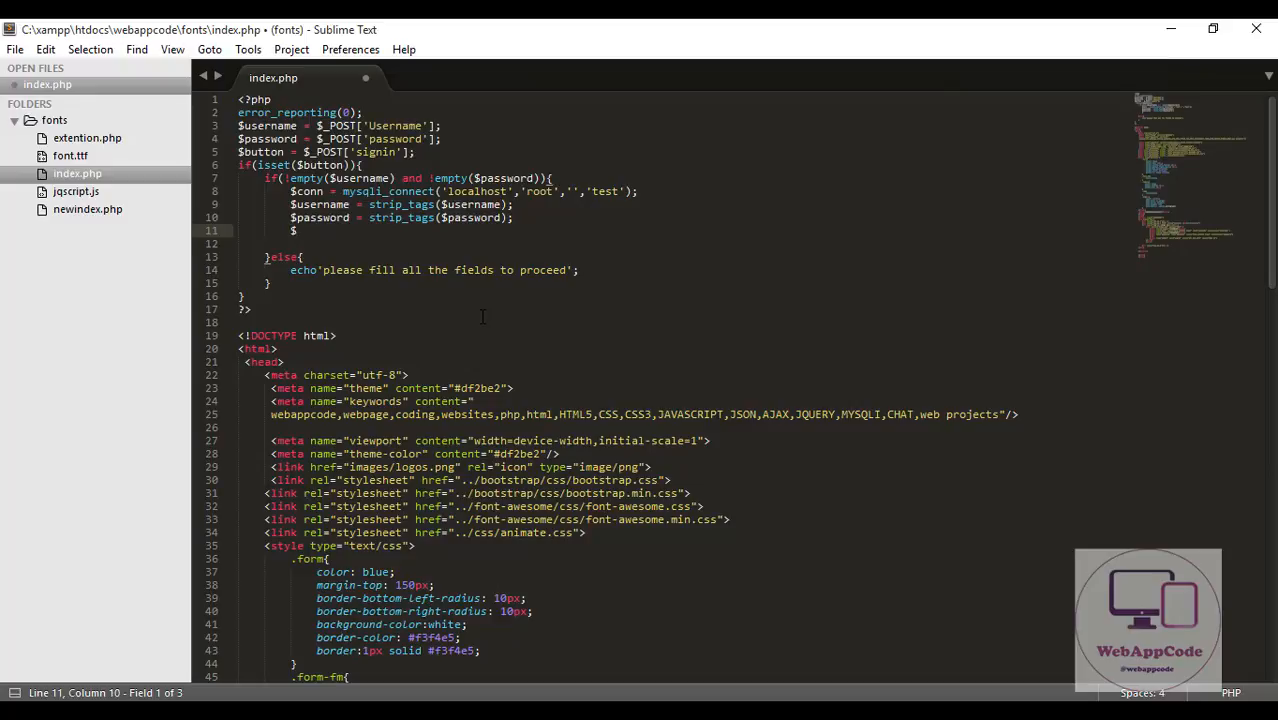
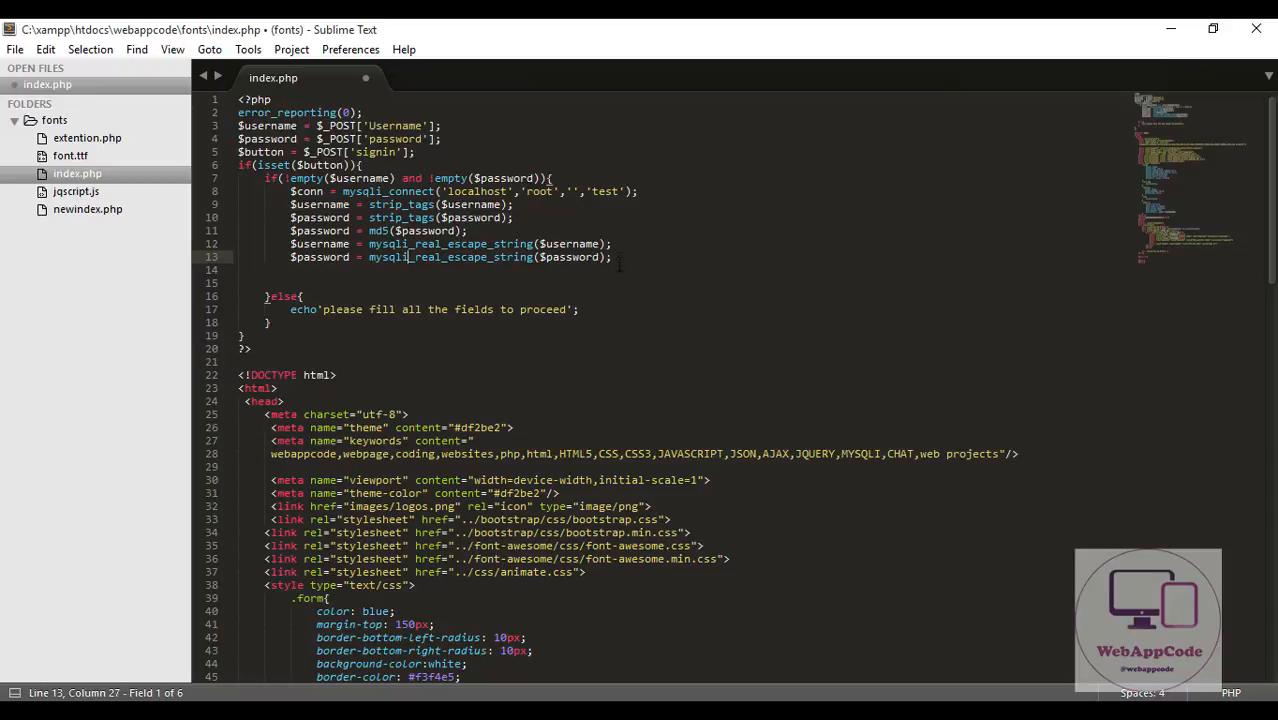
# - Hash $password with md5() and escape both fields with mysqli_real_escape_string()
pyautogui.press('enter')
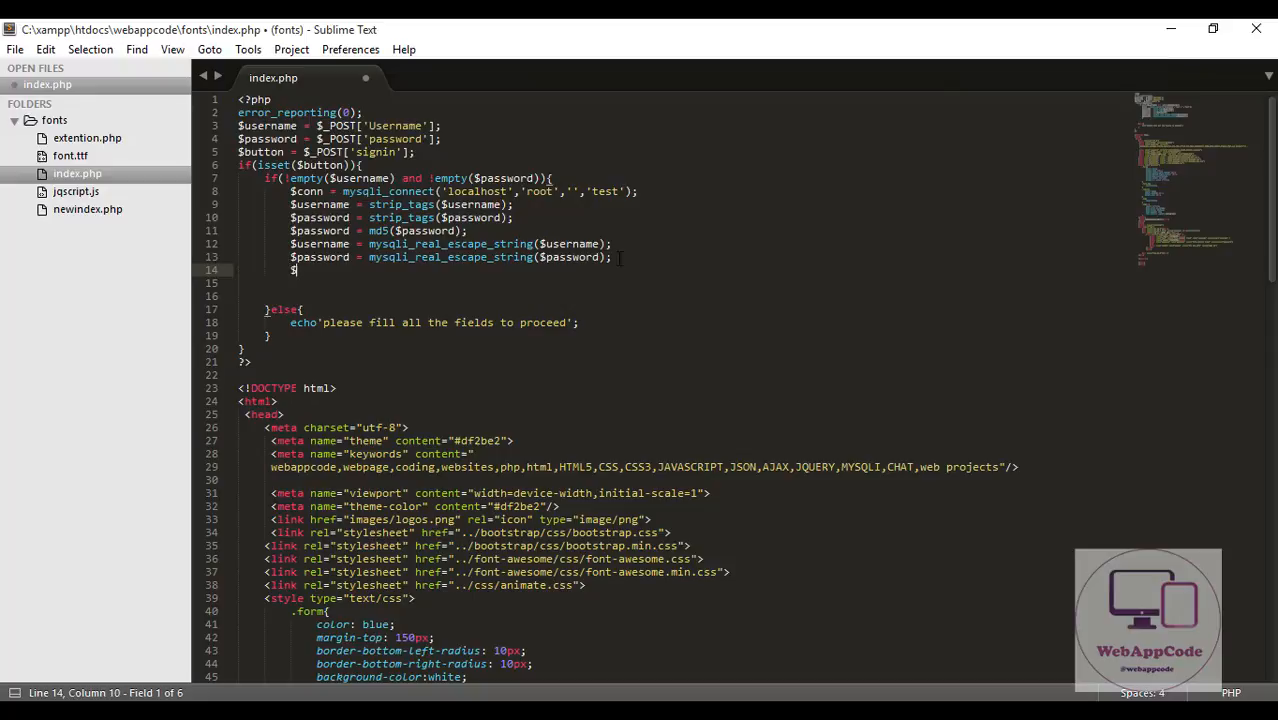
# - Build $query as INSERT INTO (username,password) VALUES ('$username','$password')
pyautogui.write('query()')
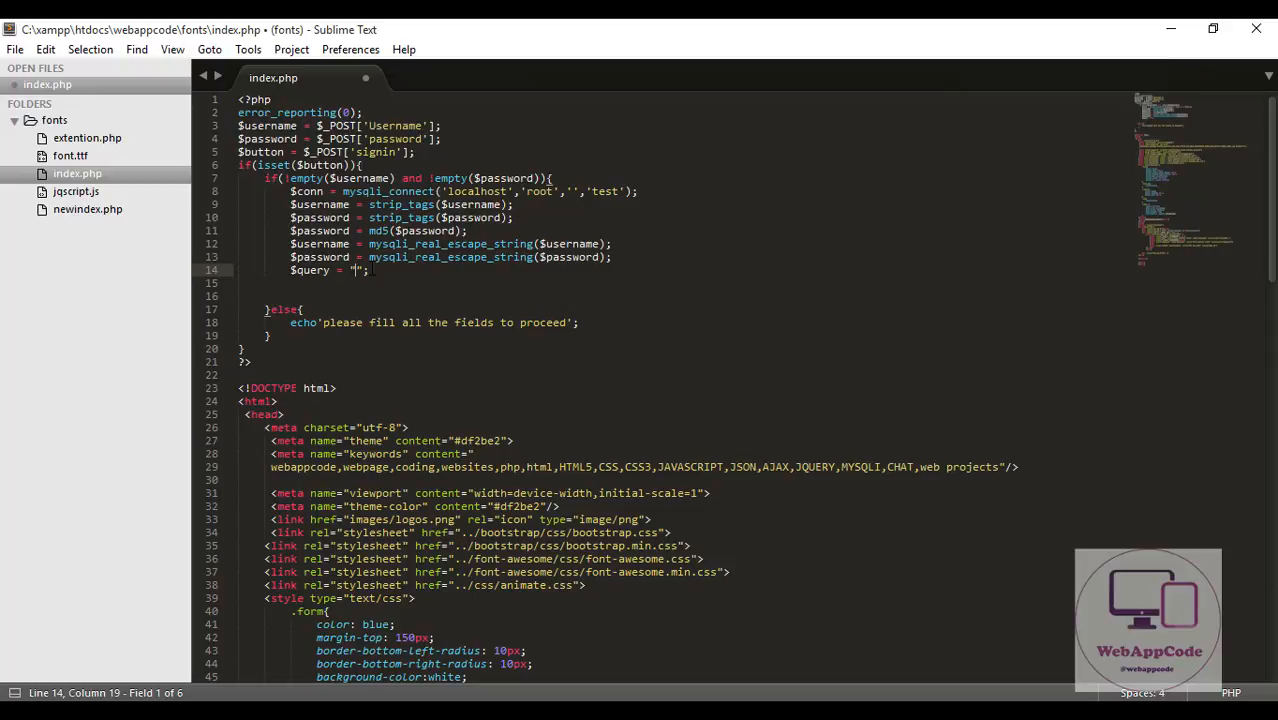
pyautogui.write('INSERT INTO (')
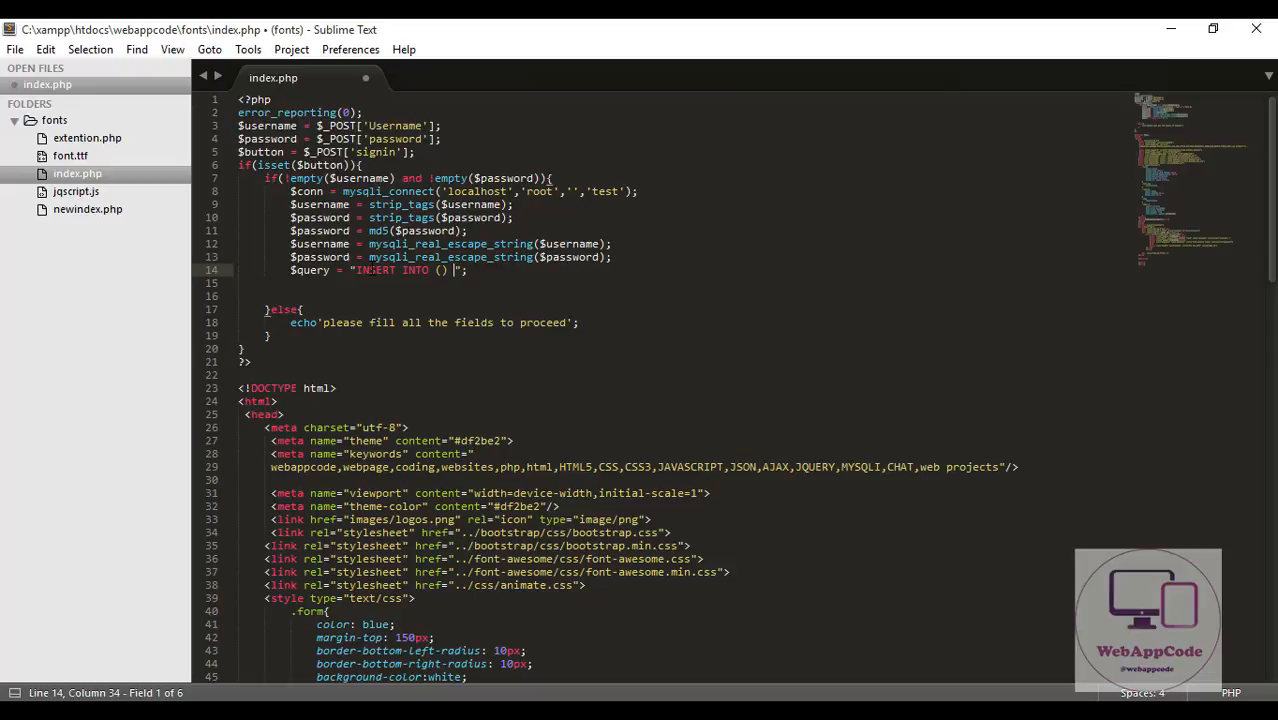
pyautogui.write('VALUES ()')
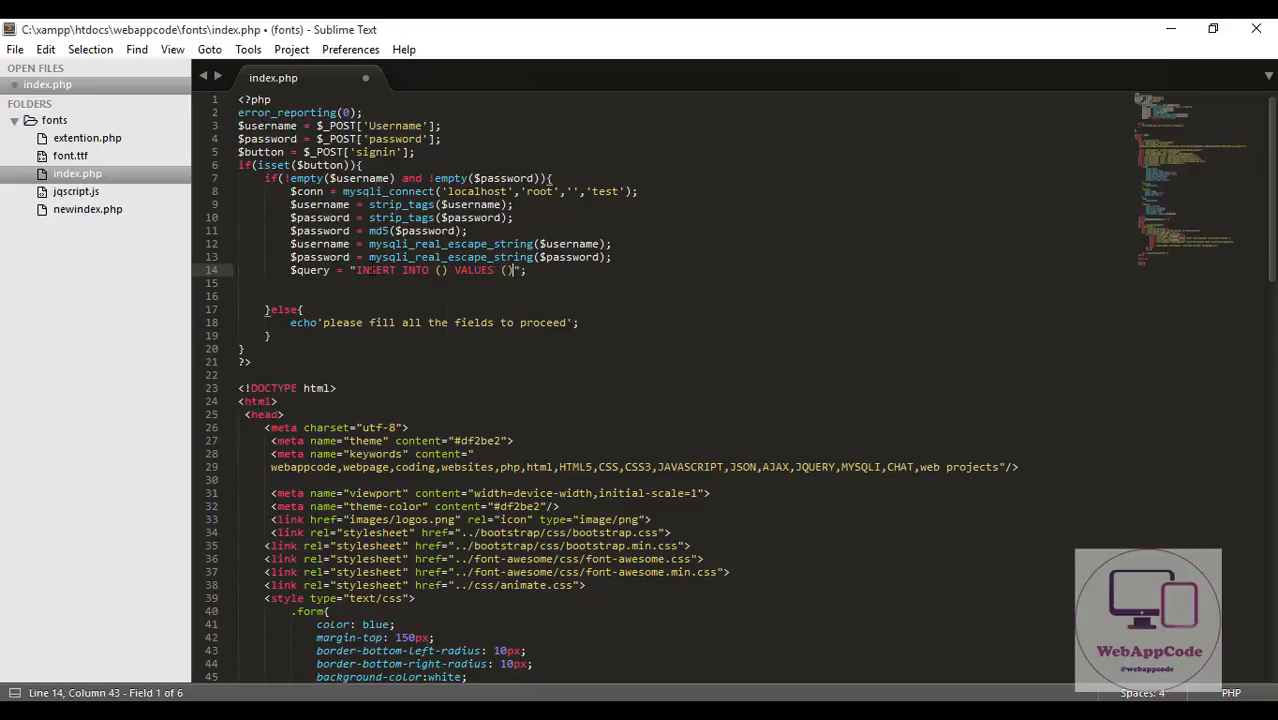
pyautogui.click(460, 270)
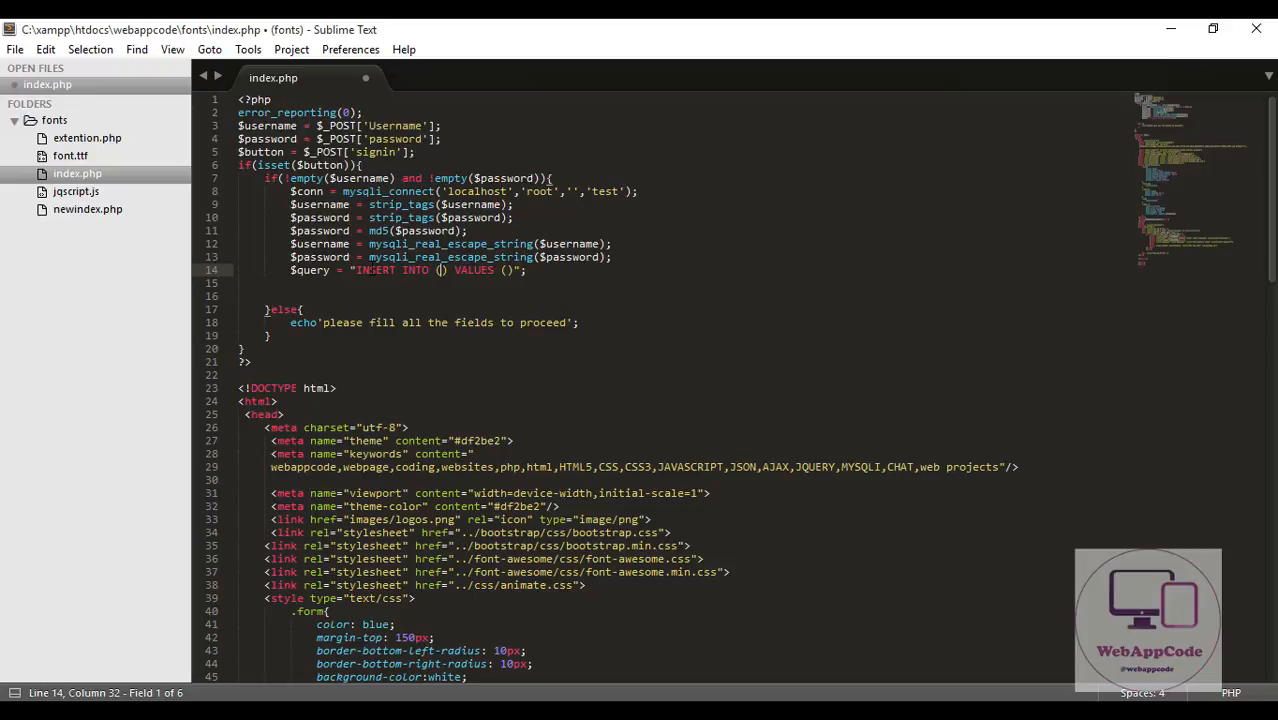
pyautogui.write('username')
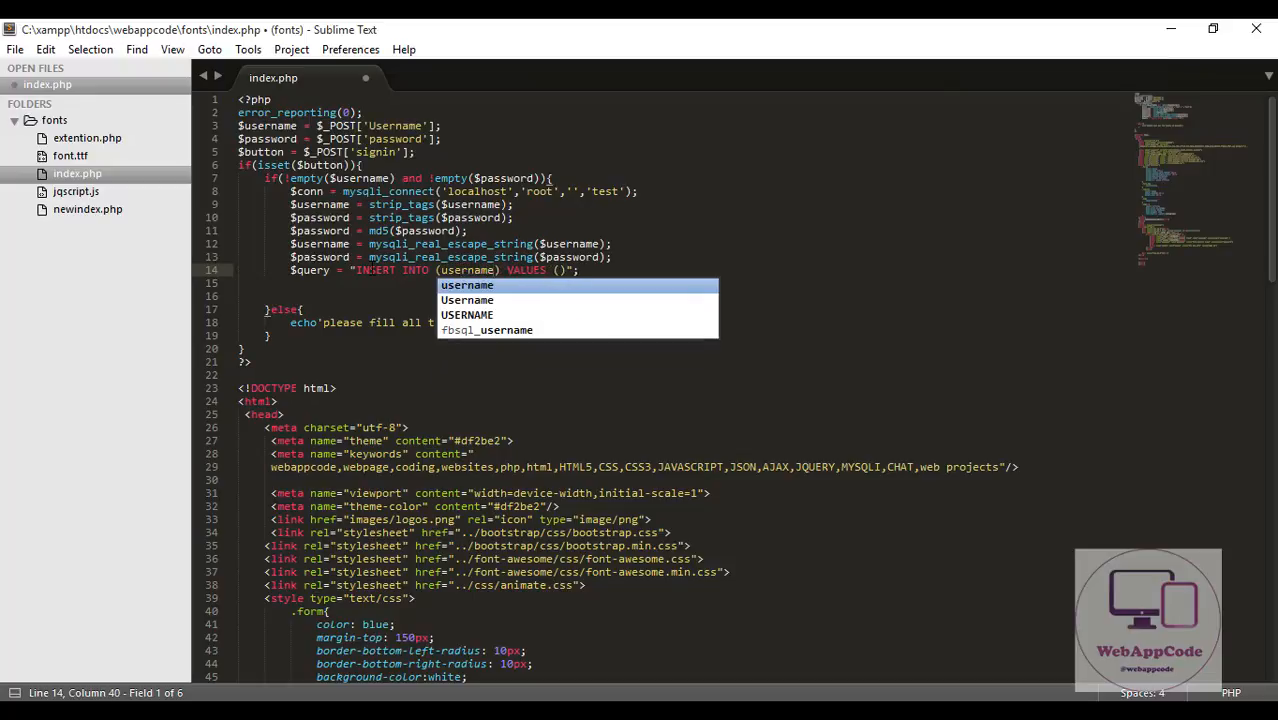
pyautogui.write(',password')
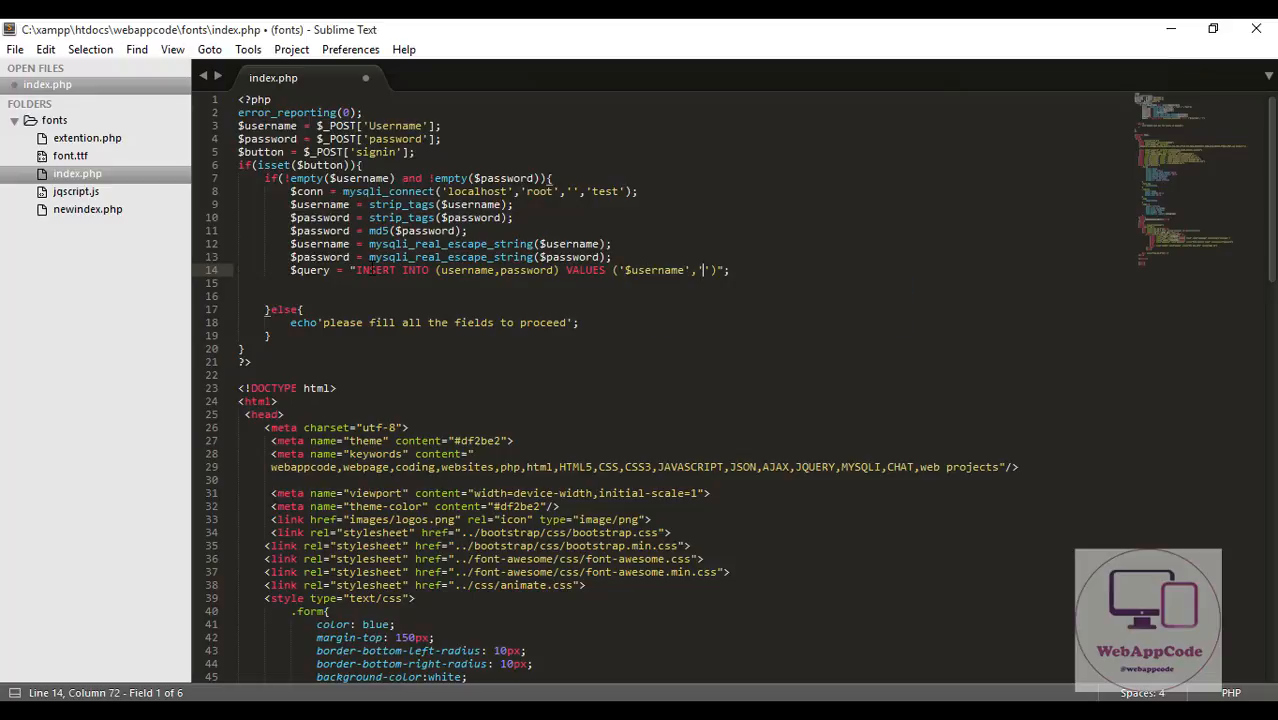
pyautogui.write('$password')
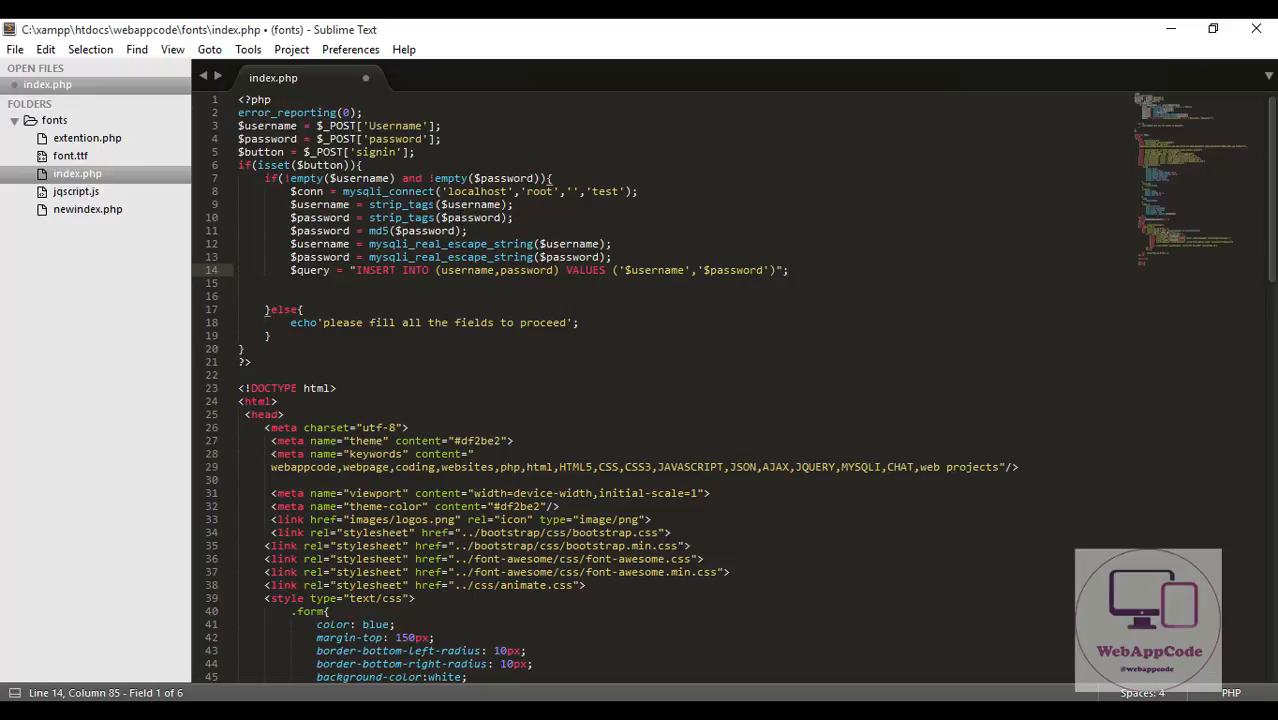
pyautogui.write('$')
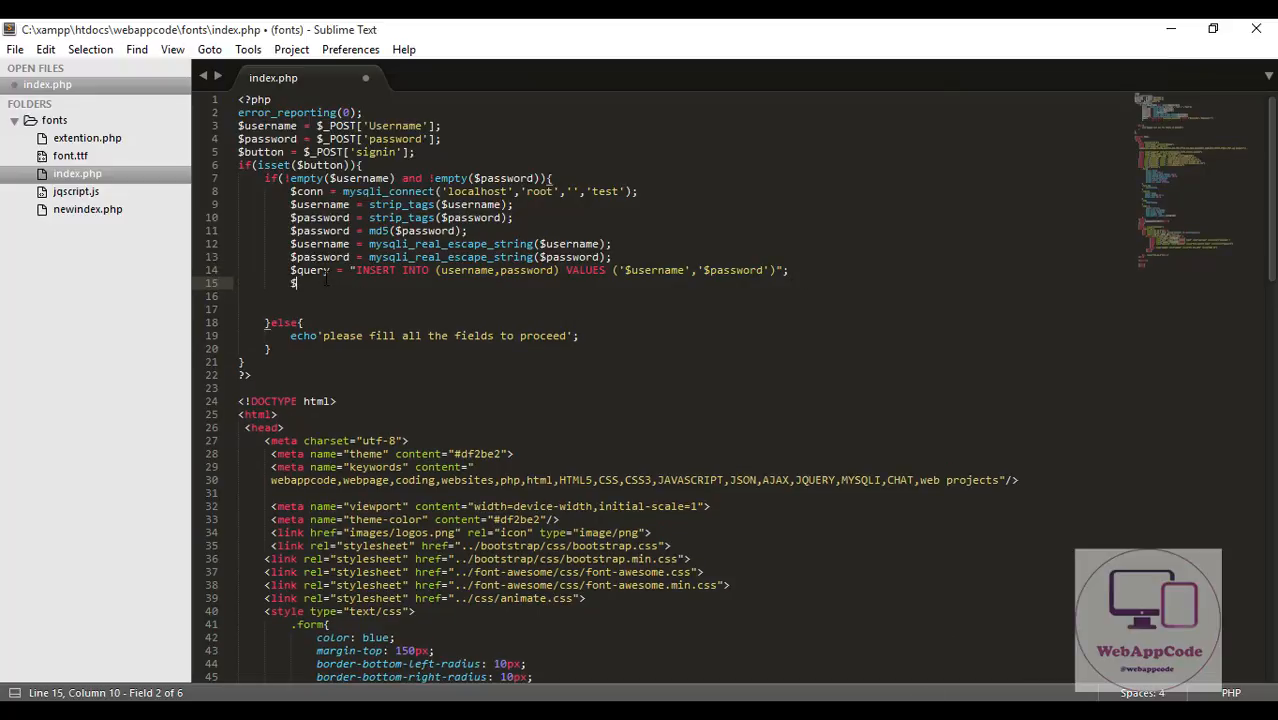
# - Run the query with $insert = mysqli_query($conn, $query)
pyautogui.write('insert = mysqli_query();')
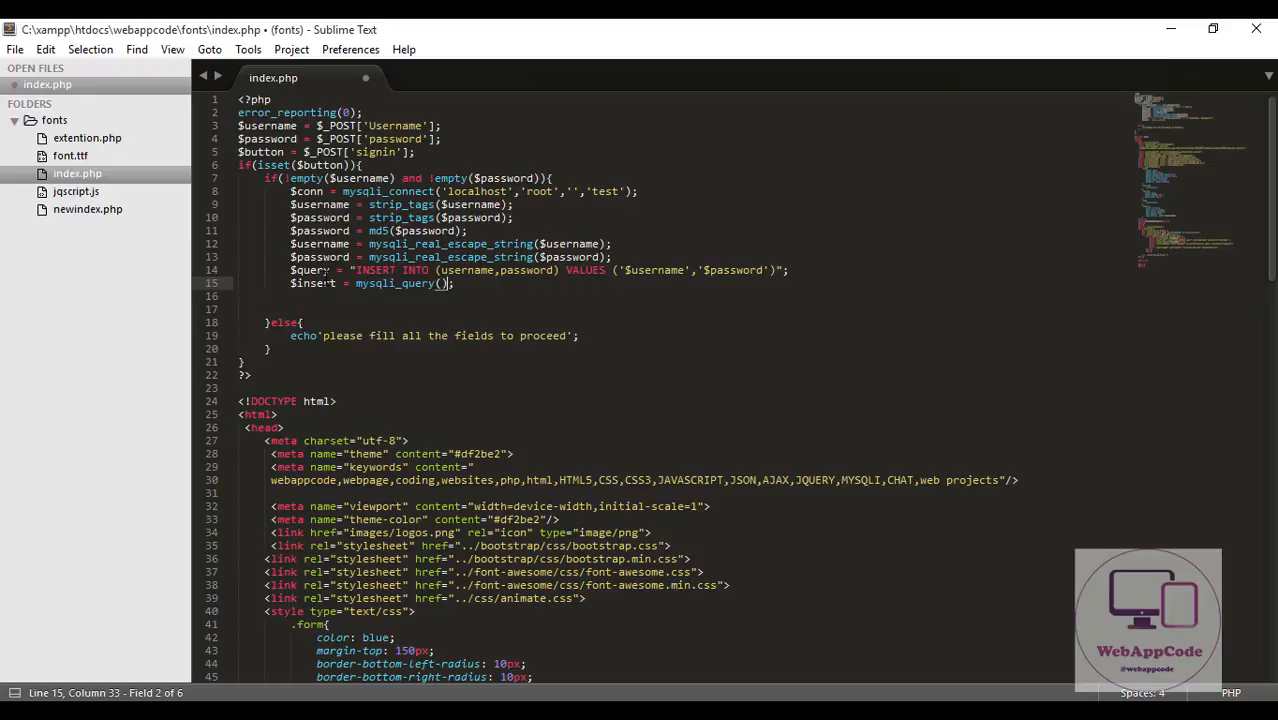
pyautogui.write('$conn,$query')
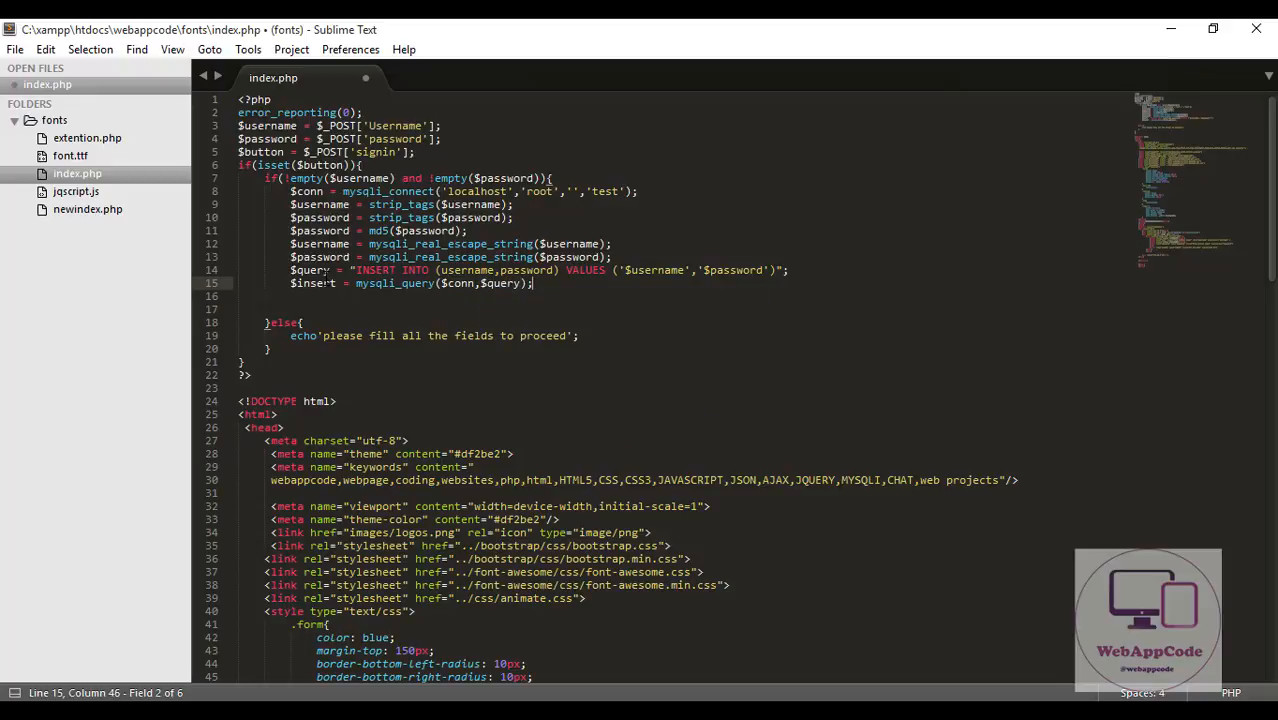
pyautogui.press('enter')
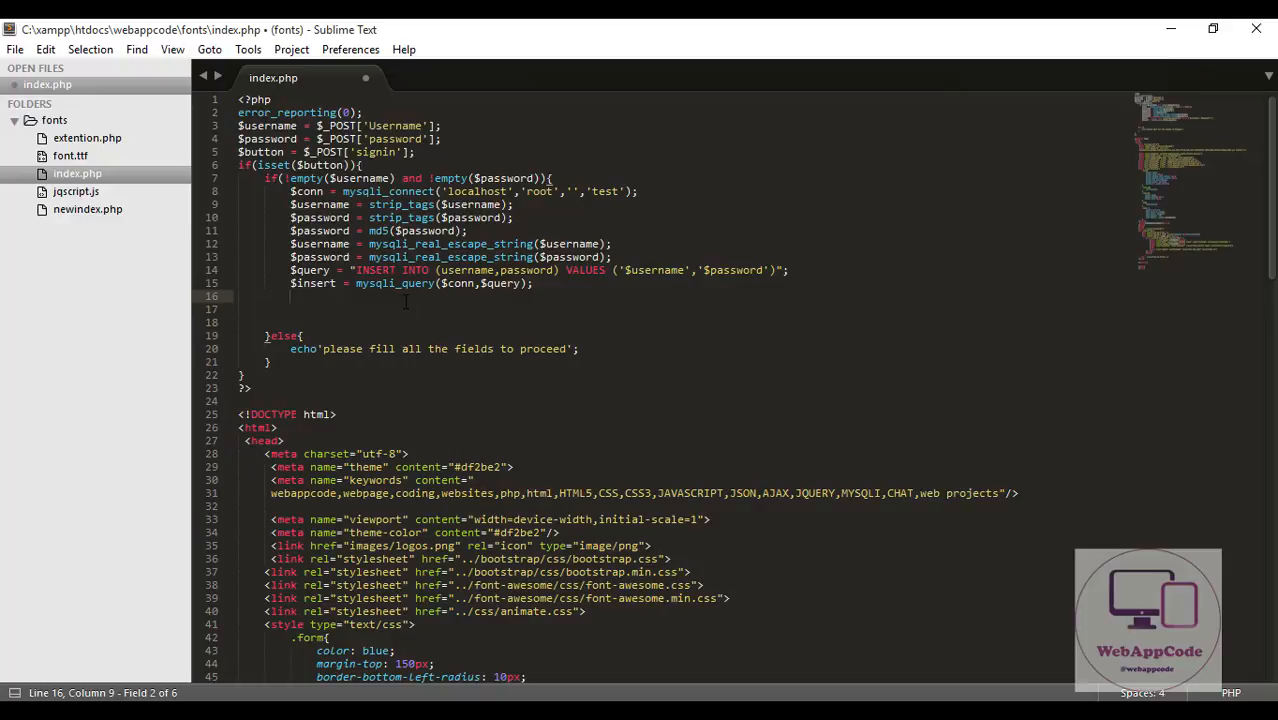
# - Echo a signed-up-successfully message when $insert == 1
pyautogui.write('if(){')
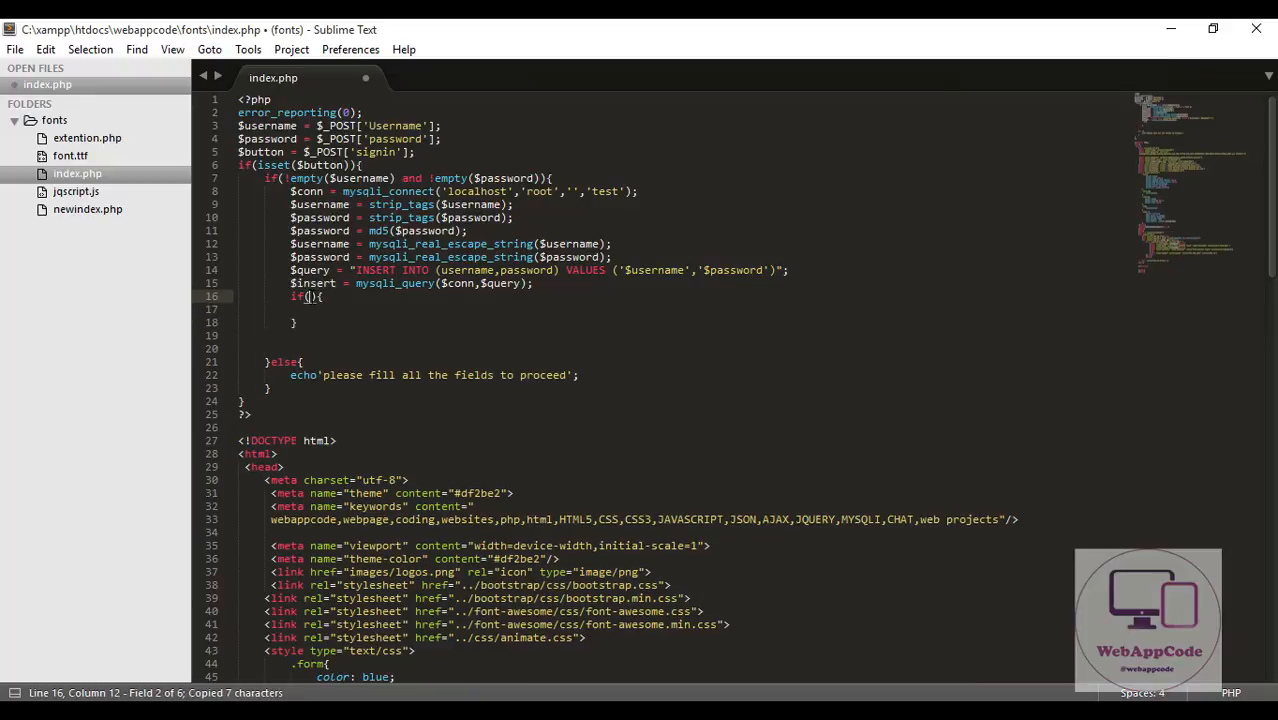
pyautogui.write('$insert == 1')
pyautogui.click(684, 310)
pyautogui.write("echo '")
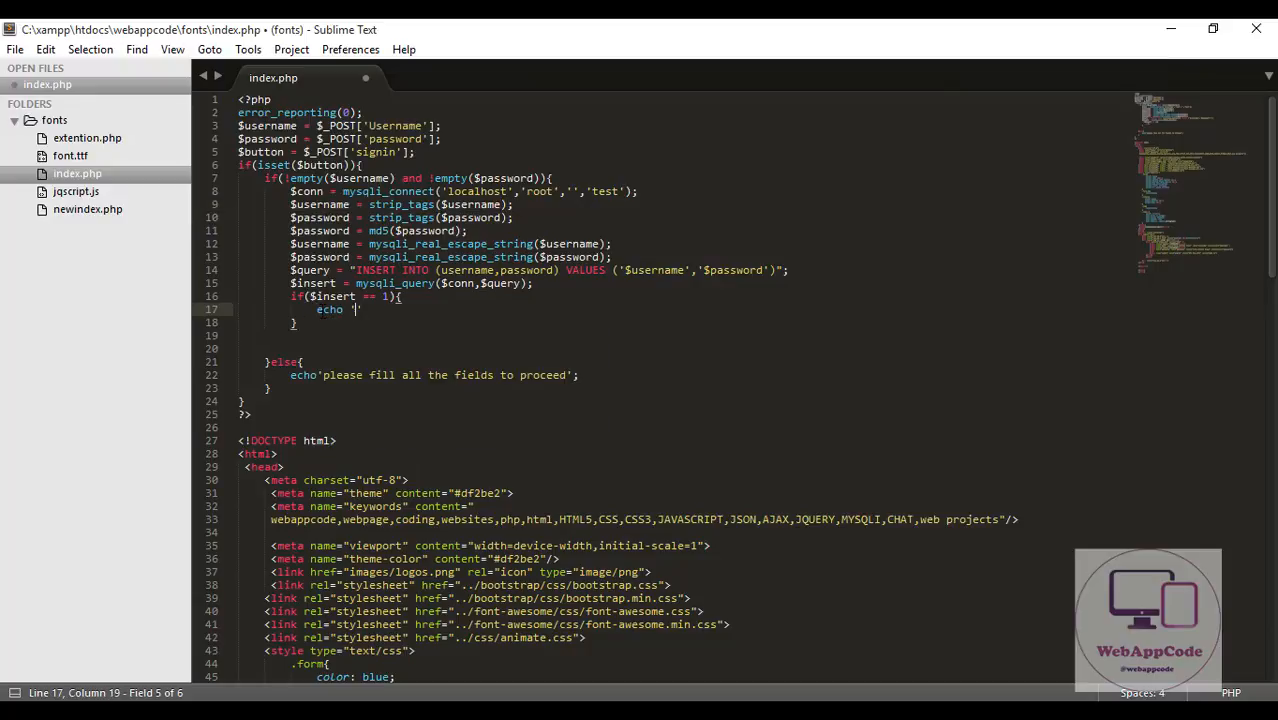
pyautogui.write('r')
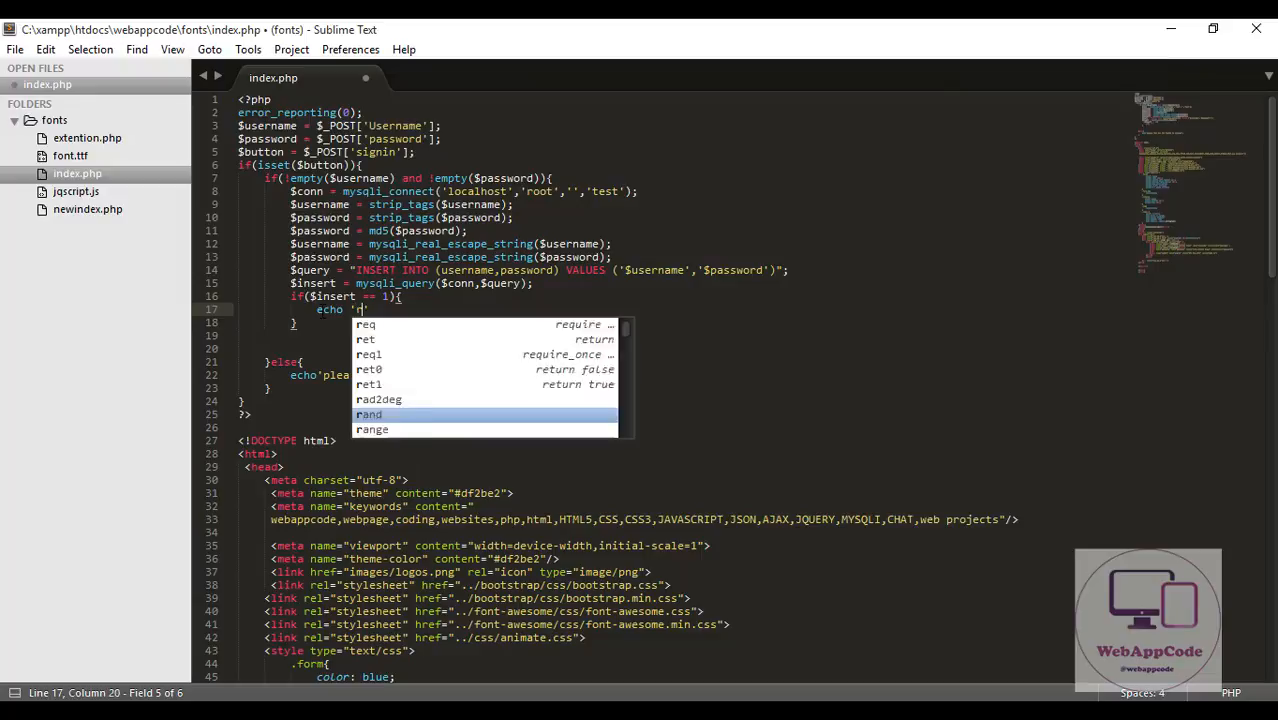
pyautogui.write('oged in succe')
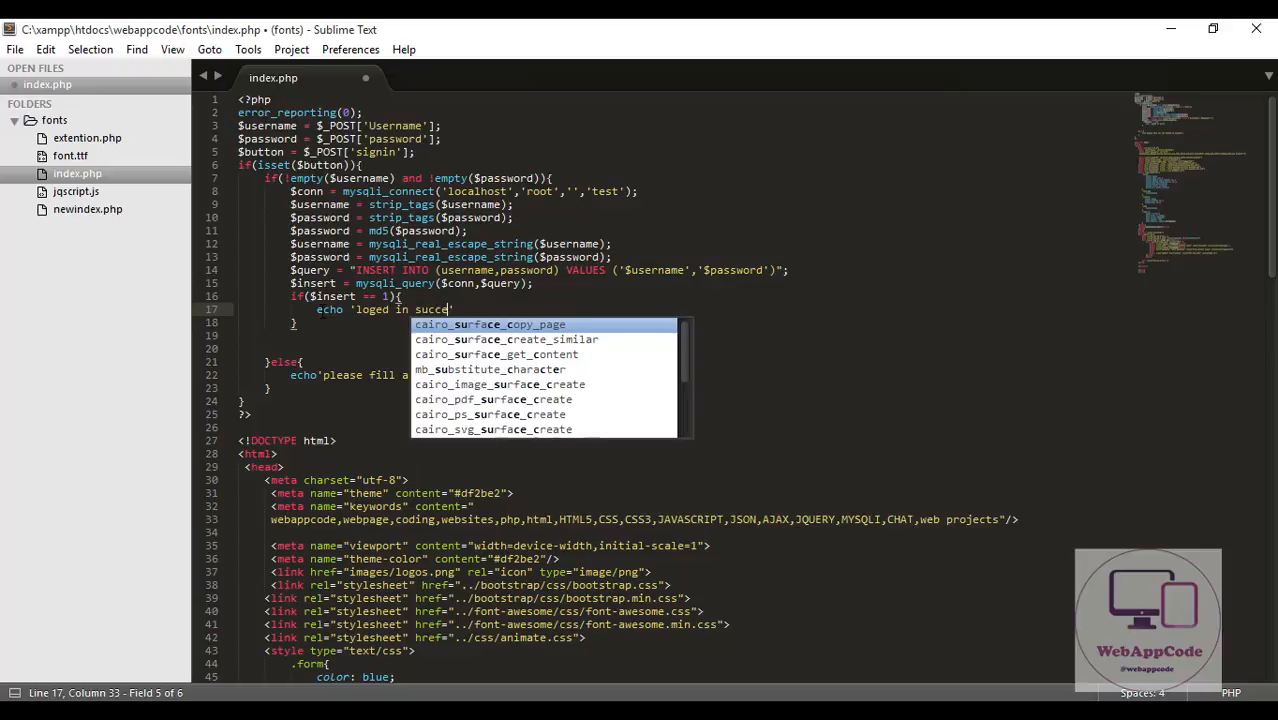
pyautogui.write('ssfuly')
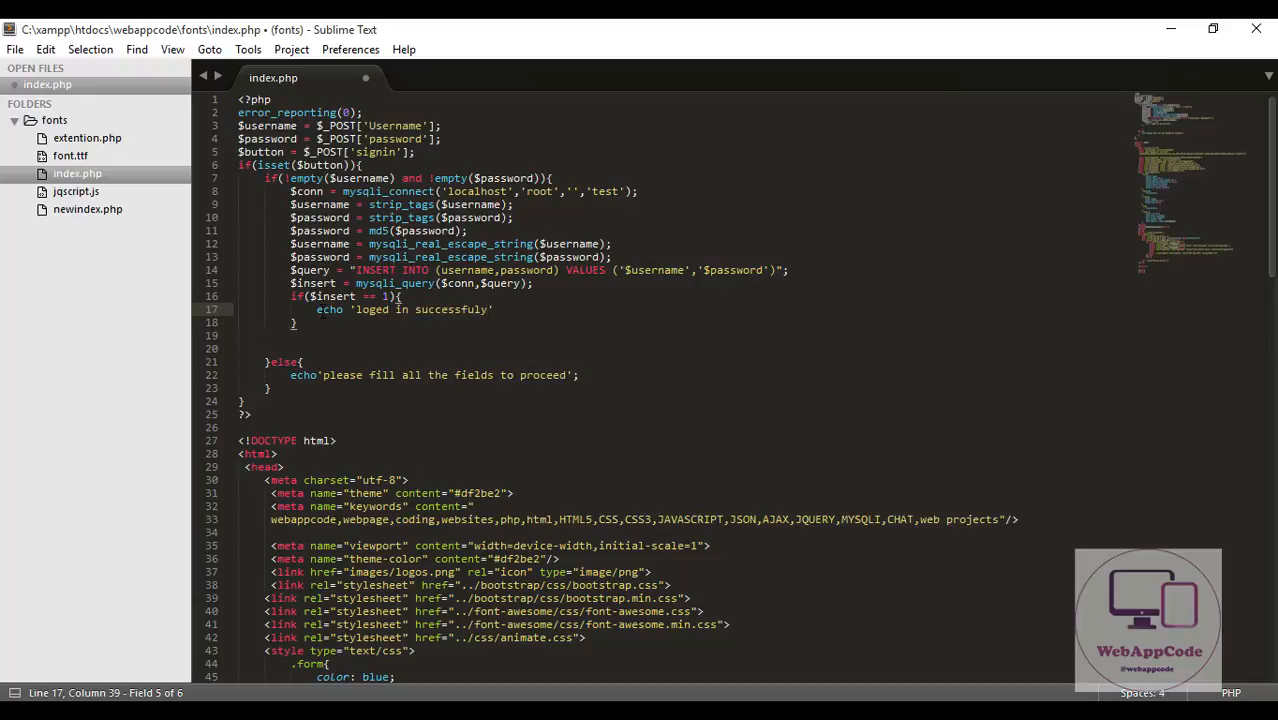
pyautogui.write('or s')
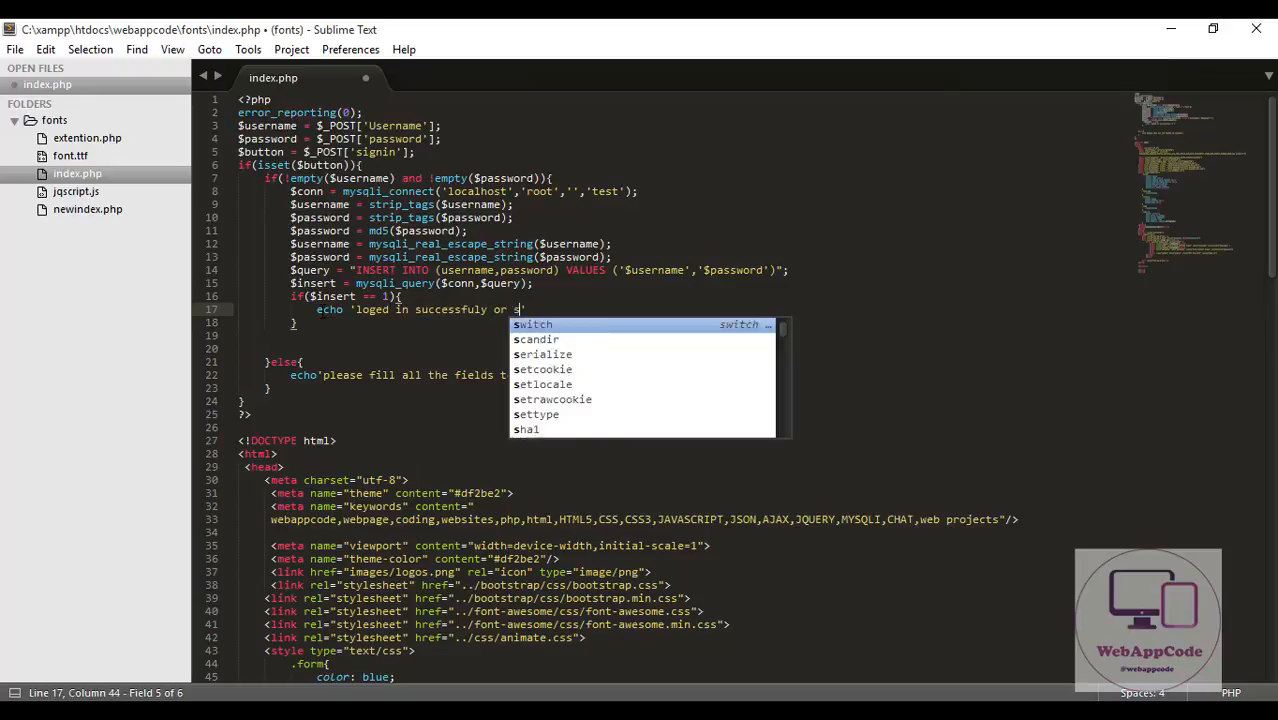
pyautogui.write('igned up')
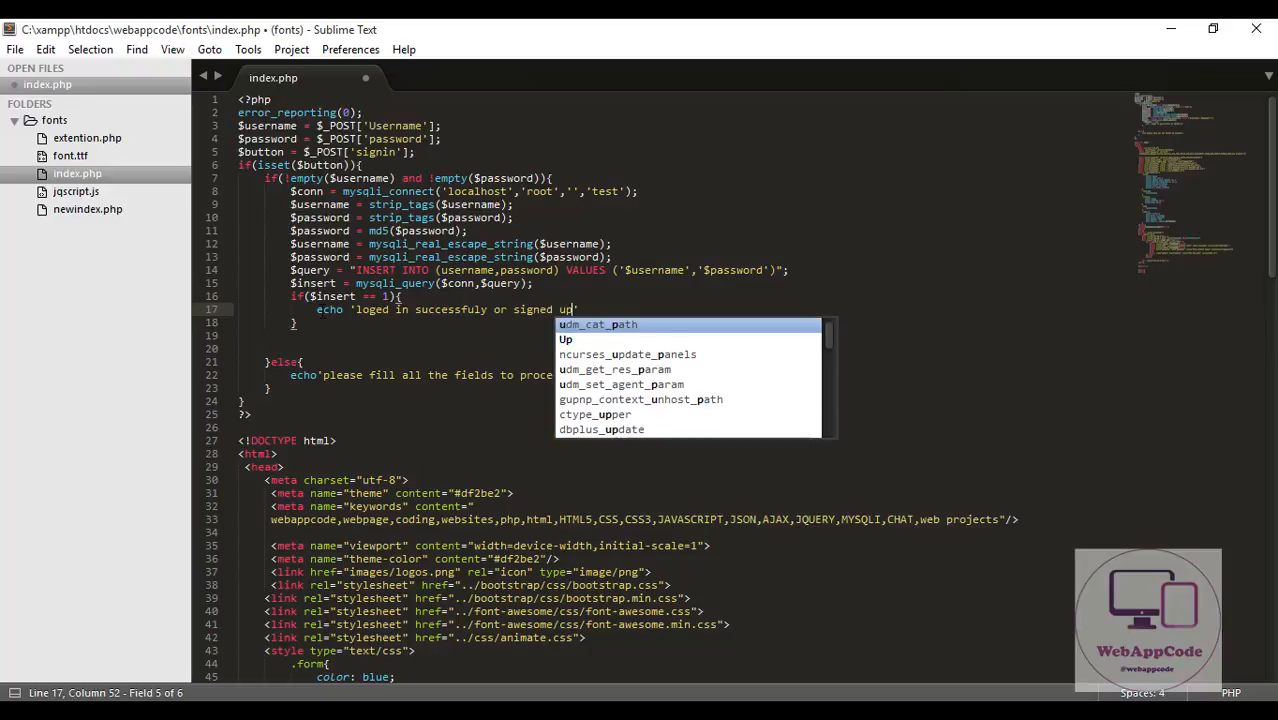
pyautogui.write('succes')
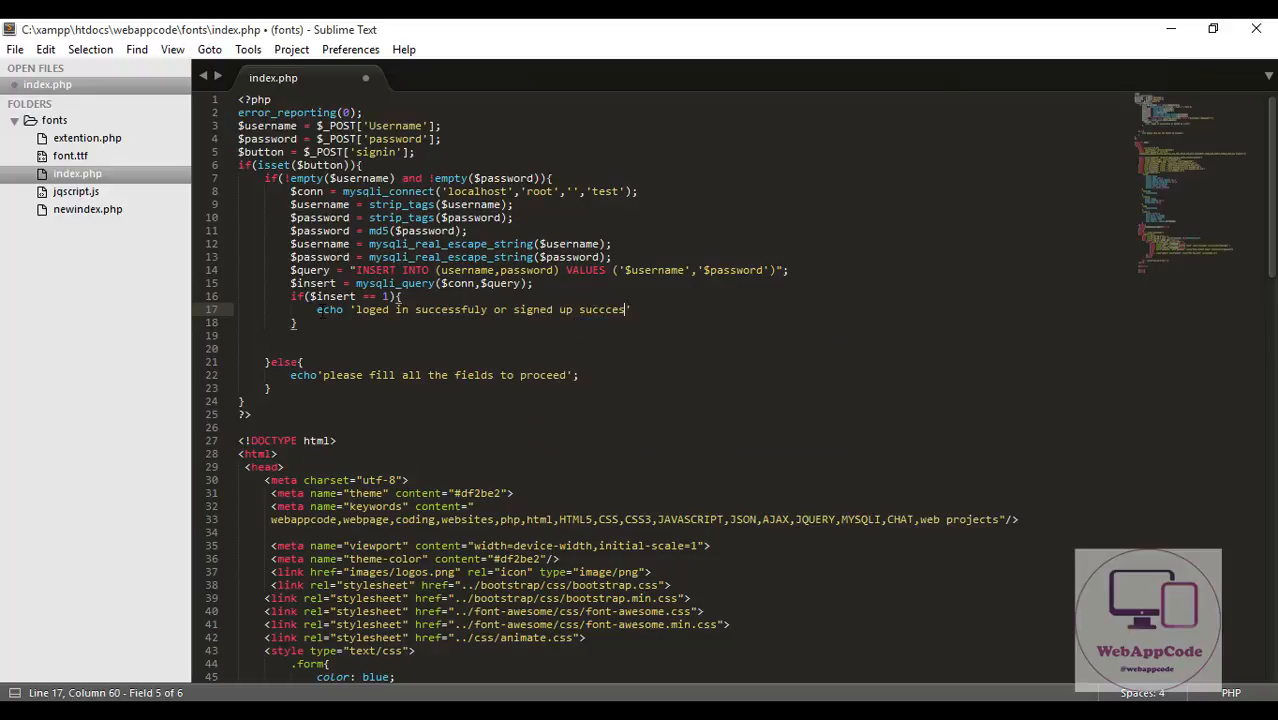
pyautogui.press('BackSpace')
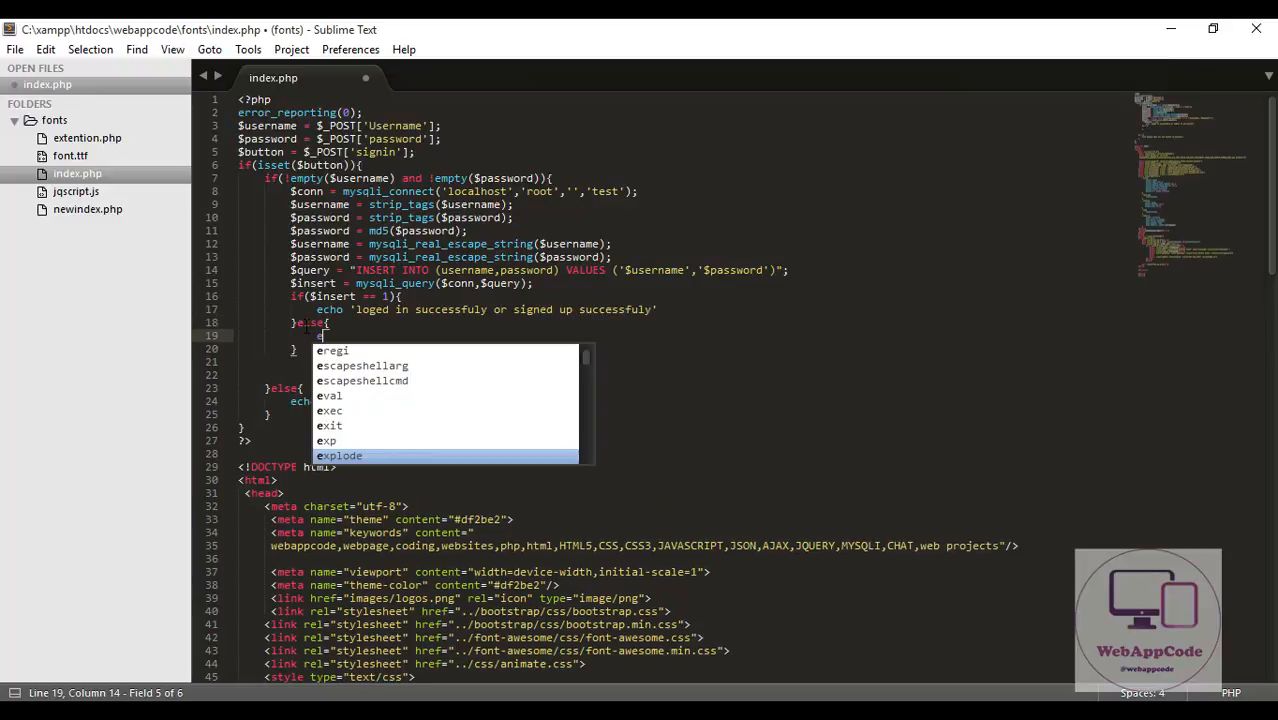
# - Echo 'error' in the else branch and save index.php
pyautogui.write("echo '';")
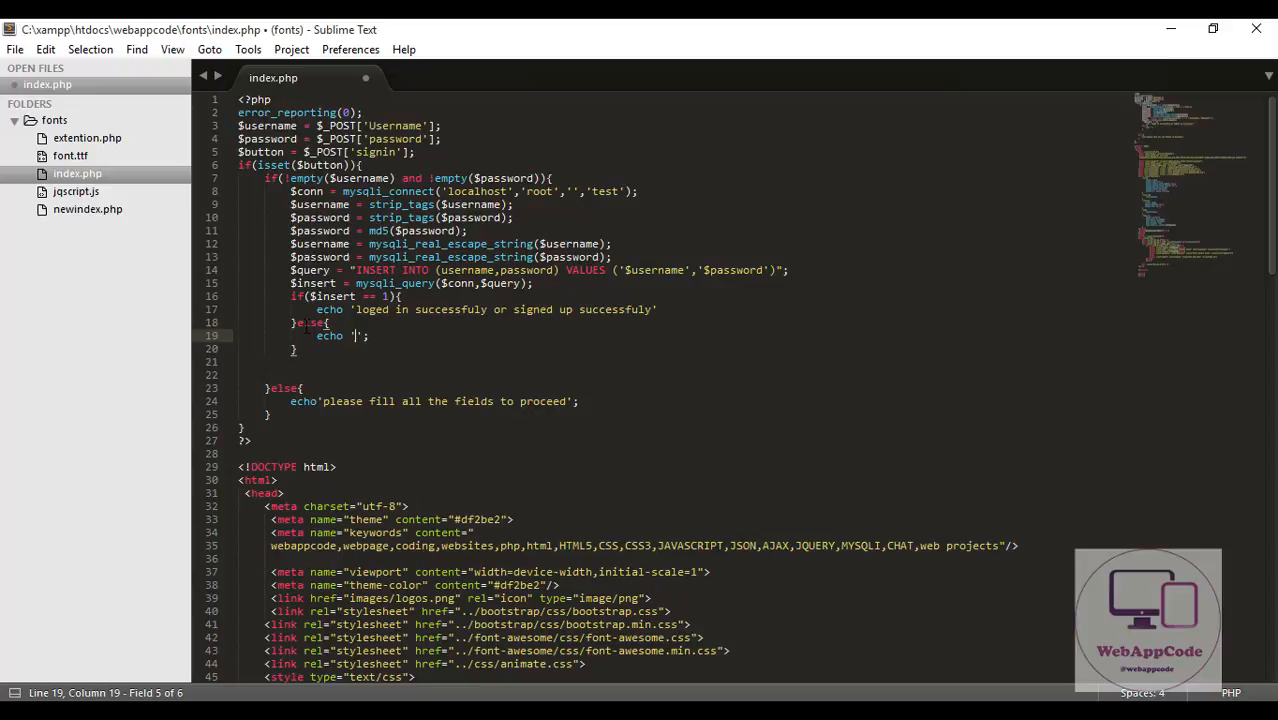
pyautogui.write('error')
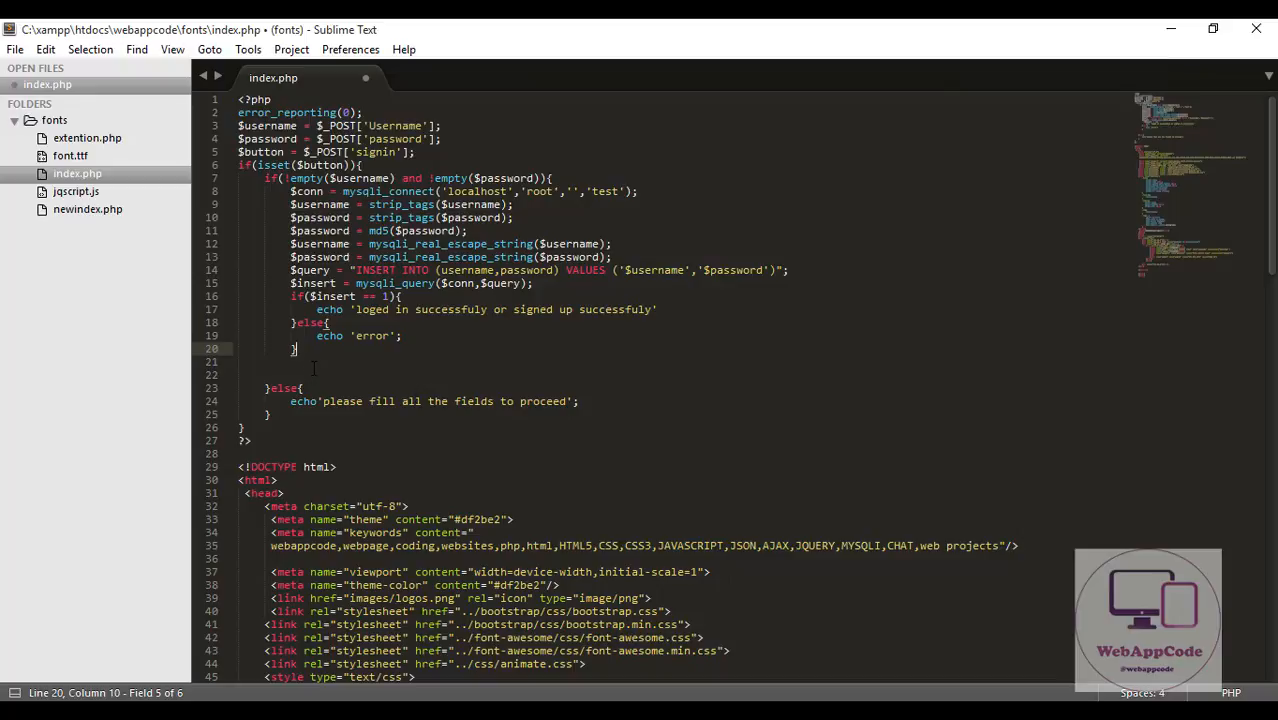
pyautogui.press('ctrl+s')
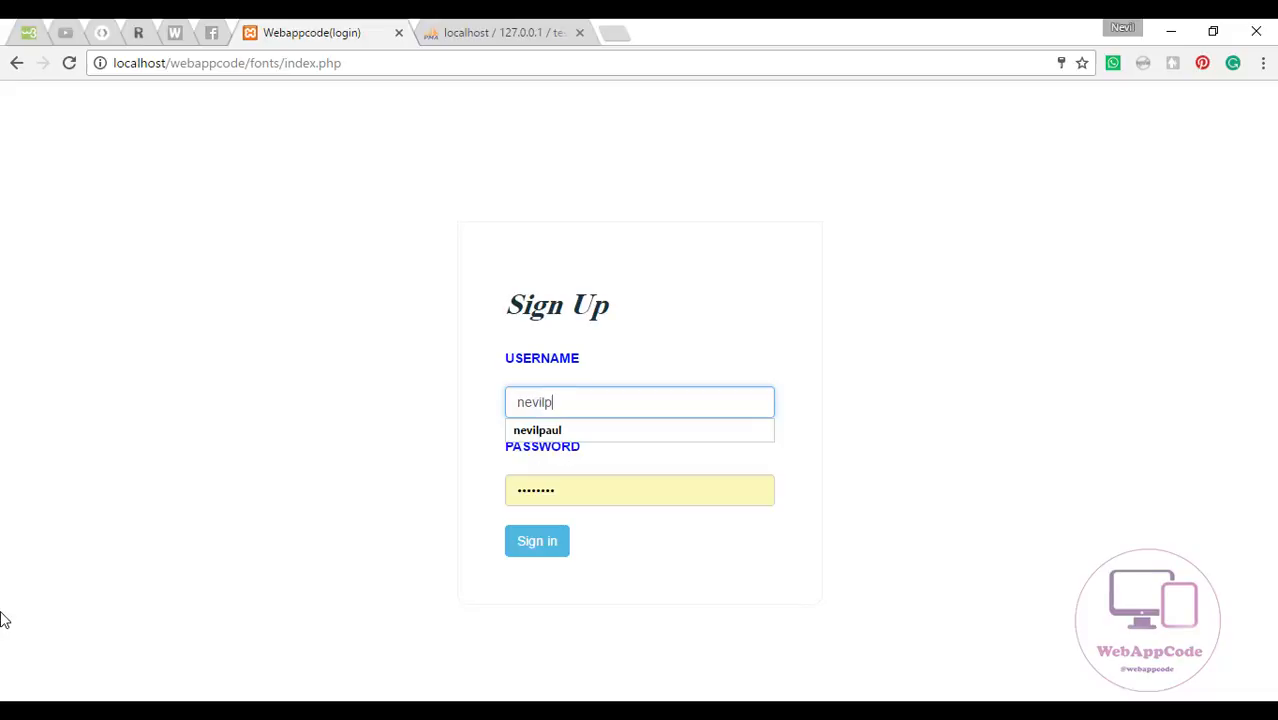
# - Submit the sign-up form as nevilpaul with a password, then view the userlogin table
pyautogui.write('aul')
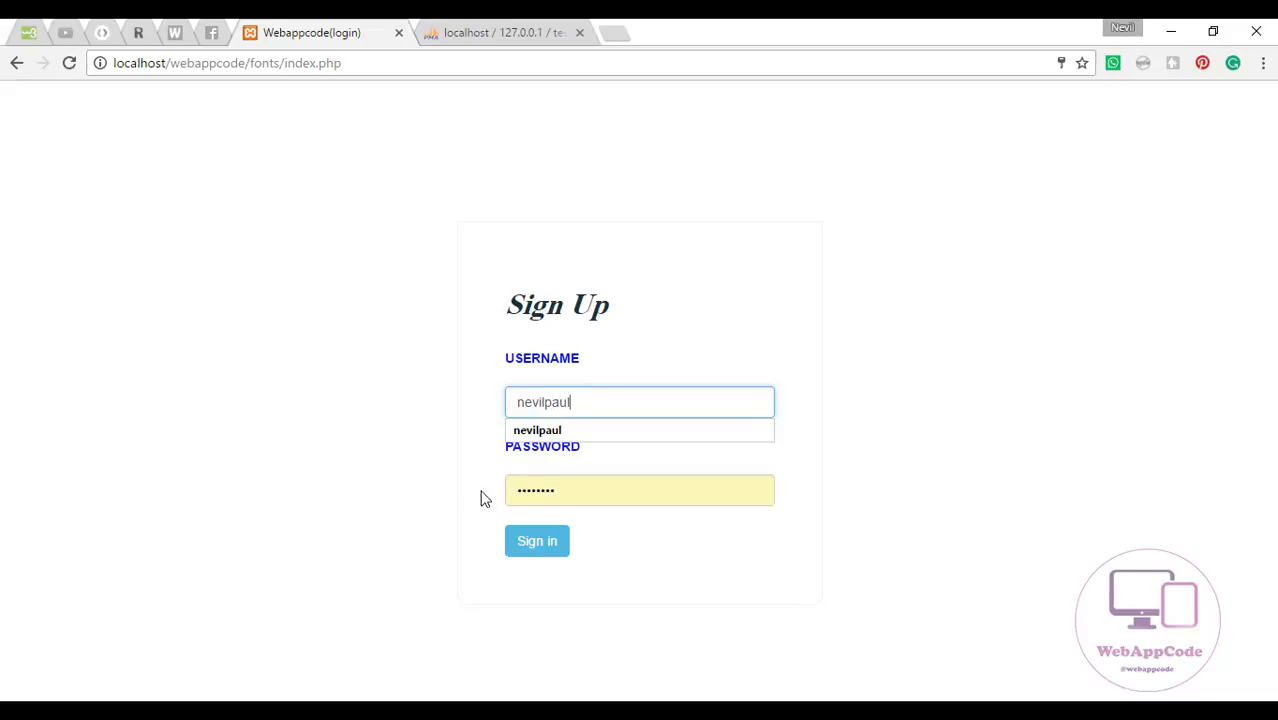
pyautogui.click(640, 490)
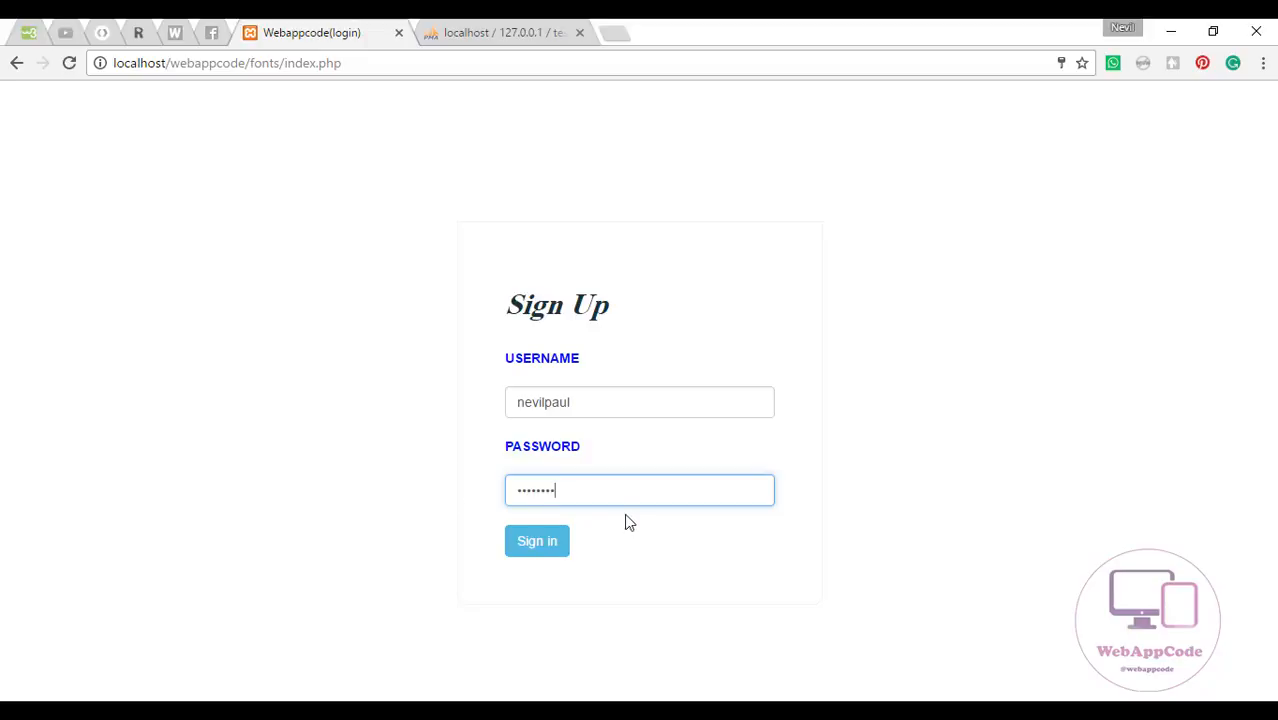
pyautogui.click(536, 540)
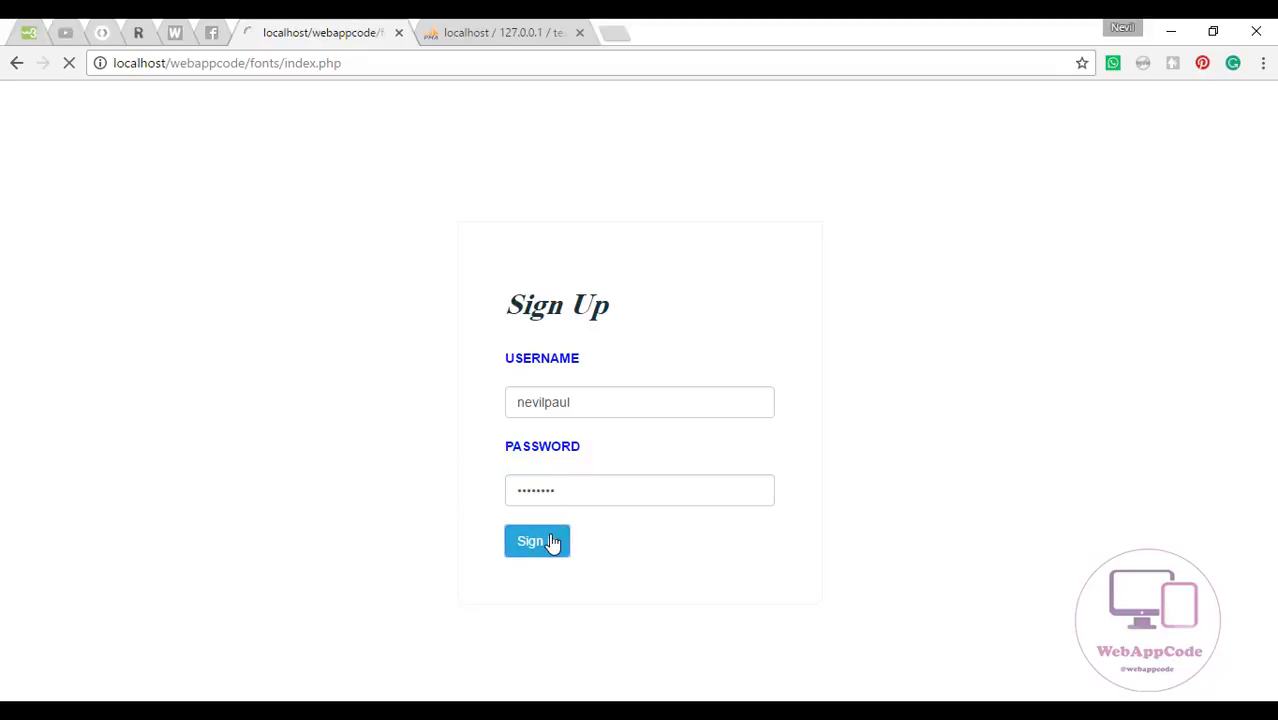
pyautogui.click(536, 540)
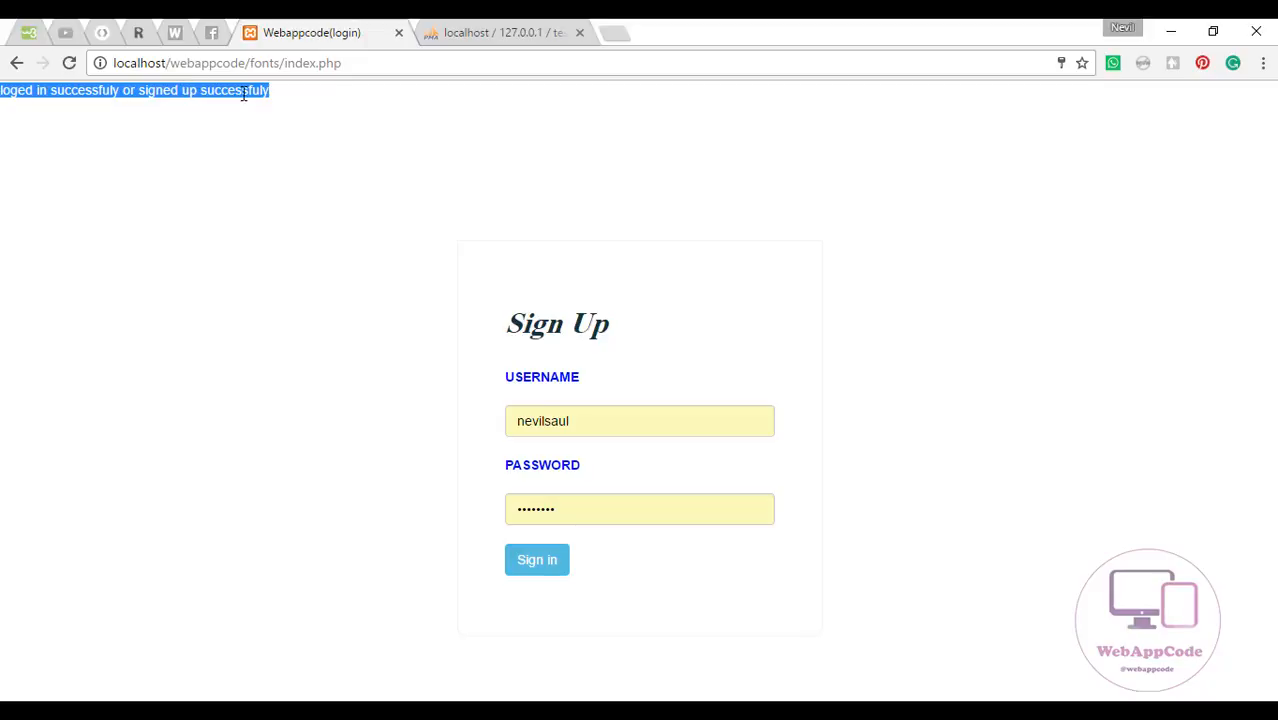
pyautogui.click(500, 32)
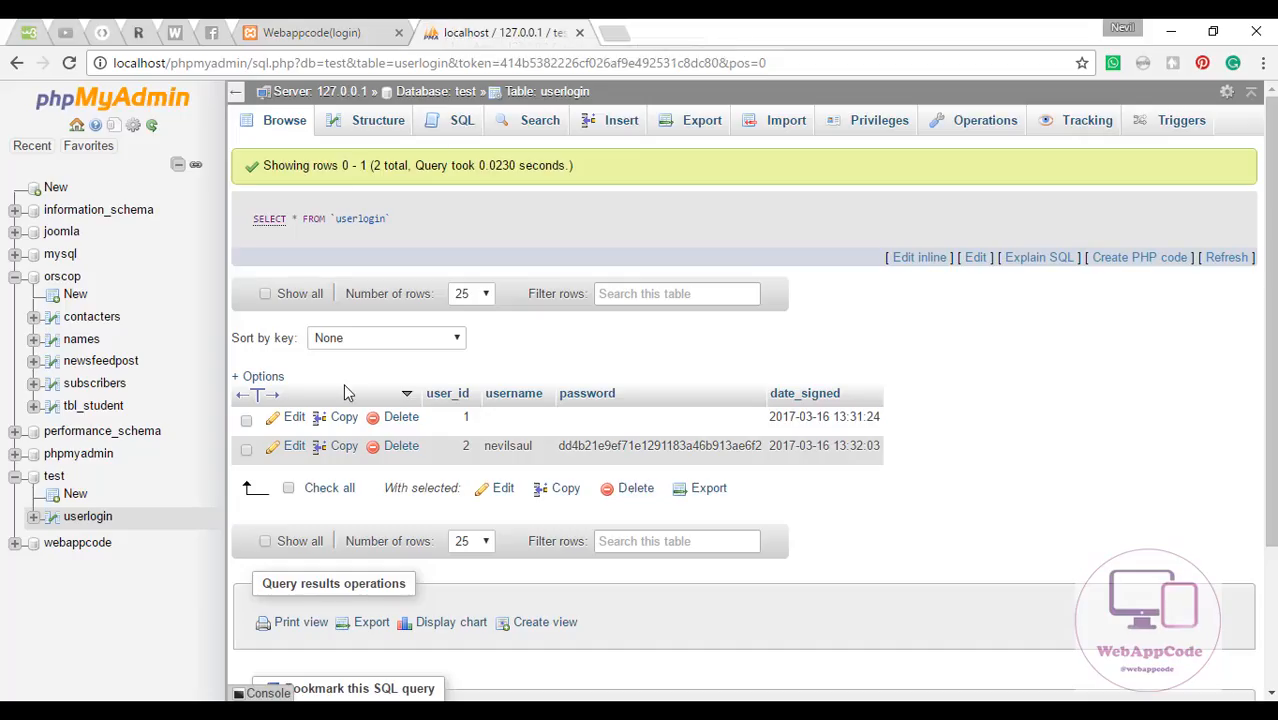
pyautogui.moveTo(288, 82)
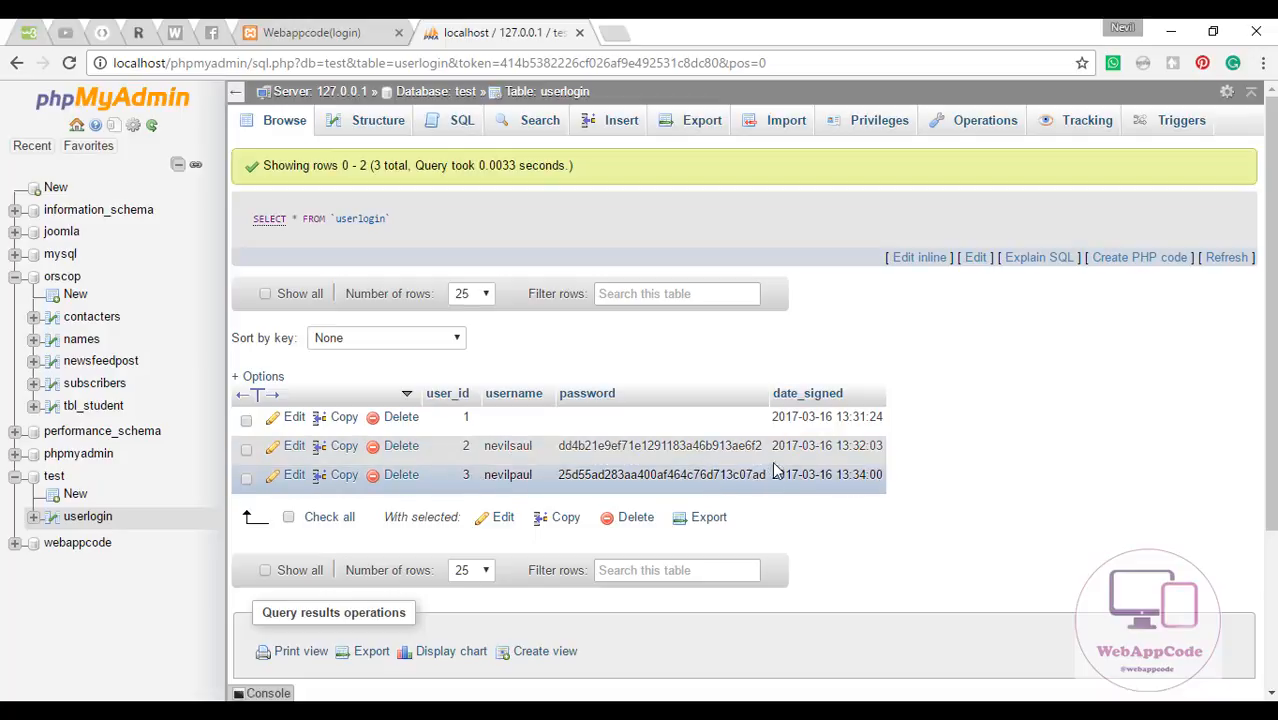
pyautogui.click(312, 32)
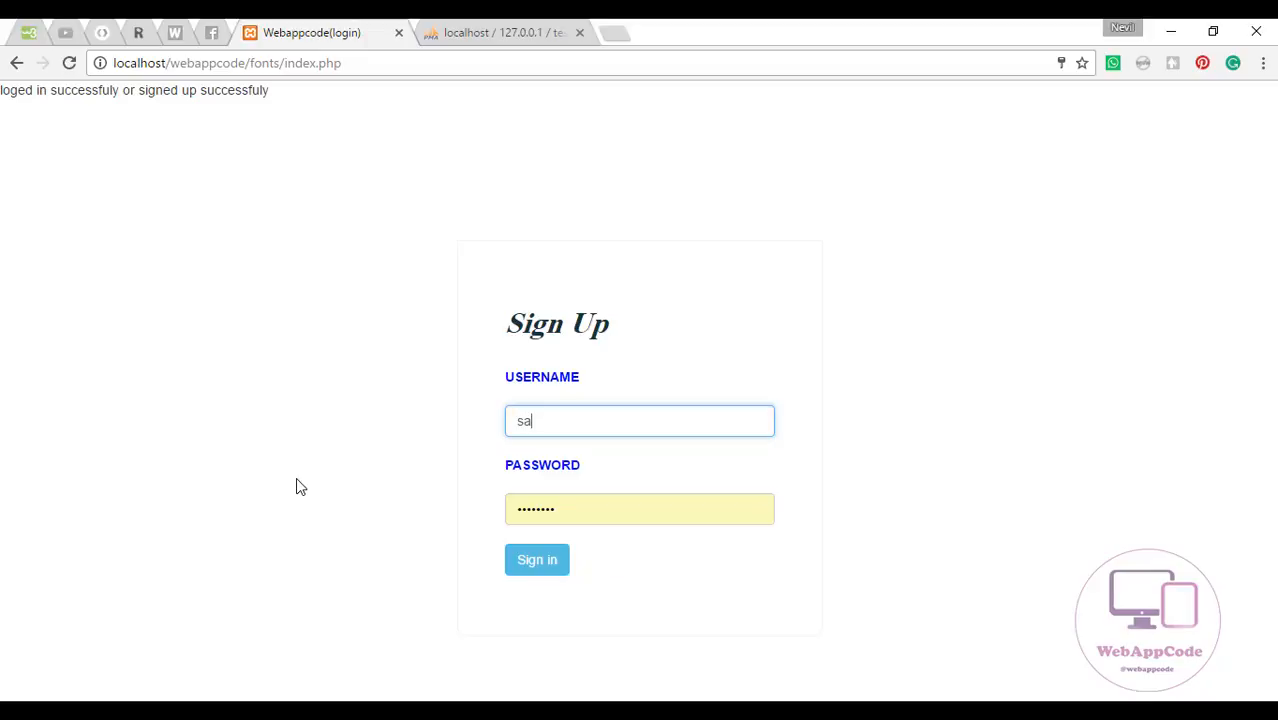
# - Enter saulpaul as the next username, then reopen the phpMyAdmin userlogin table
pyautogui.write('ulpaul')
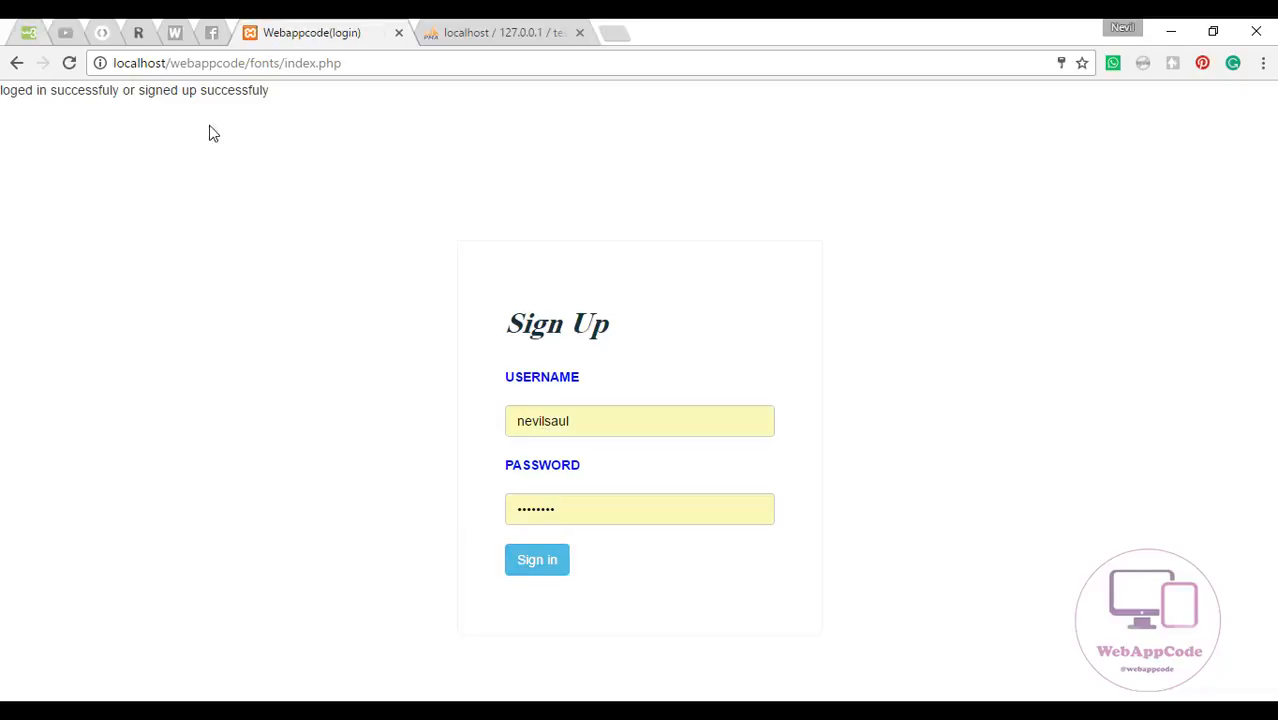
pyautogui.click(500, 32)
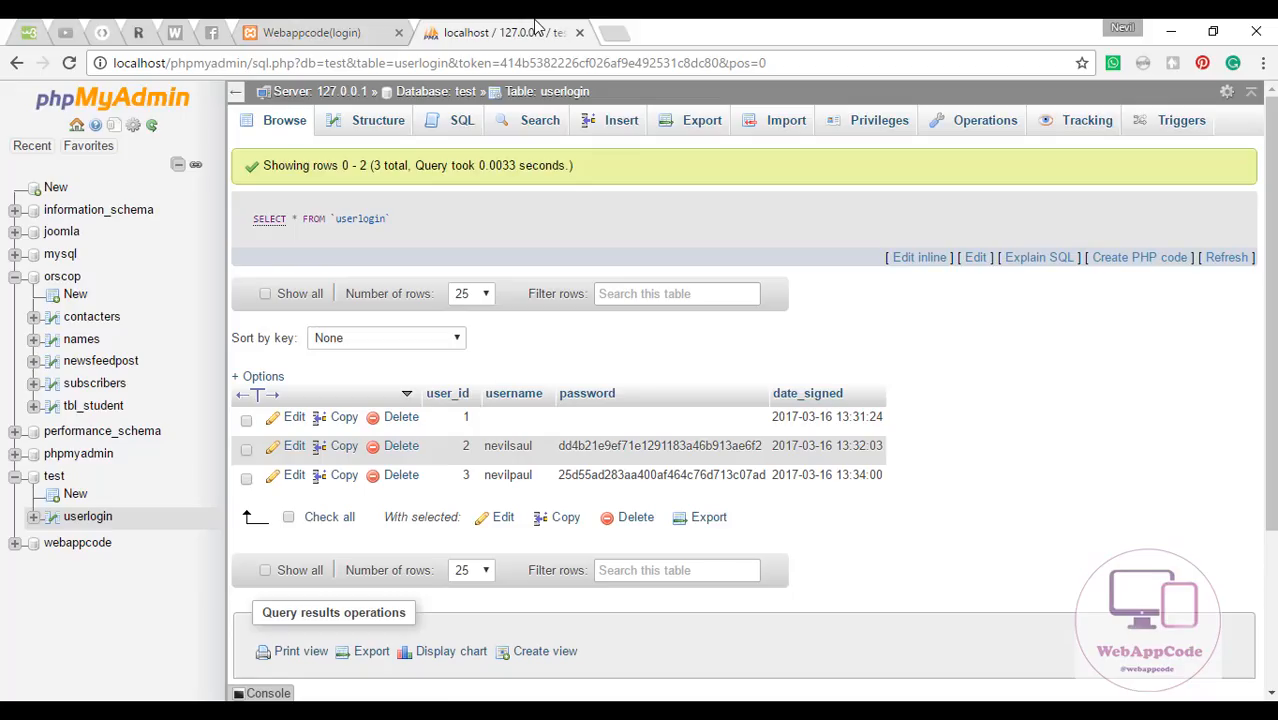
# - Reload userlogin to see saulpaul as row 4 with a hashed password, then return to the sign-up page
pyautogui.click(284, 120)
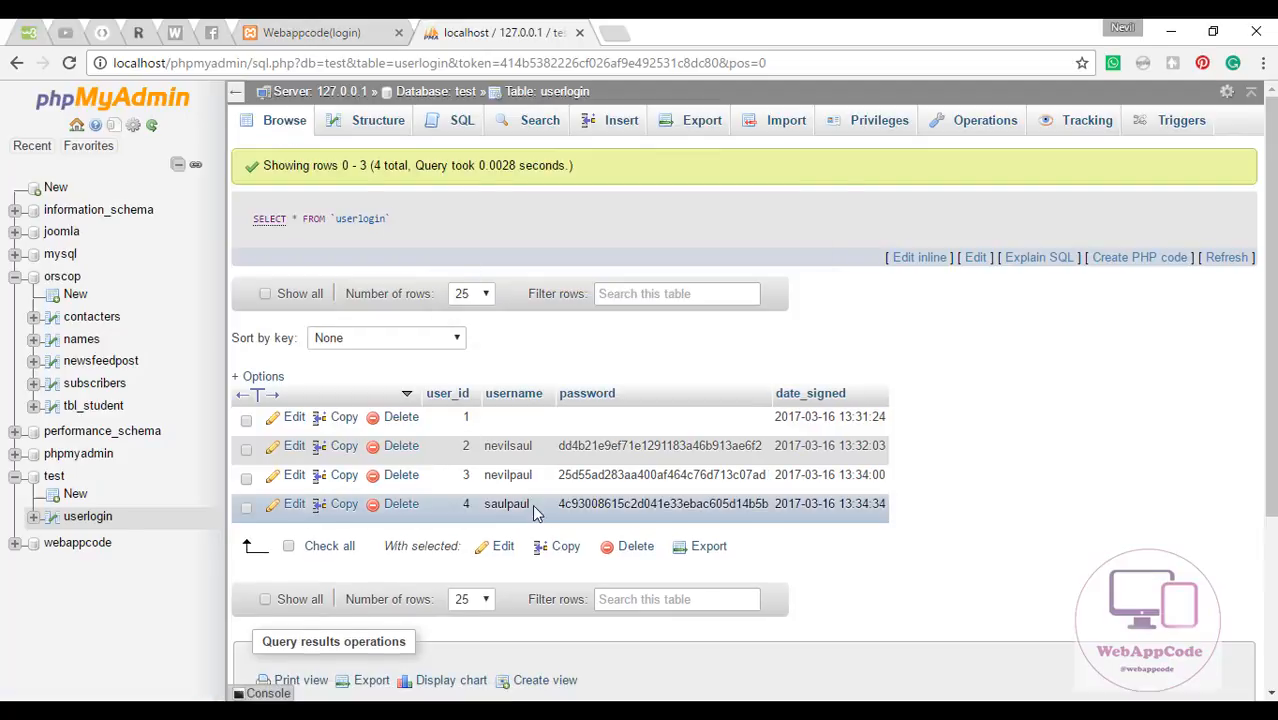
pyautogui.moveTo(590, 530)
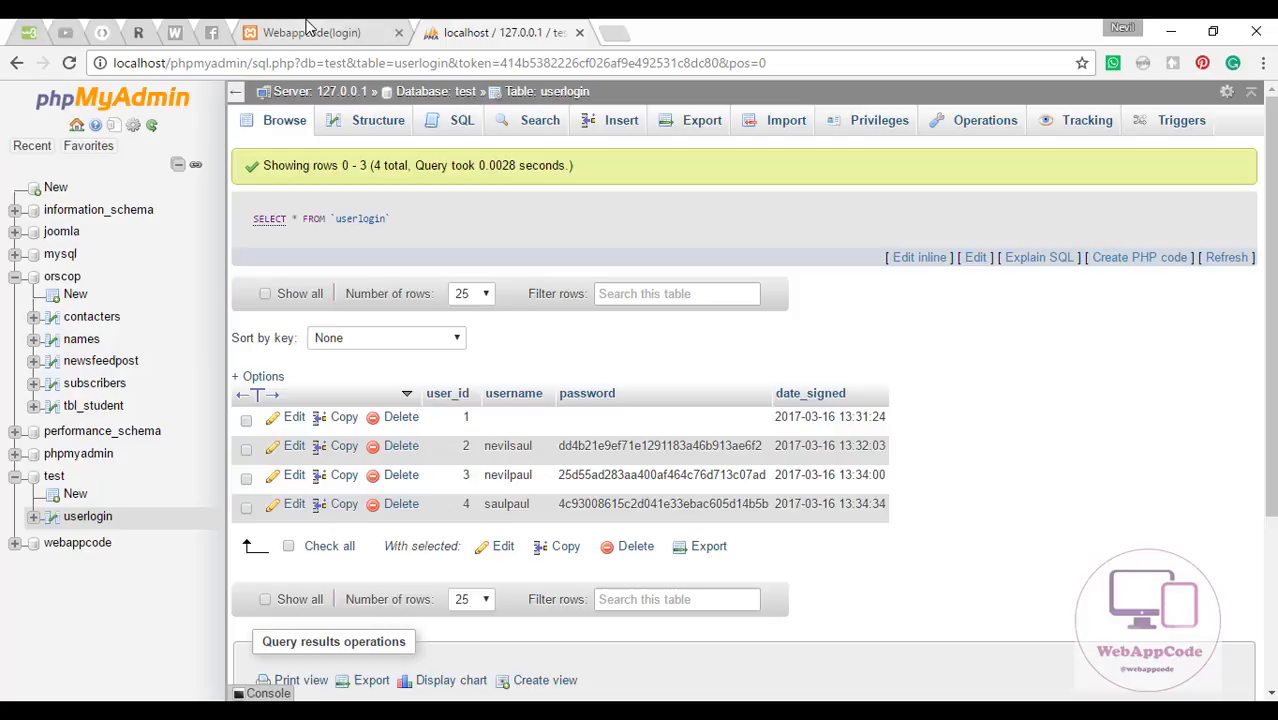
pyautogui.click(312, 32)
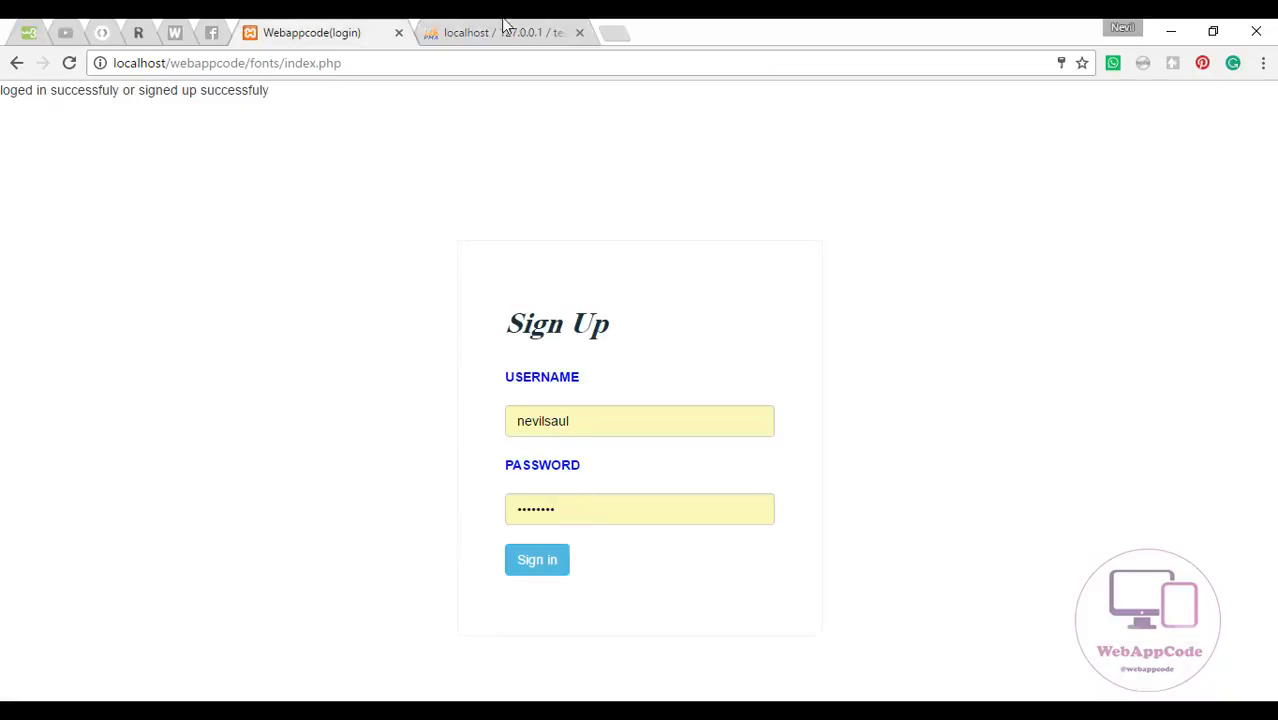
pyautogui.click(496, 32)
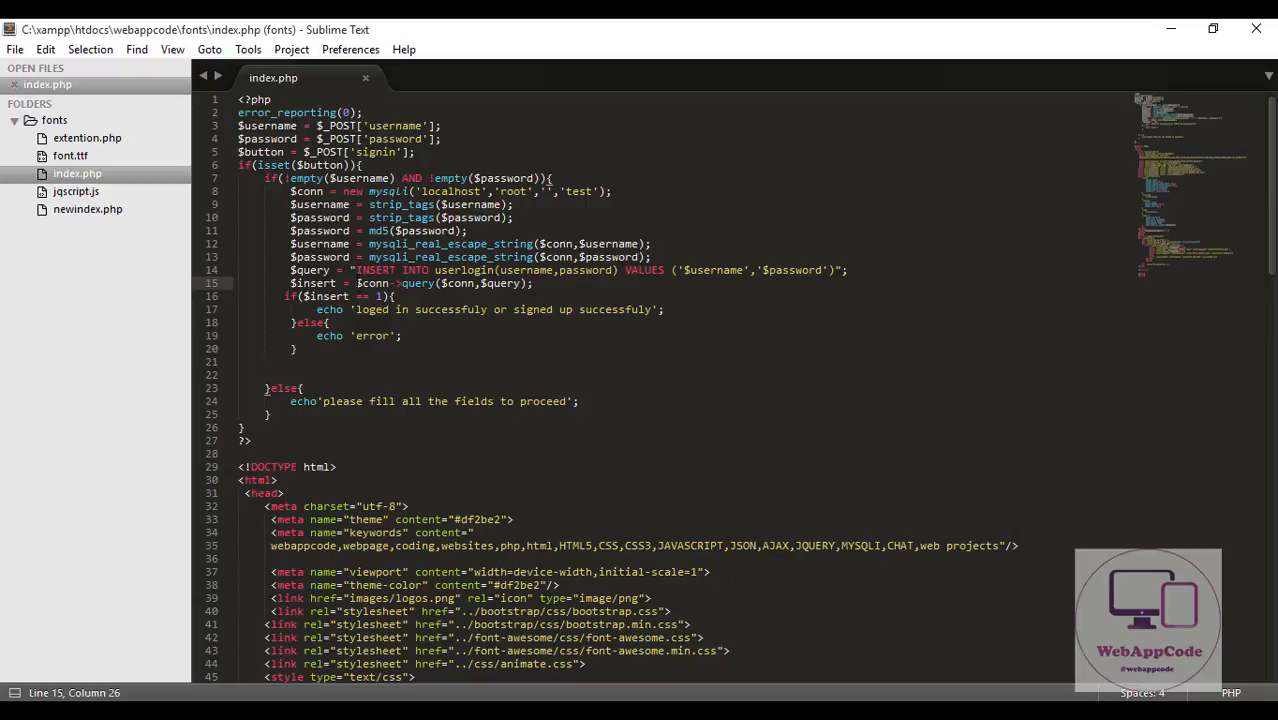
# - Select the connection call in index.php to switch it to a new mysqli object with $conn->query
pyautogui.doubleClick(370, 284)
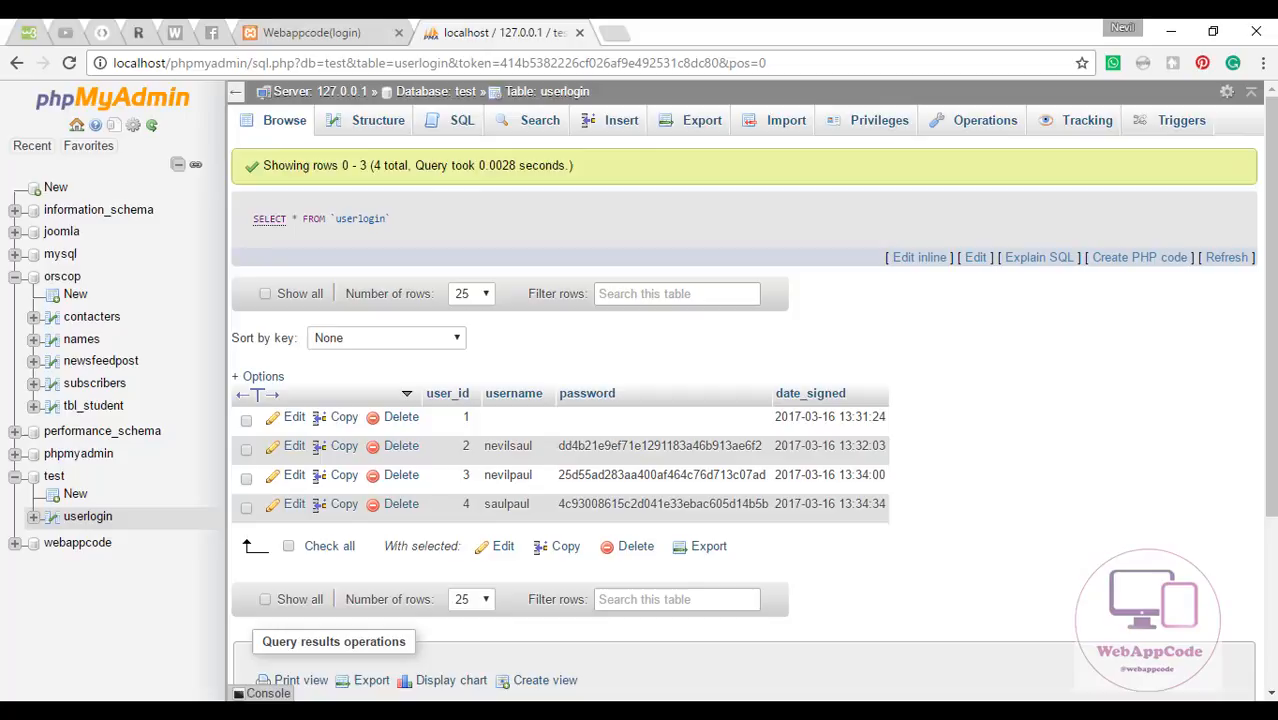
# - Sign up the user sinlead with a retyped password from the Webappcode page
pyautogui.click(310, 32)
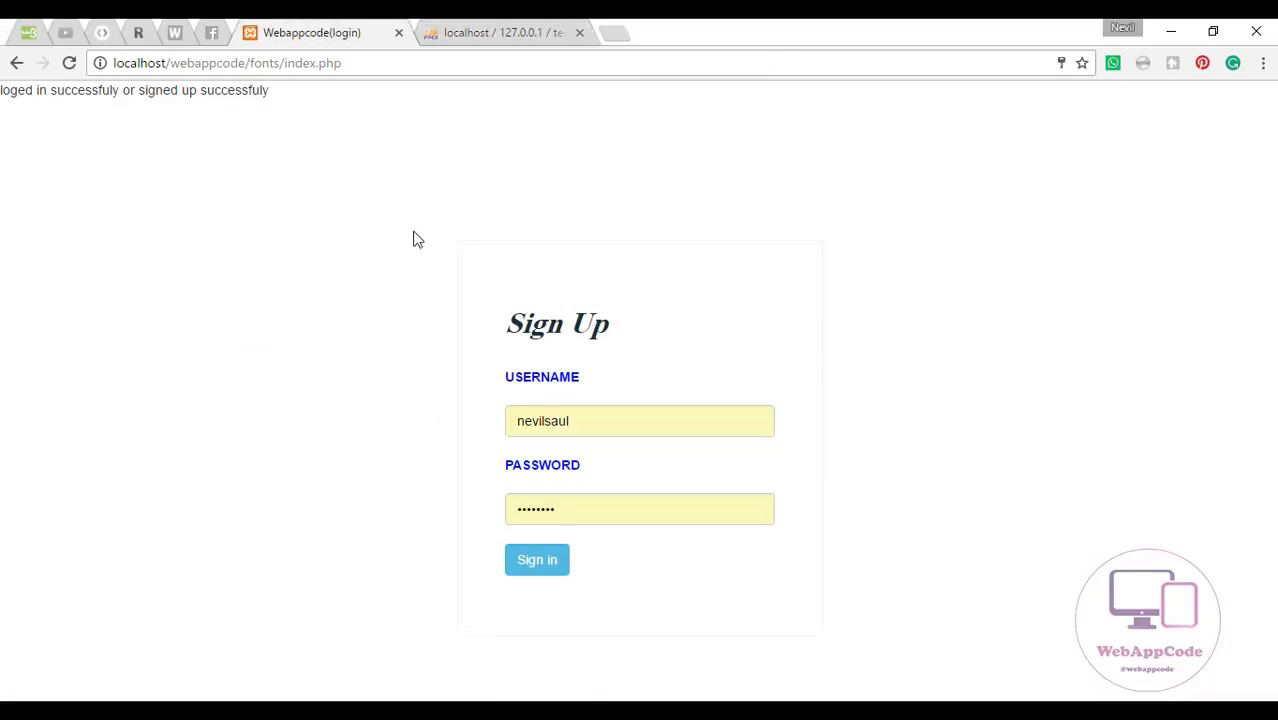
pyautogui.click(640, 420)
pyautogui.write('sin')
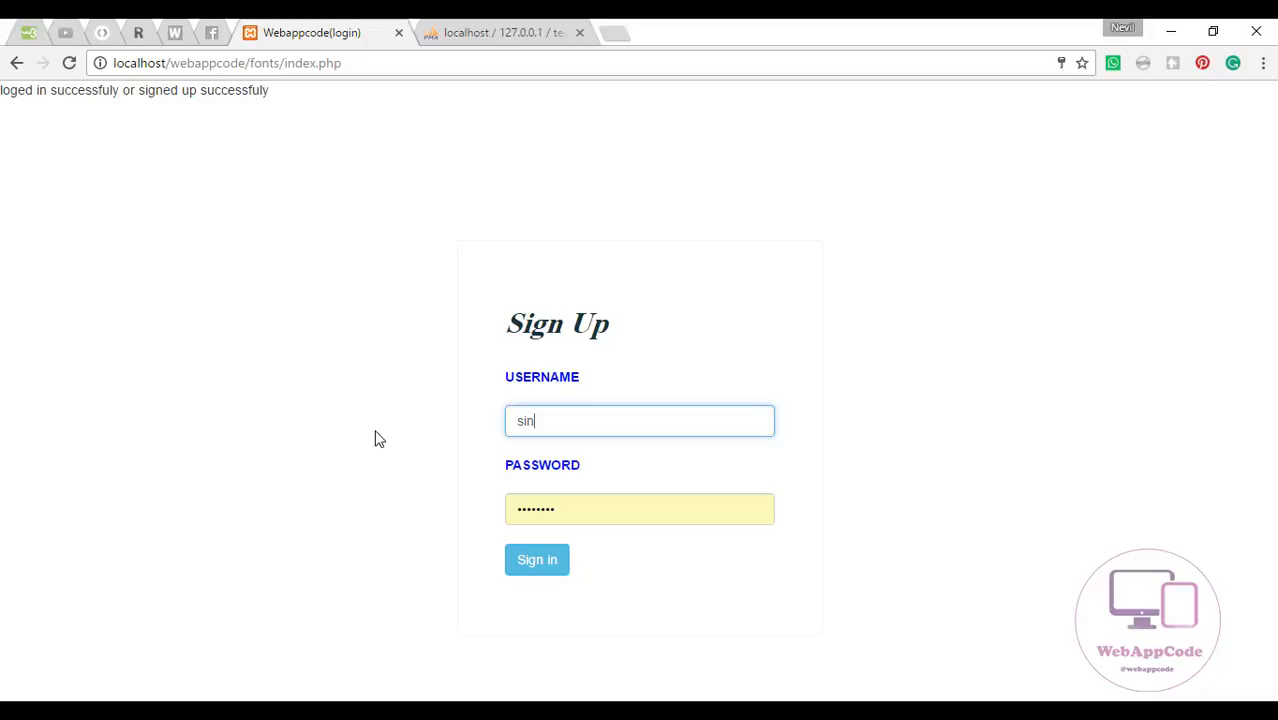
pyautogui.write('lead')
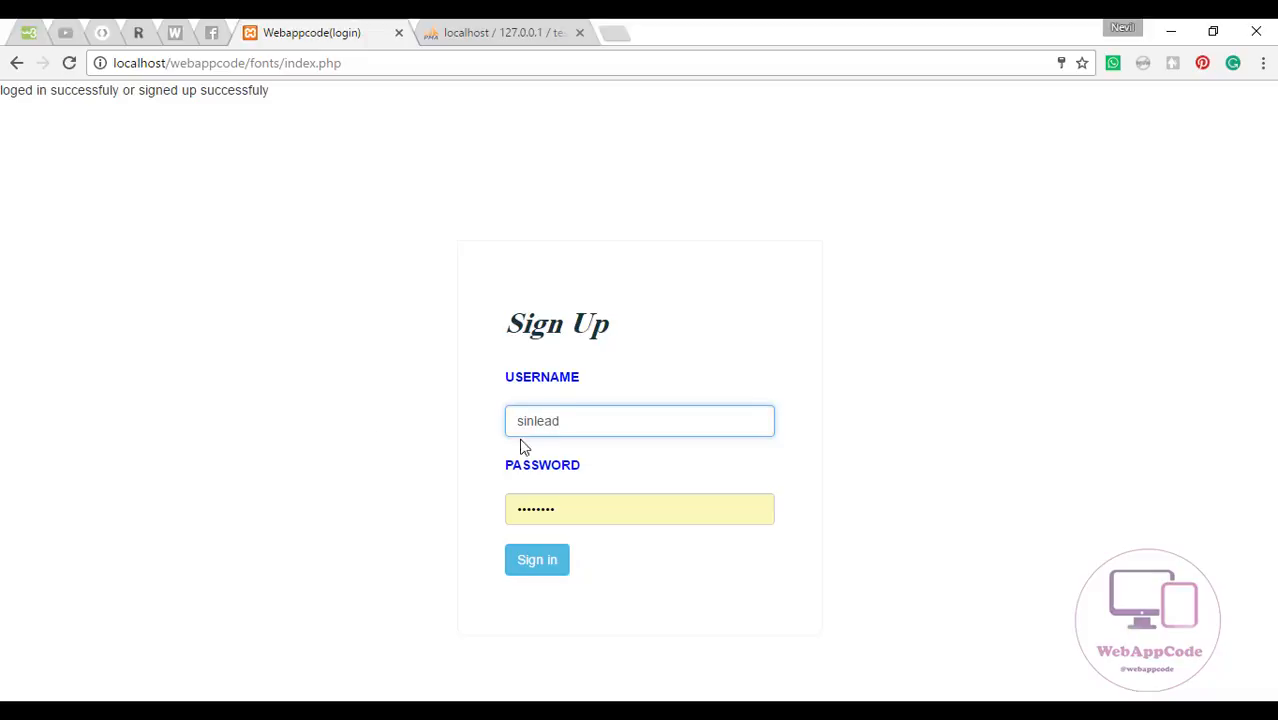
pyautogui.click(640, 510)
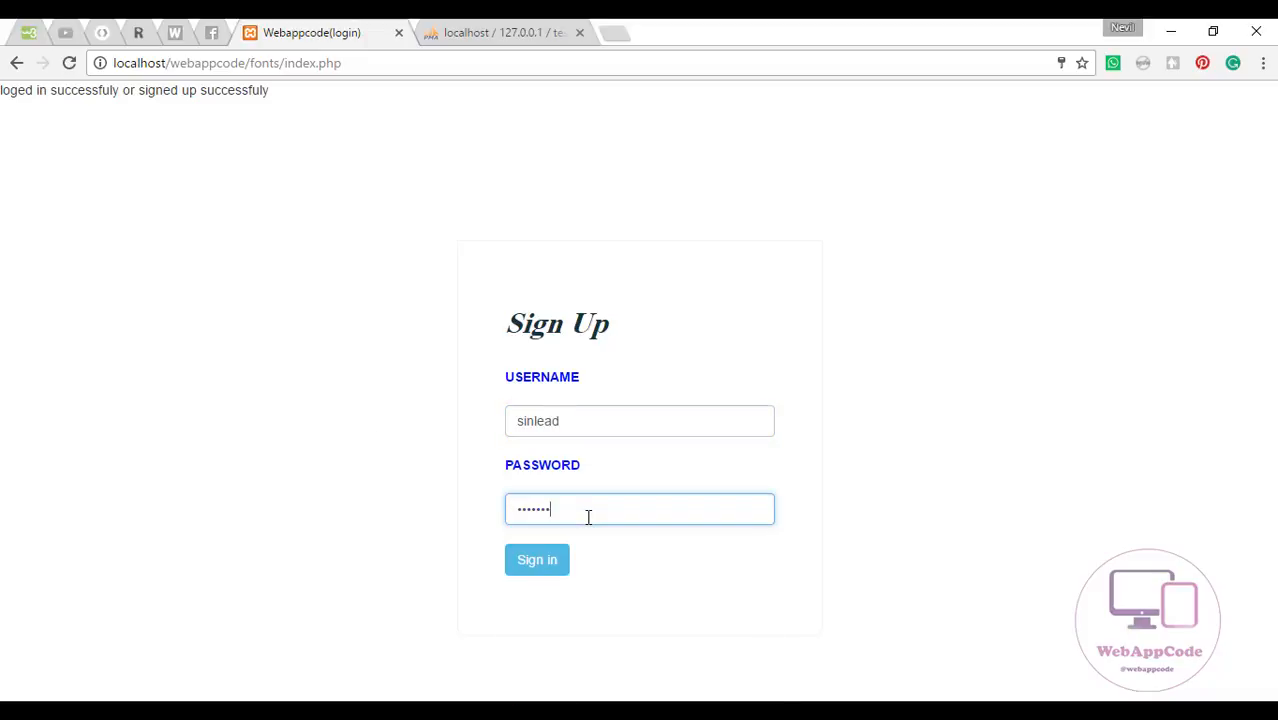
pyautogui.press('backspace')
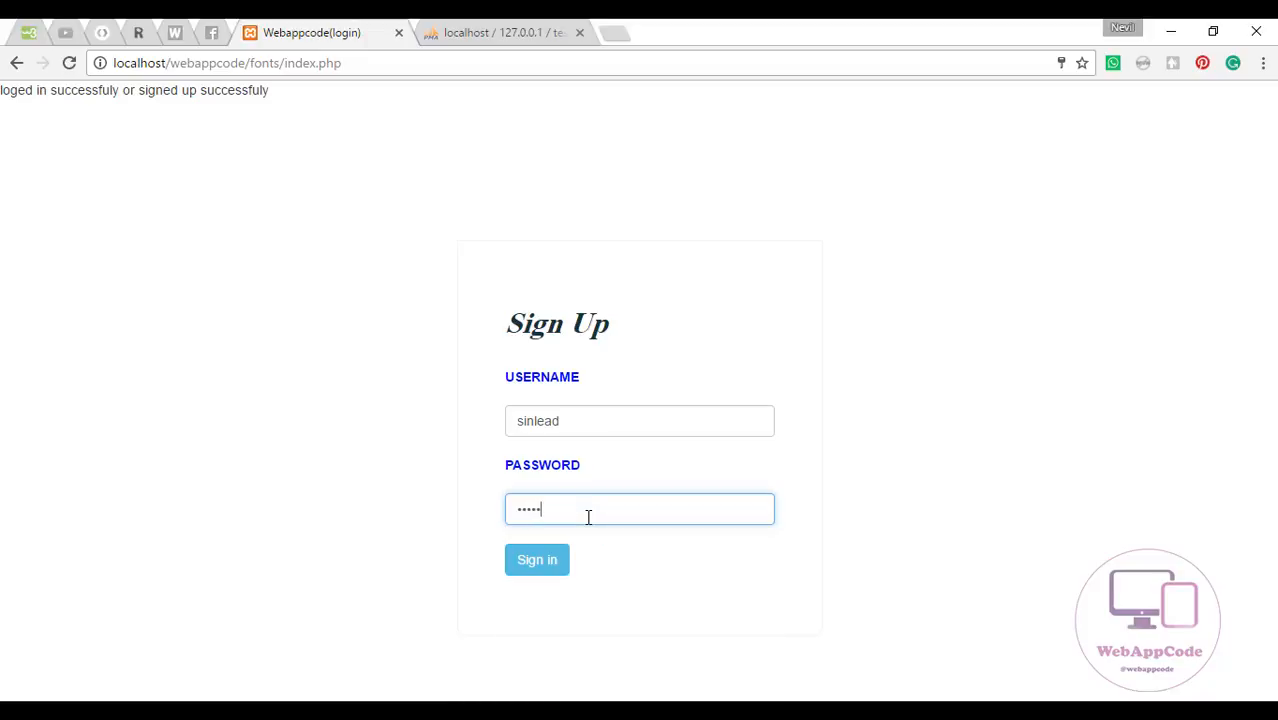
pyautogui.write('••••')
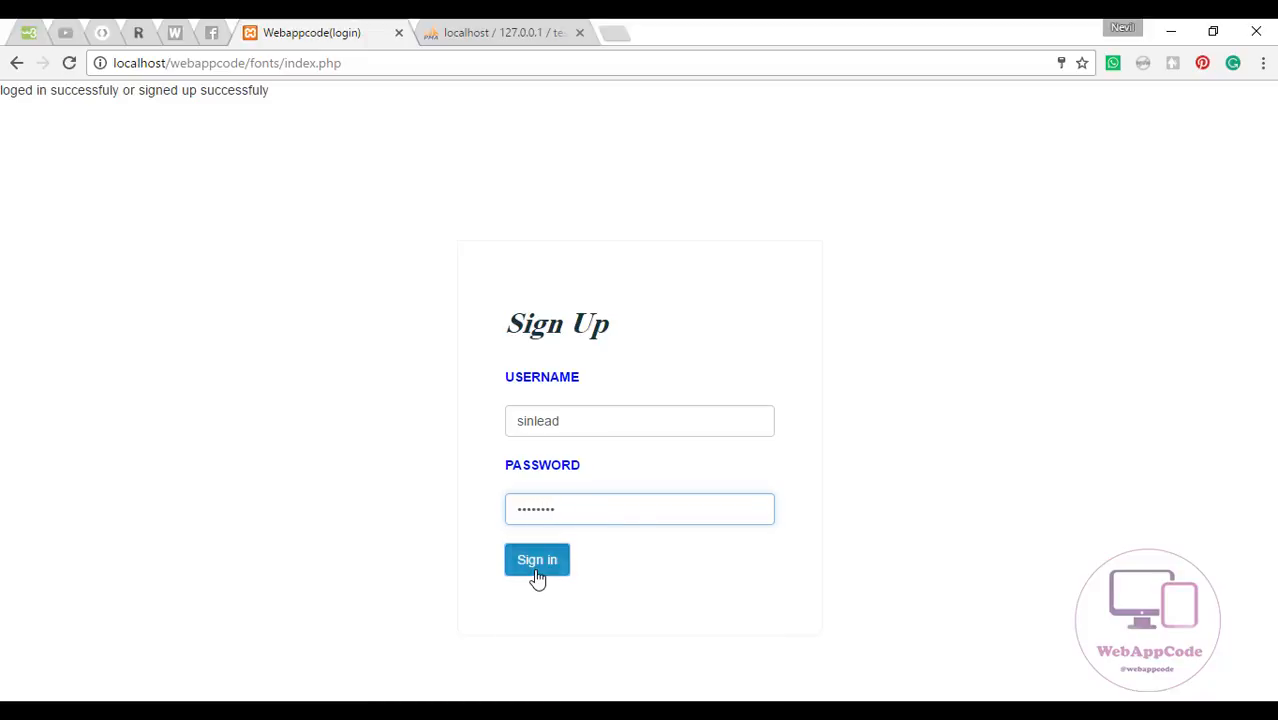
pyautogui.click(536, 560)
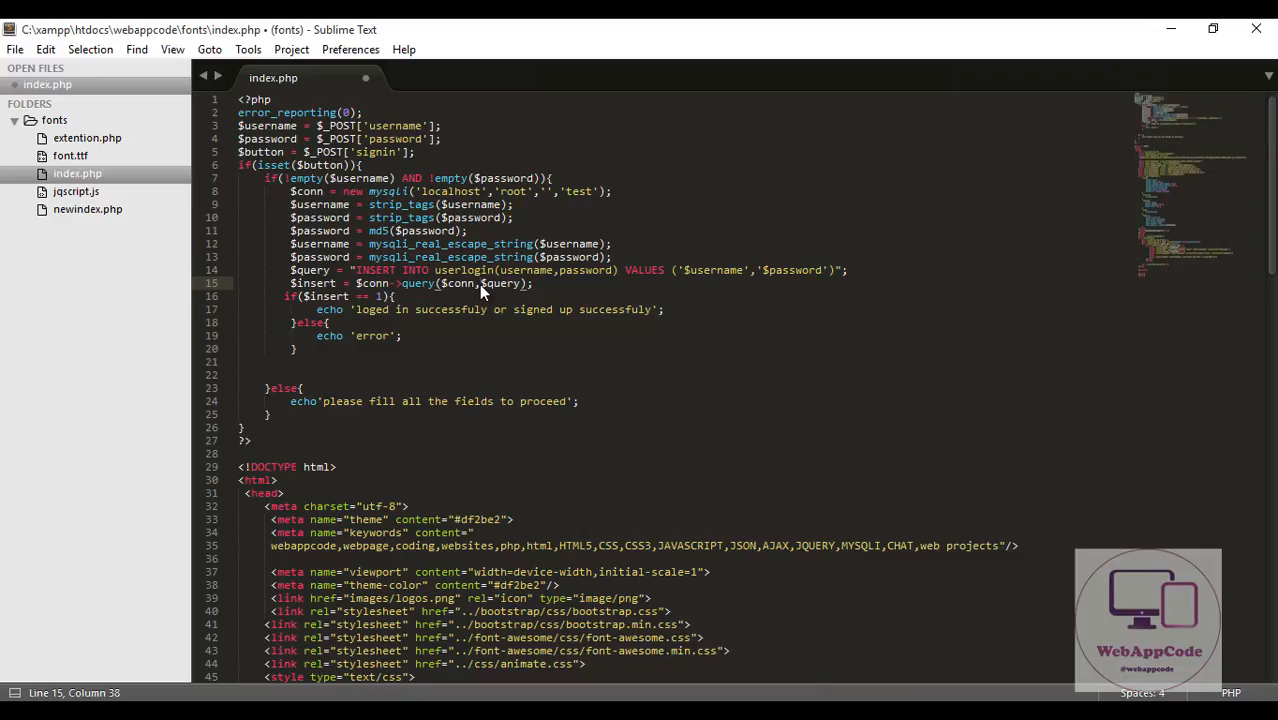
# - Select the extra $conn argument in $conn->query($conn,$query) so only the query string is passed
pyautogui.doubleClick(456, 284)
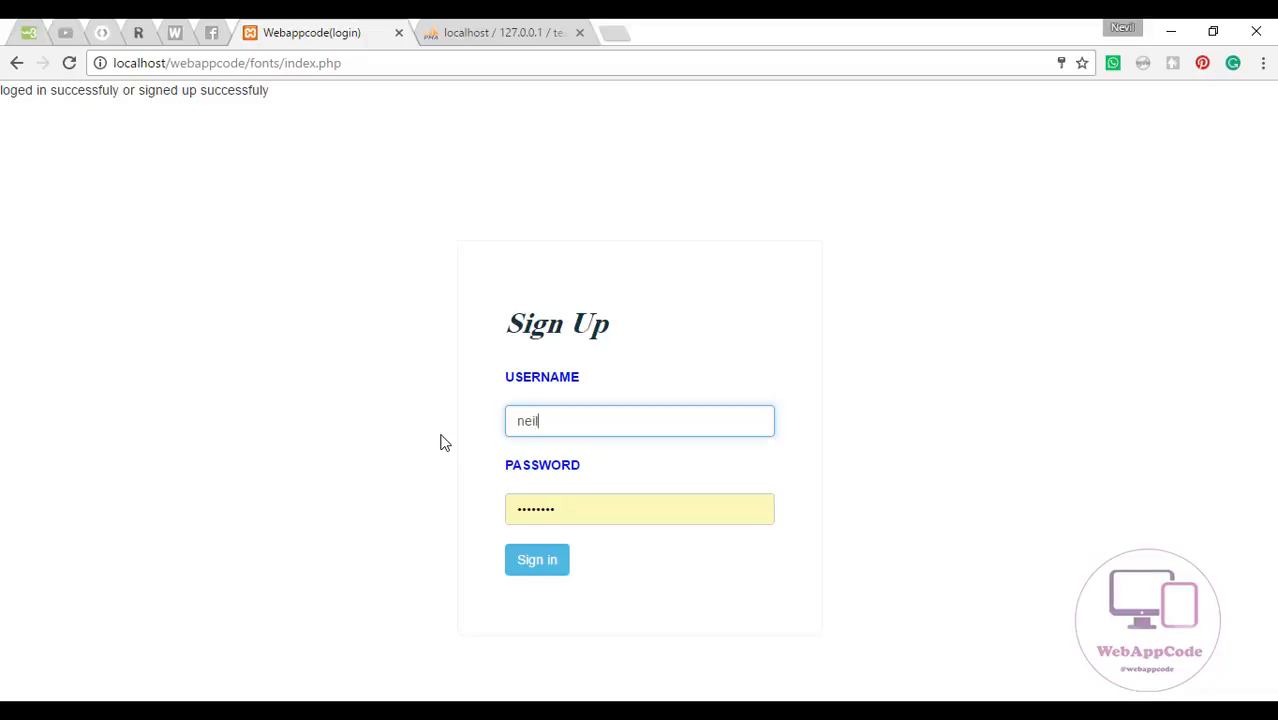
# - Sign up nevilsaul using the autocompleted username and the kept password
pyautogui.click(640, 510)
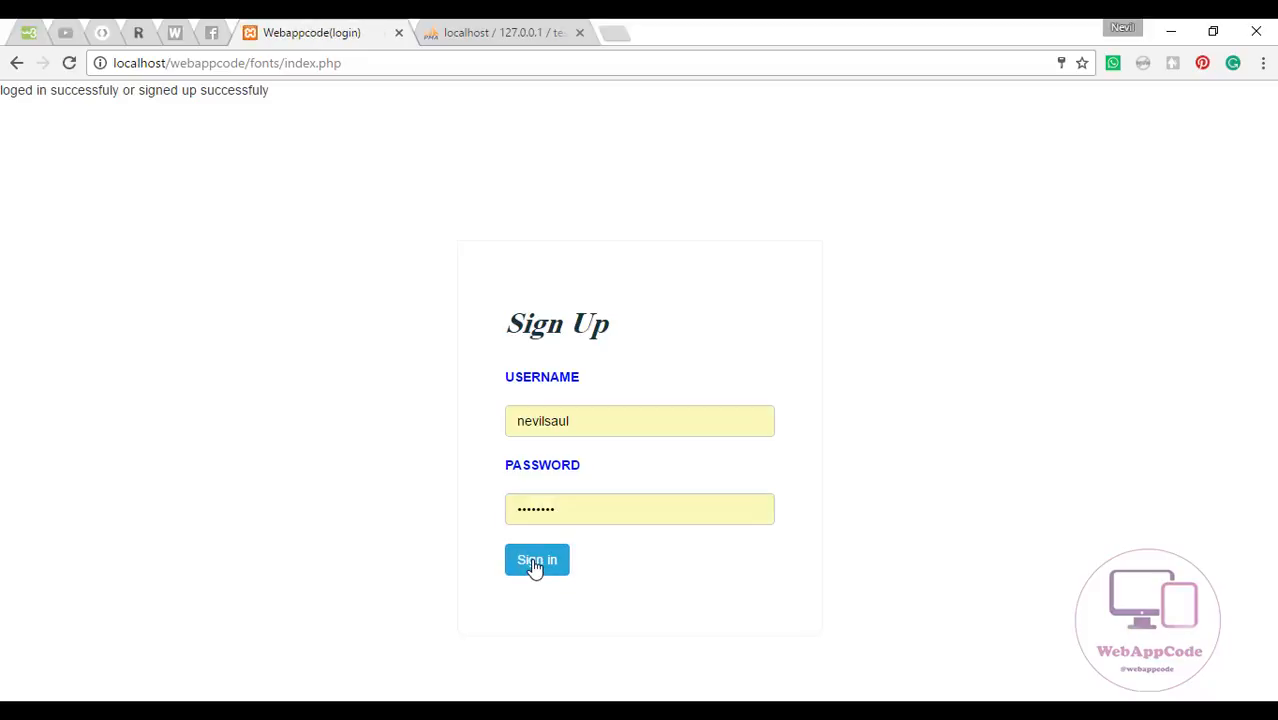
pyautogui.click(536, 560)
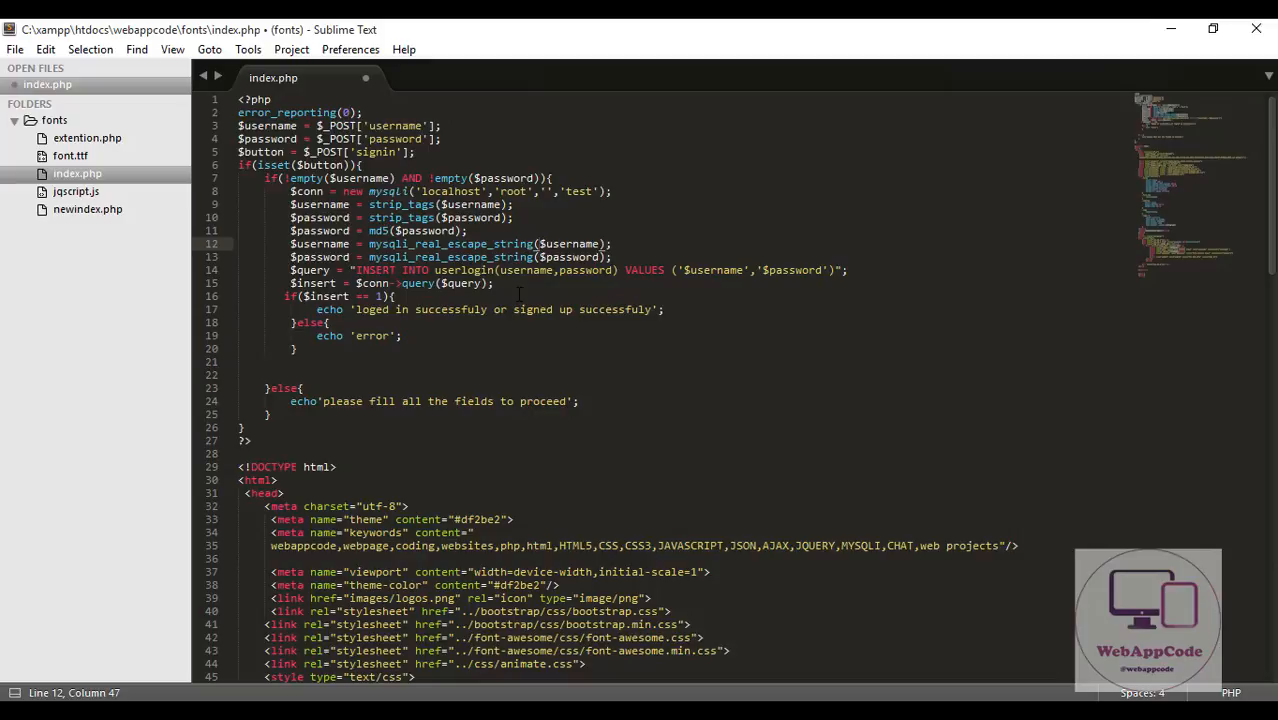
# - Edit the mysqli_real_escape_string username line in index.php, typing 'co'
pyautogui.write('code/fonts/index.php')
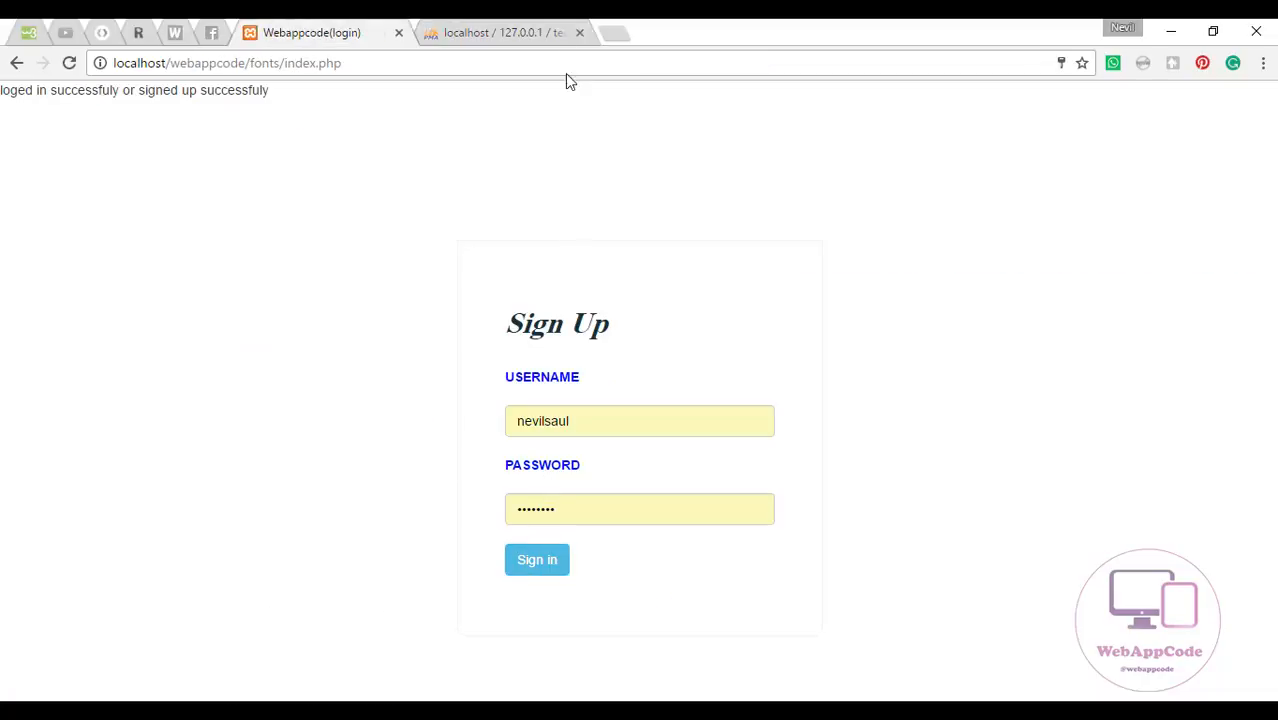
# - Show the userlogin Browse results where rows 5 and 6 have blank usernames and passwords
pyautogui.click(500, 32)
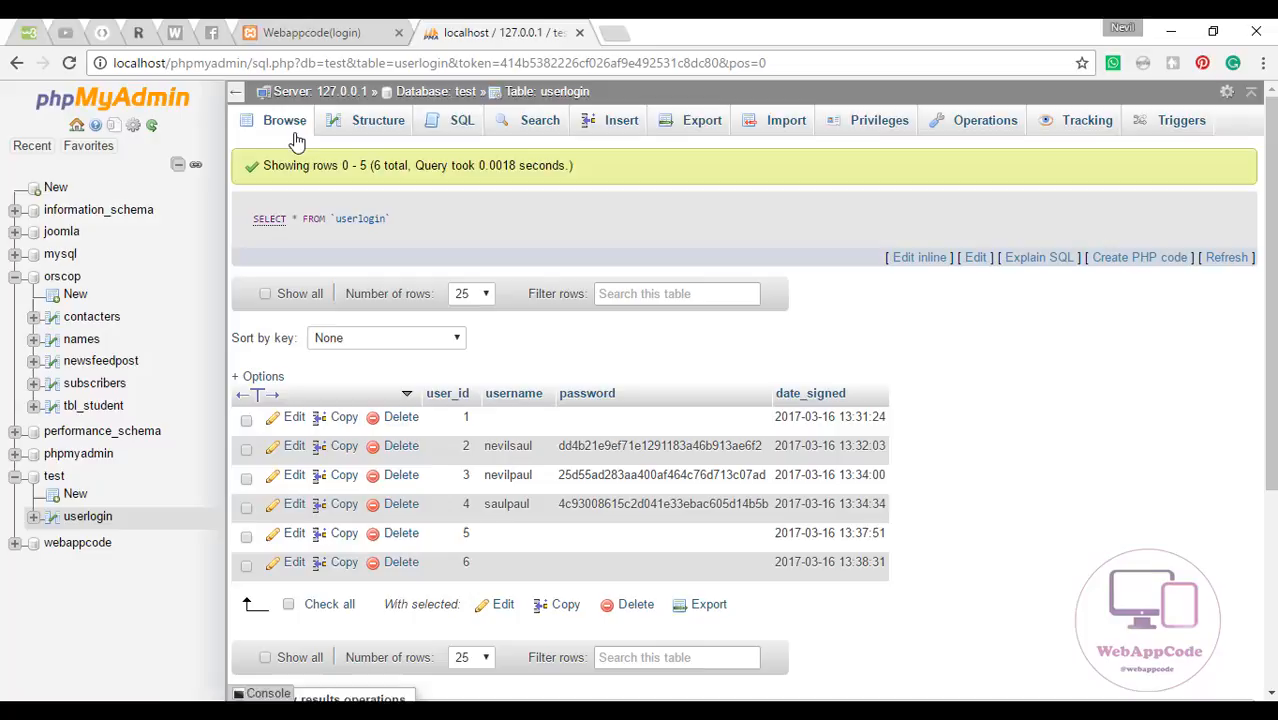